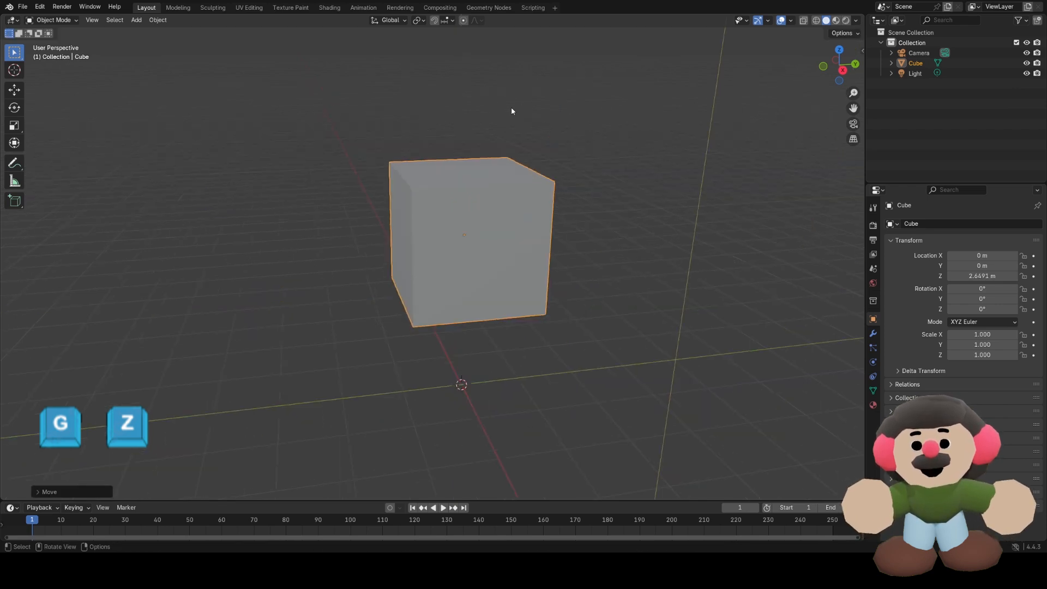
Flatten the cube on Z into a torso and add a smaller cube raised above it as the head.
{"action": "key", "text": "s"}
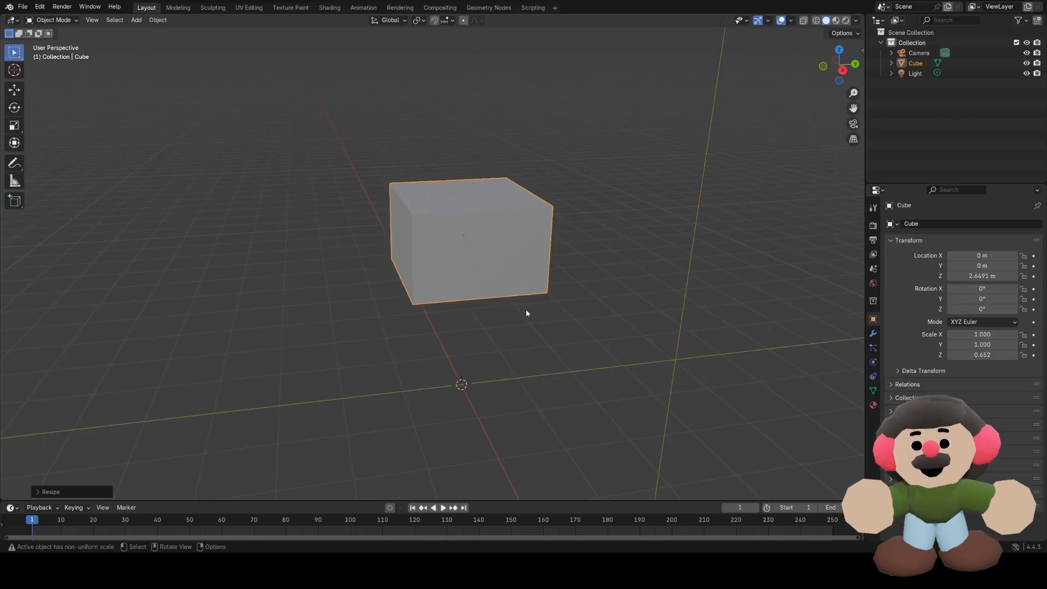
{"action": "key", "text": "shift+a"}
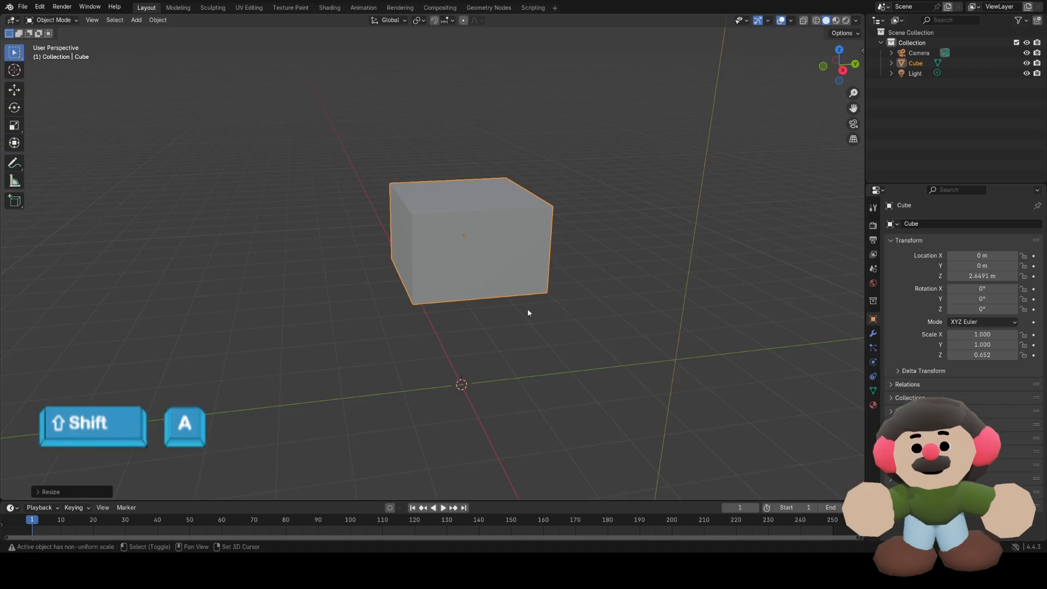
{"action": "key", "text": "shift+a"}
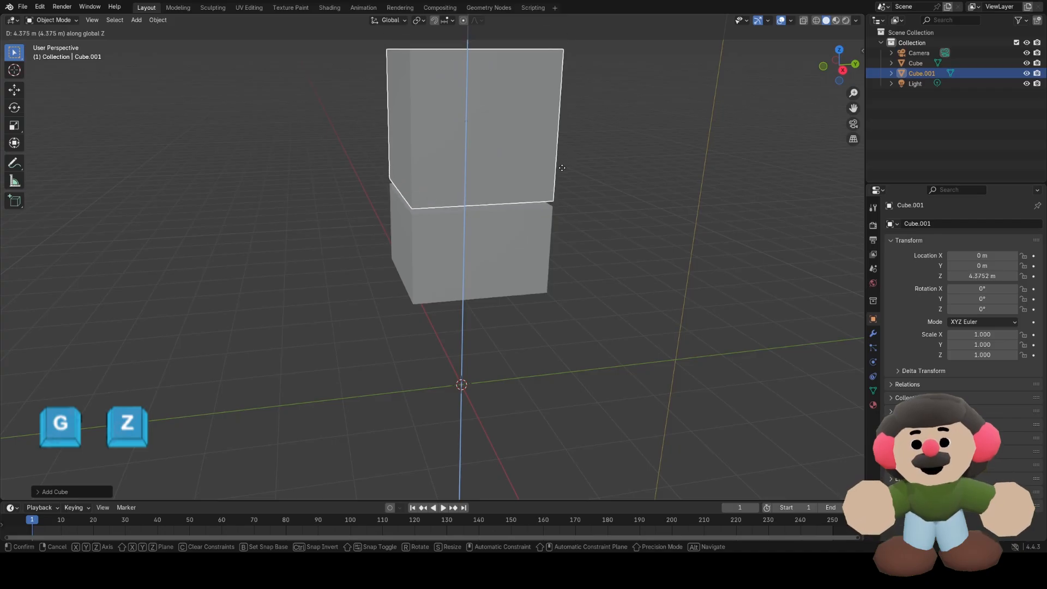
{"action": "key", "text": "s"}
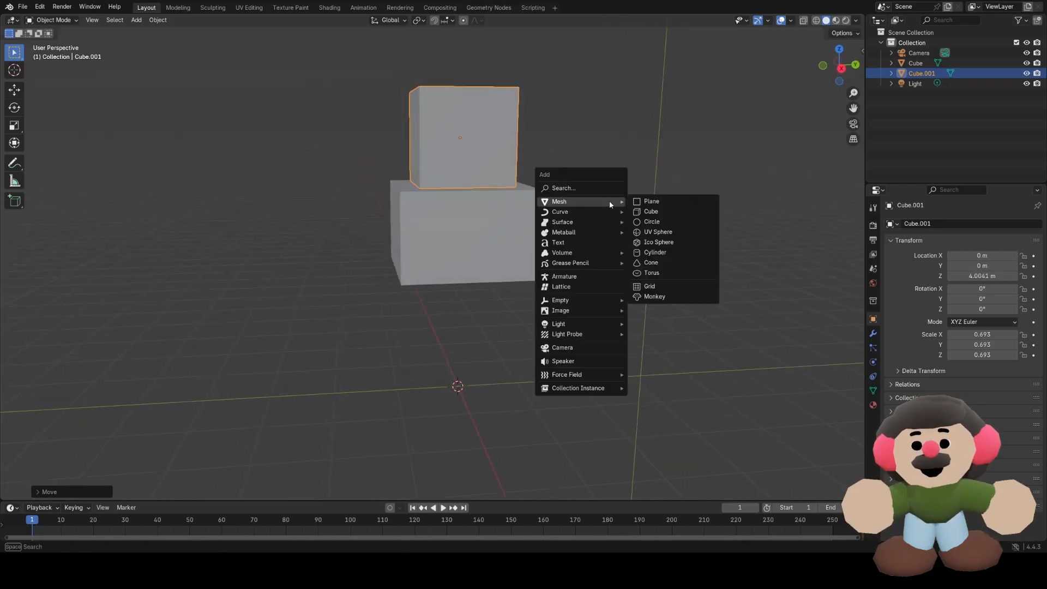
Add a cube slimmed with S Shift+Z as a leg under the torso and duplicate it for the second leg.
{"action": "left_click", "coordinate": [650, 211]}
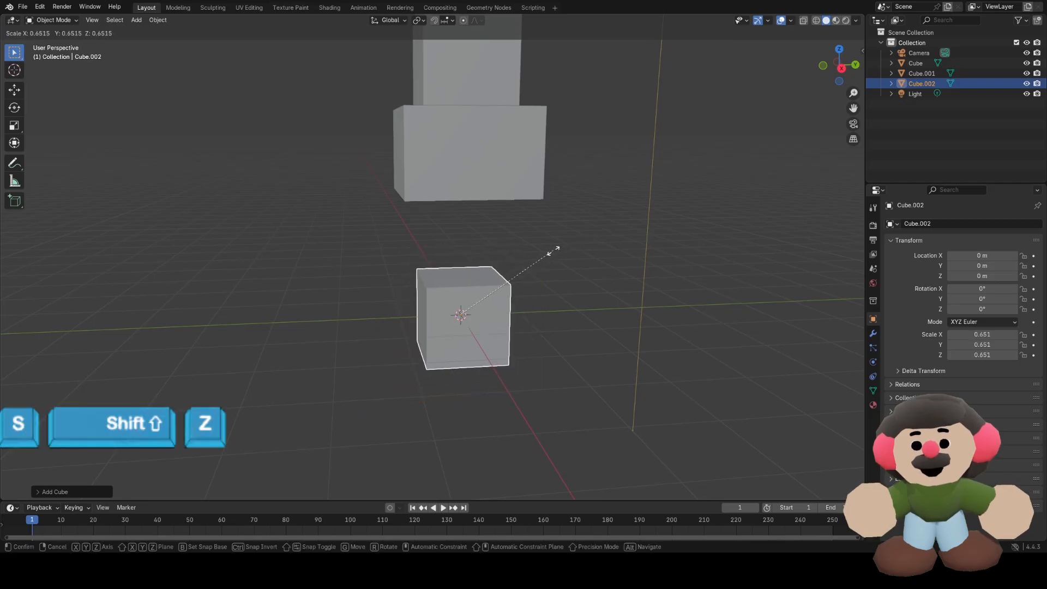
{"action": "key", "text": "Z"}
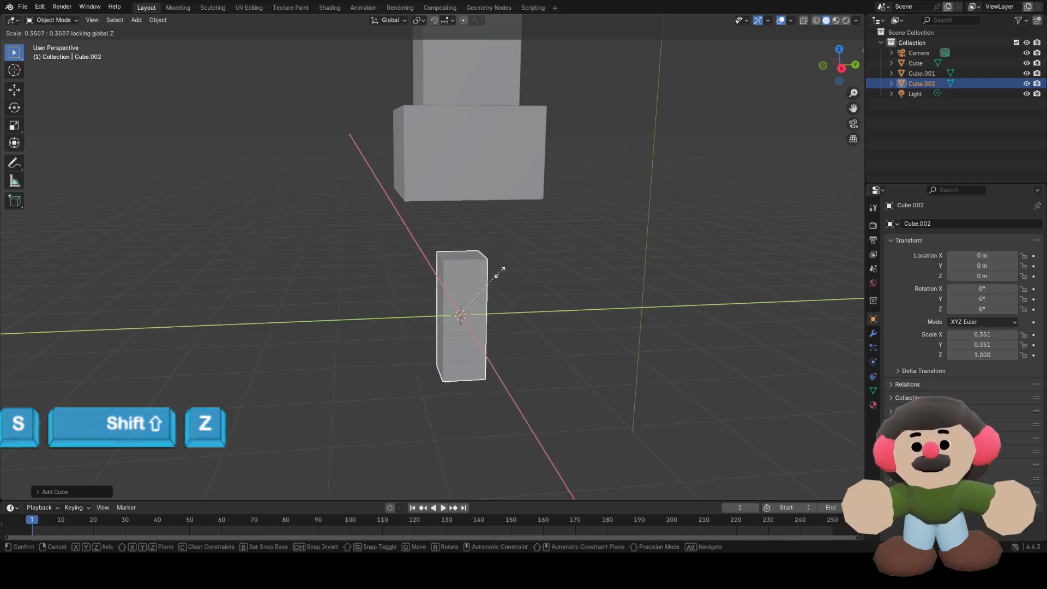
{"action": "mouse_move", "coordinate": [497, 273]}
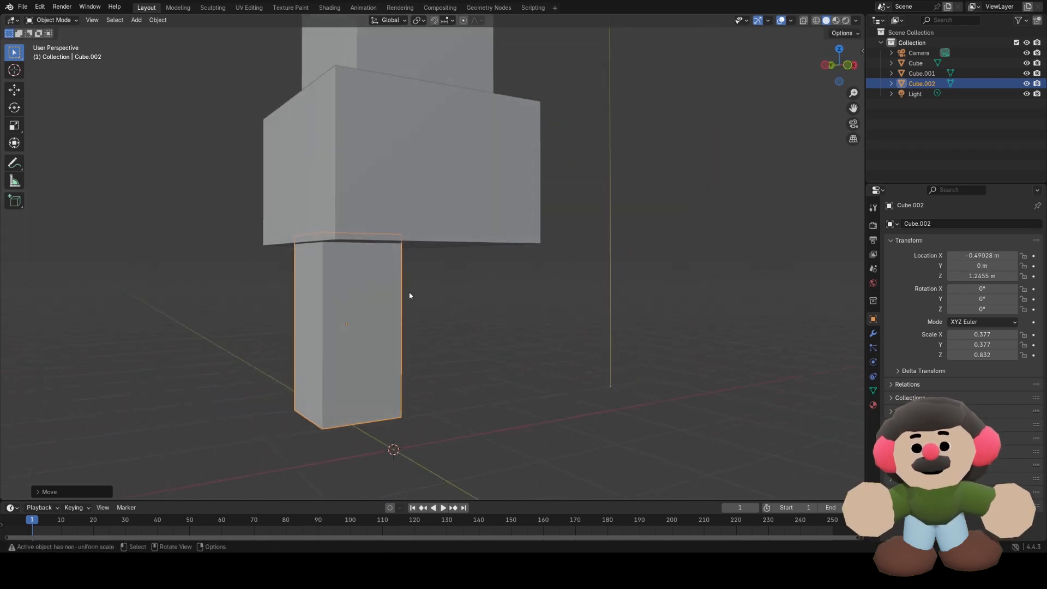
{"action": "left_click_drag", "start_coordinate": [409, 295], "coordinate": [378, 349]}
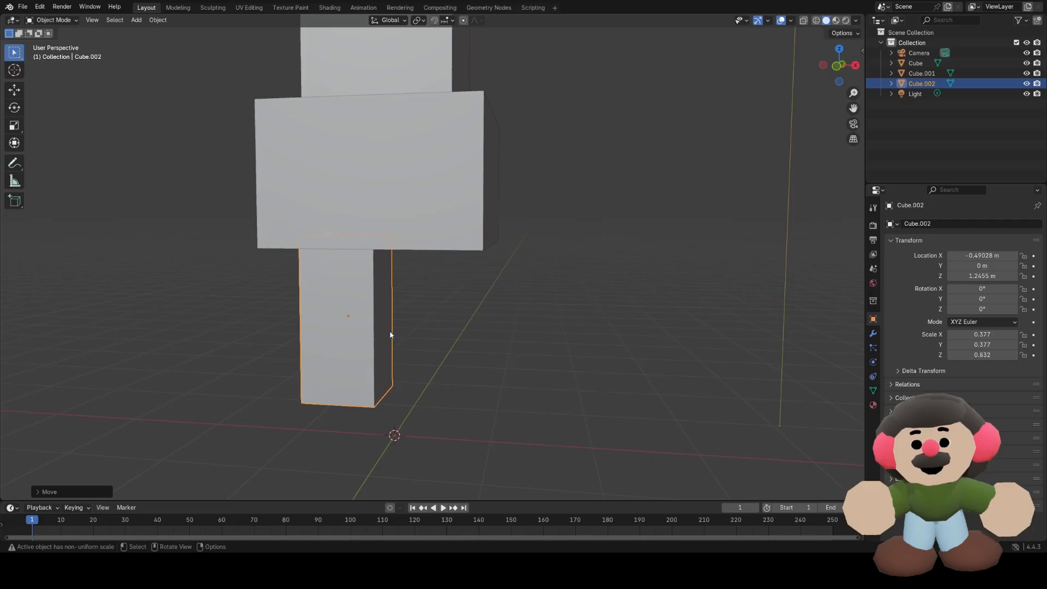
{"action": "key", "text": "shift+d"}
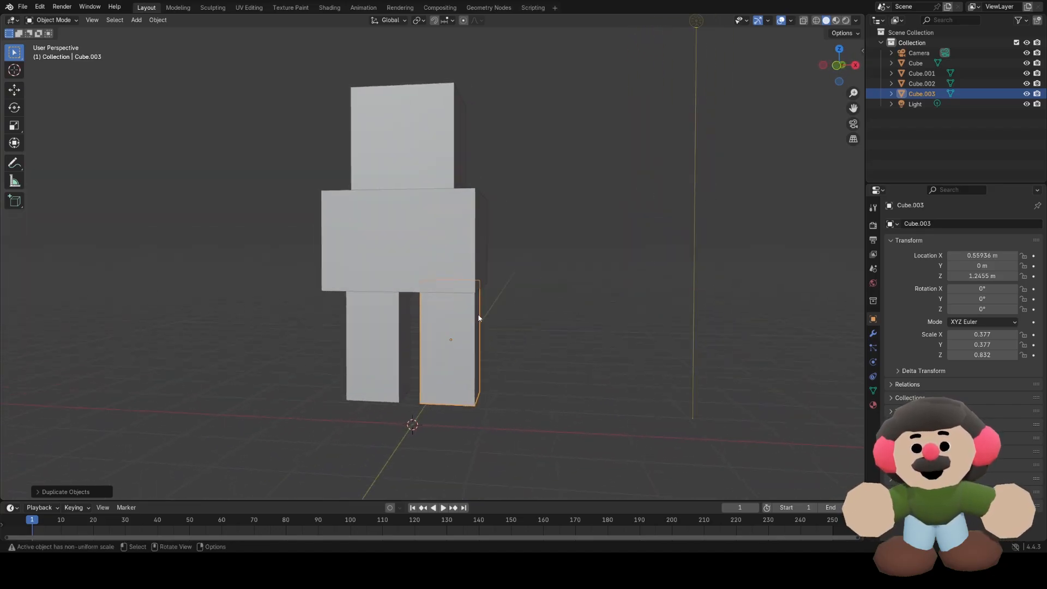
Duplicate a leg into an arm beside the torso, then duplicate it again across X to the other side.
{"action": "key", "text": "shift+d"}
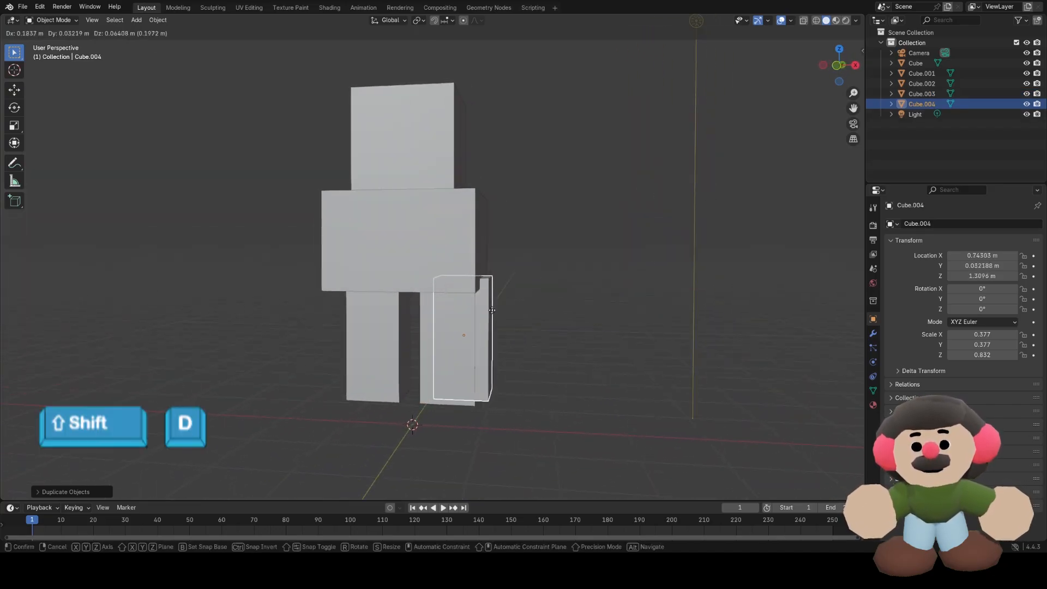
{"action": "left_click_drag", "start_coordinate": [465, 334], "coordinate": [538, 343]}
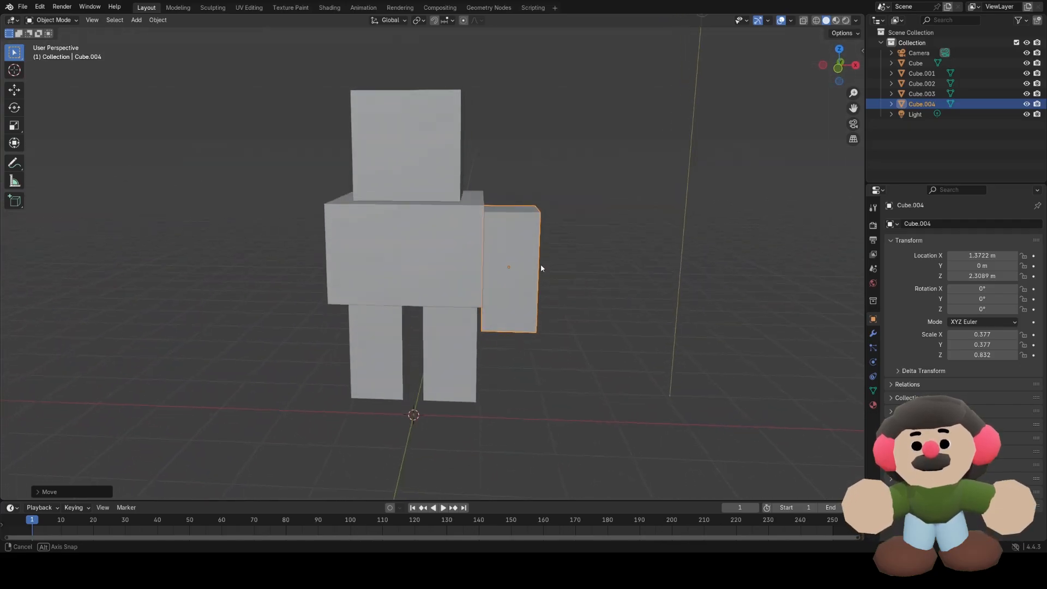
{"action": "key", "text": "shift+d"}
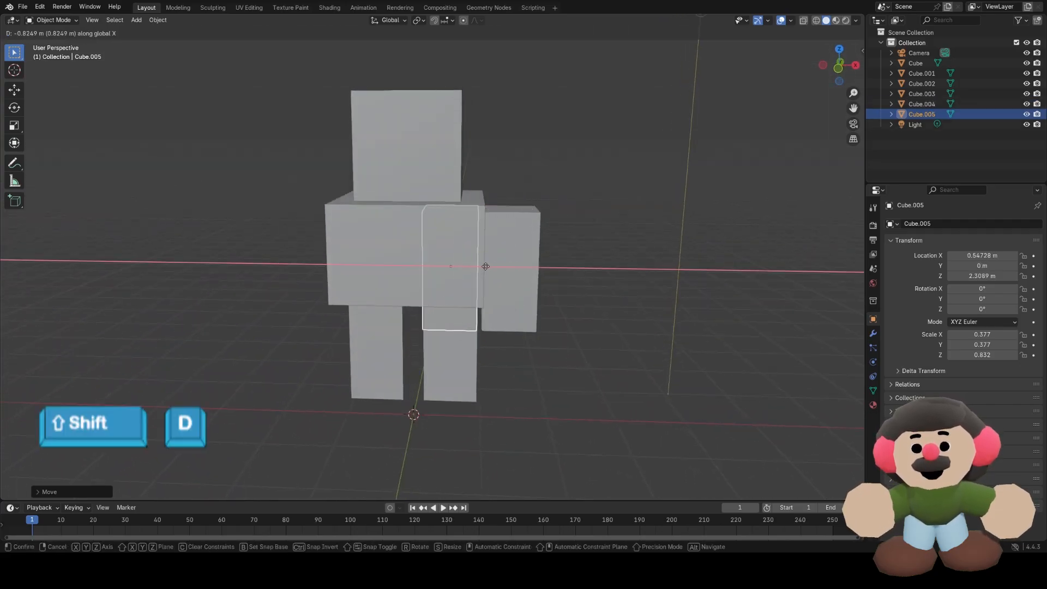
{"action": "key", "text": "x"}
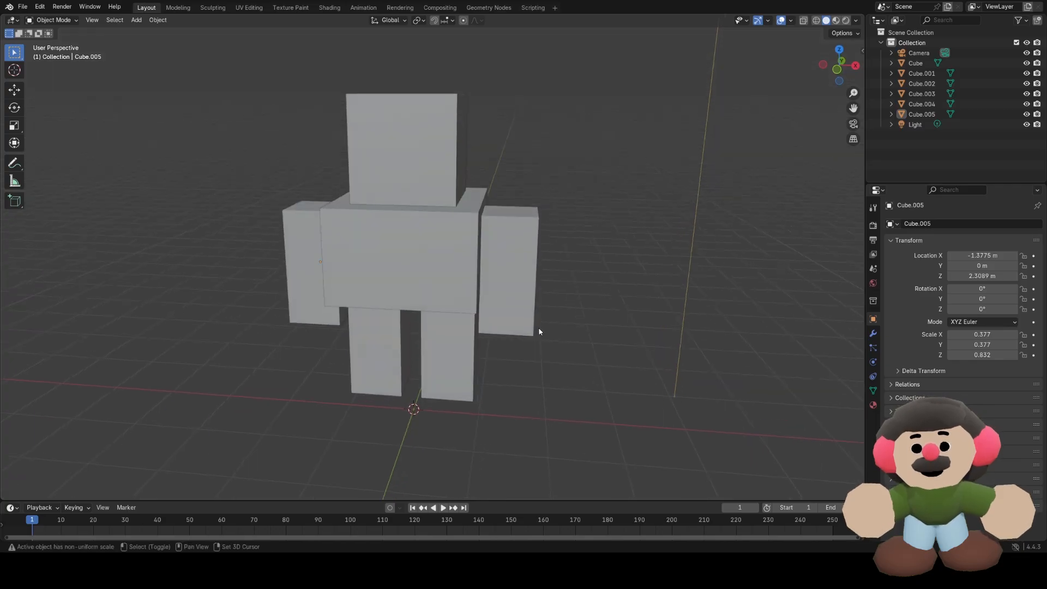
Add a cylinder, shrink it to a small disc and set it against the head's front face as an eye.
{"action": "key", "text": "shift+a"}
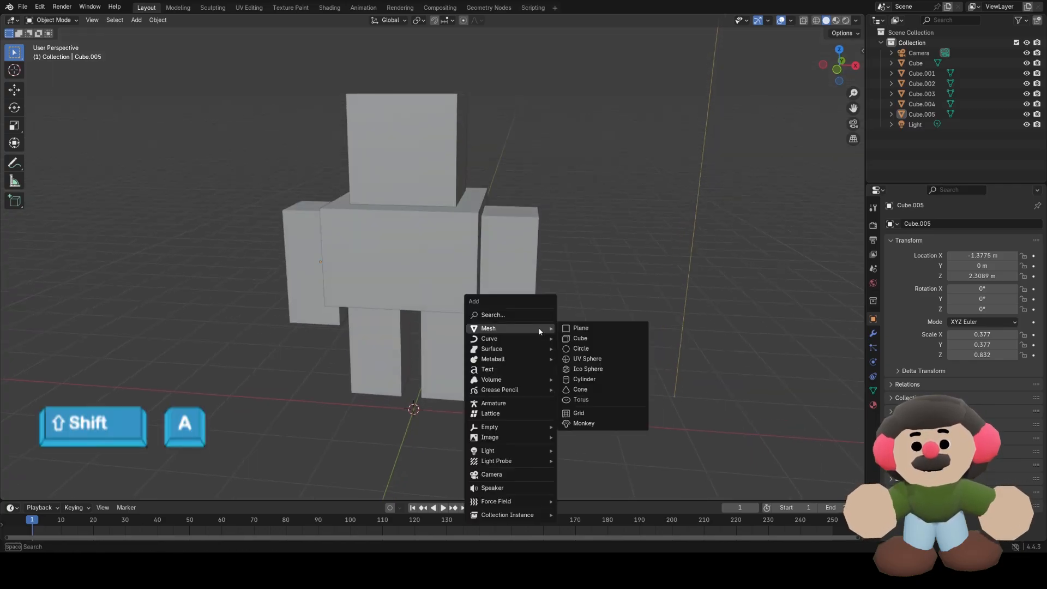
{"action": "mouse_move", "coordinate": [583, 379]}
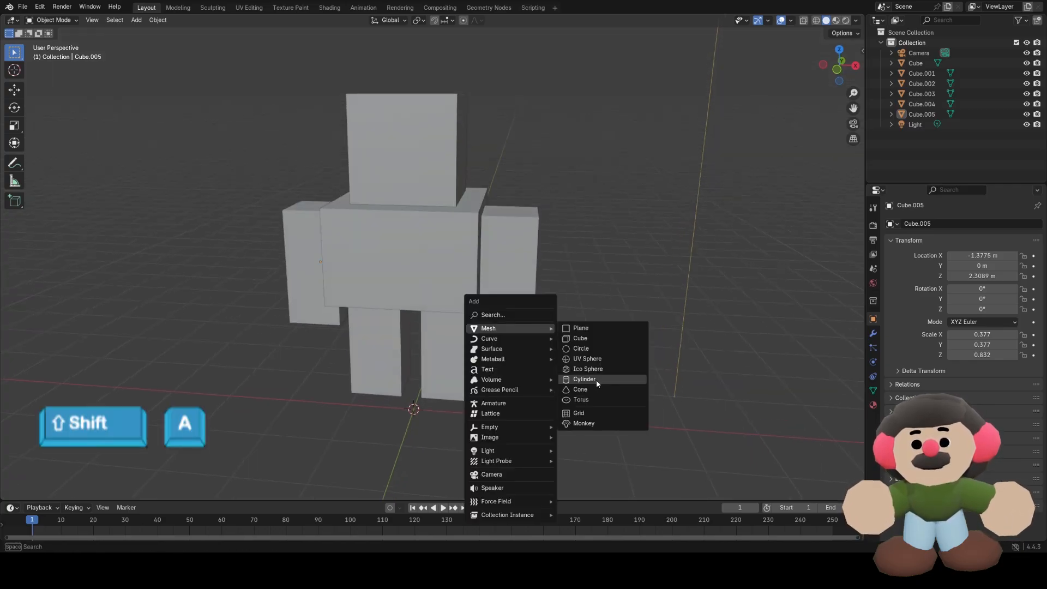
{"action": "left_click", "coordinate": [583, 380]}
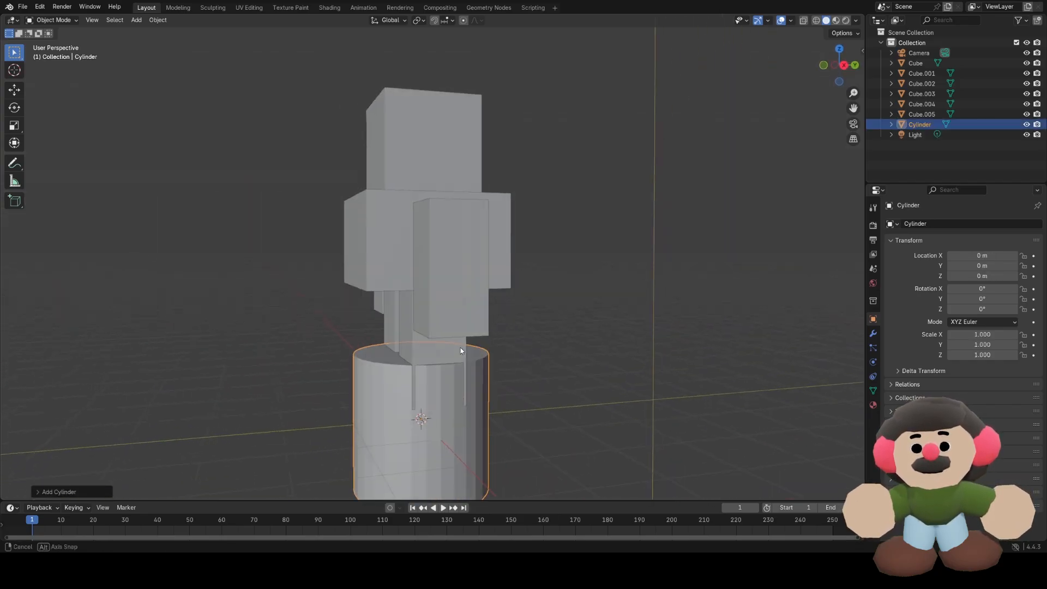
{"action": "left_click_drag", "start_coordinate": [460, 350], "coordinate": [595, 264]}
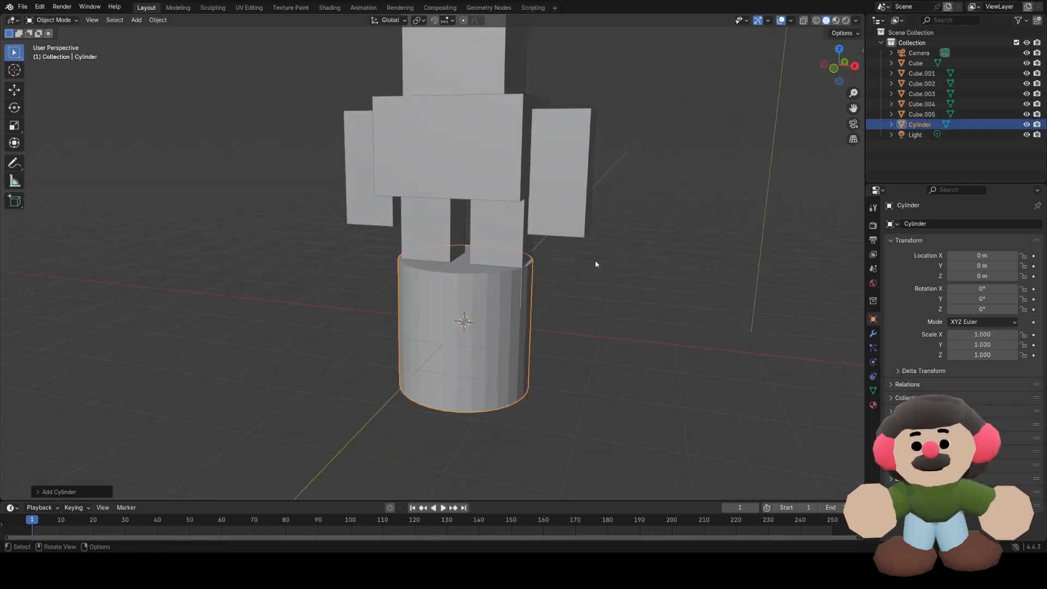
{"action": "key", "text": "s"}
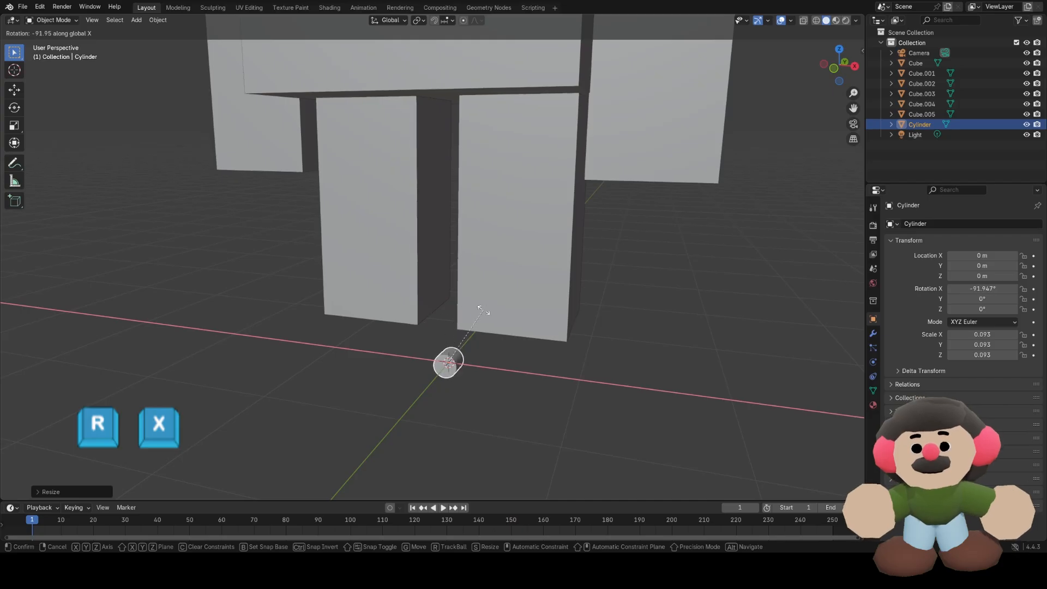
{"action": "mouse_move", "coordinate": [426, 374]}
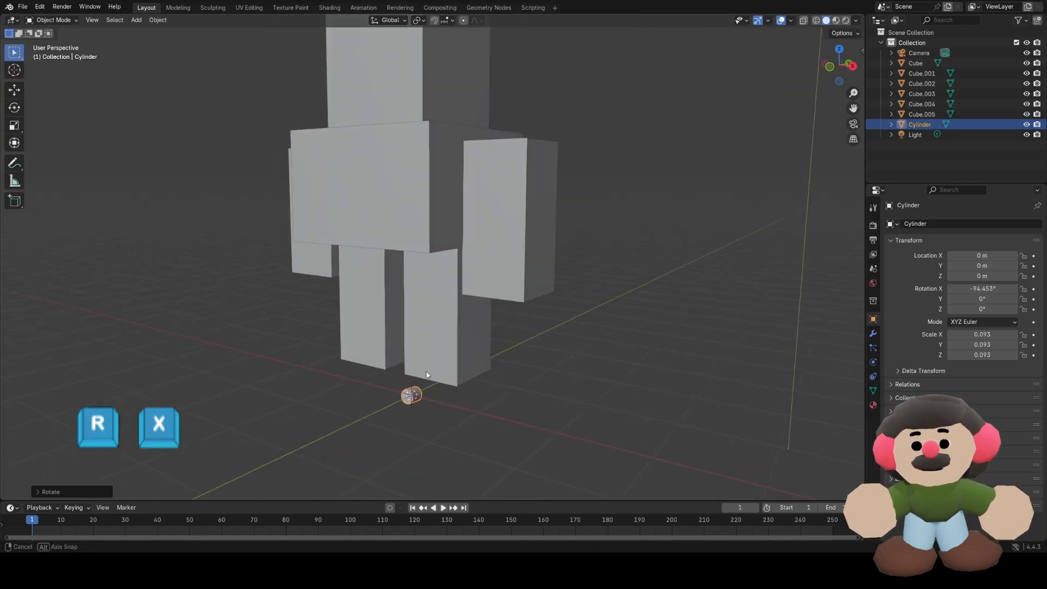
{"action": "key", "text": "g"}
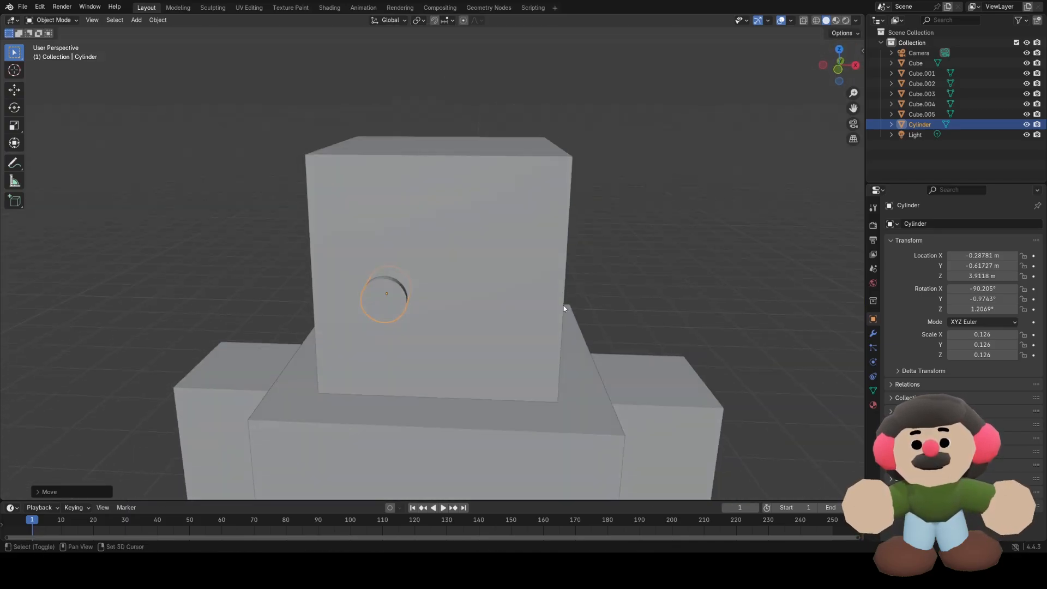
Duplicate the eye disc and slide the copy along X to make the second eye.
{"action": "key", "text": "shift+d"}
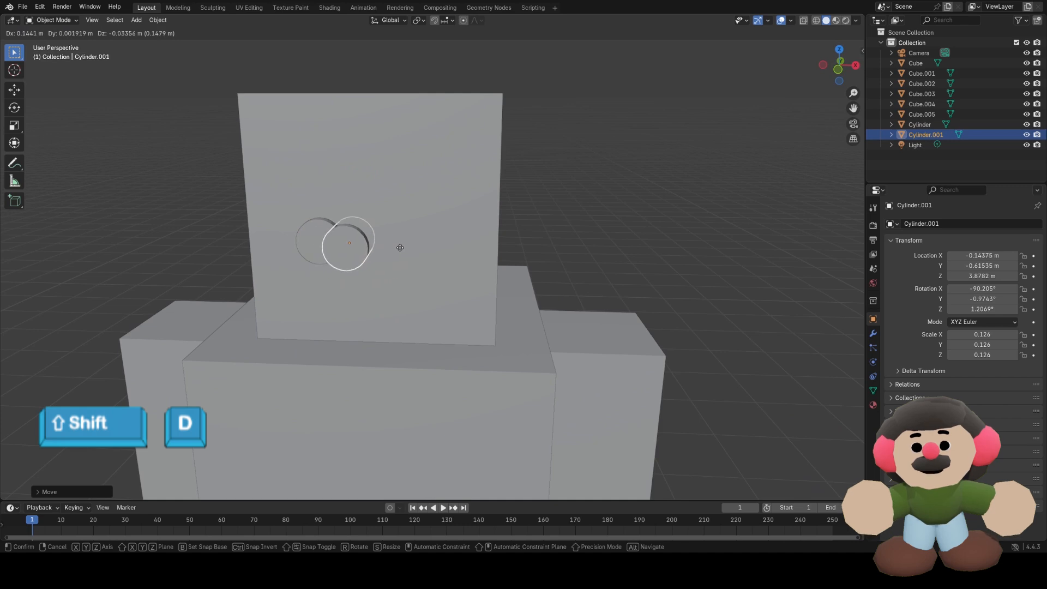
{"action": "key", "text": "x"}
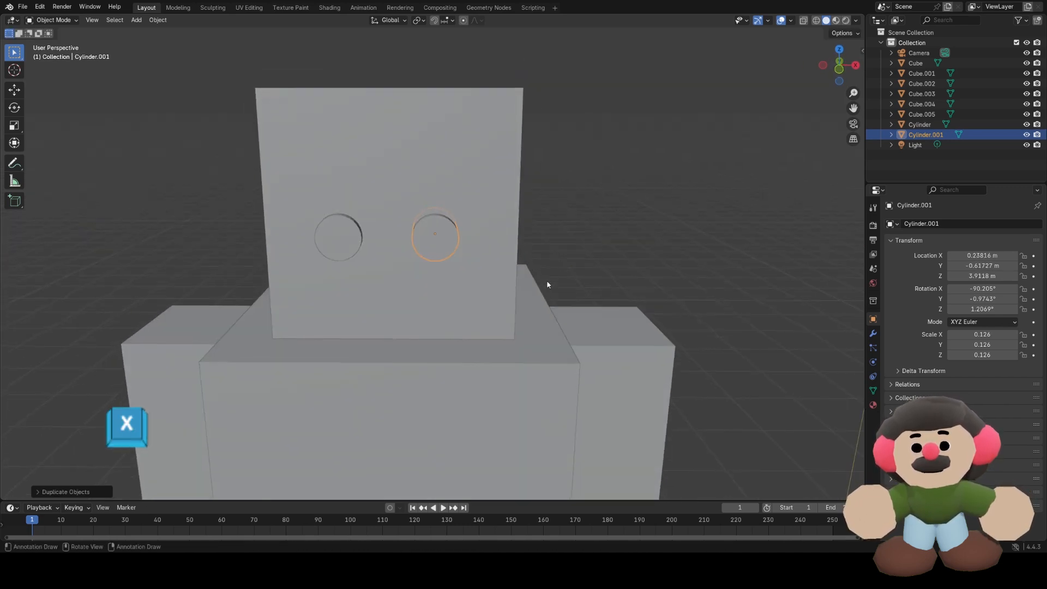
{"action": "left_click_drag", "start_coordinate": [546, 285], "coordinate": [424, 287]}
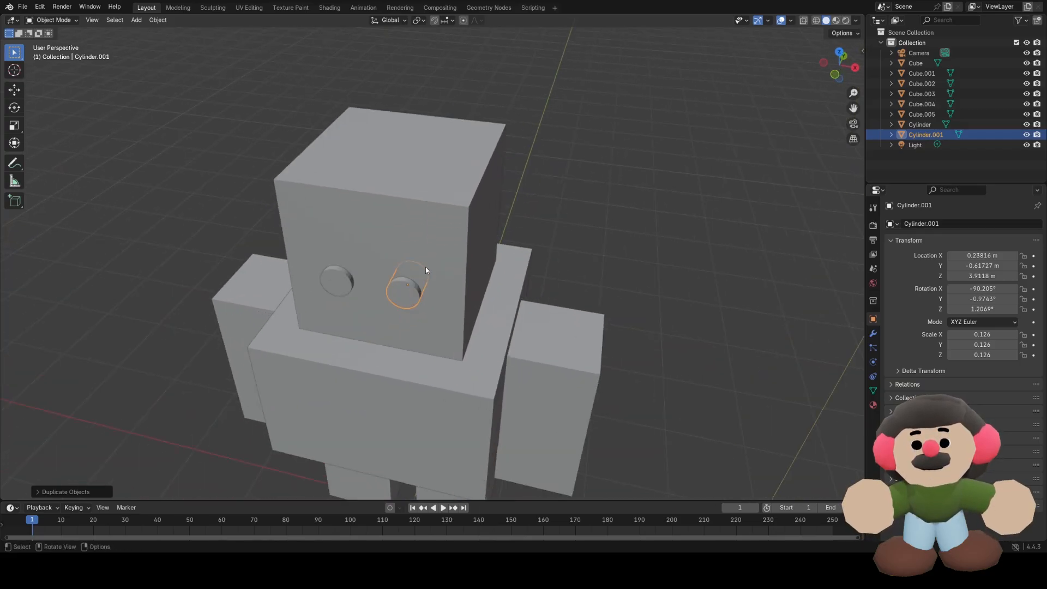
Duplicate an eye into a smaller inner disc as a pupil, then copy that pupil across to the other eye.
{"action": "key", "text": "shift+d"}
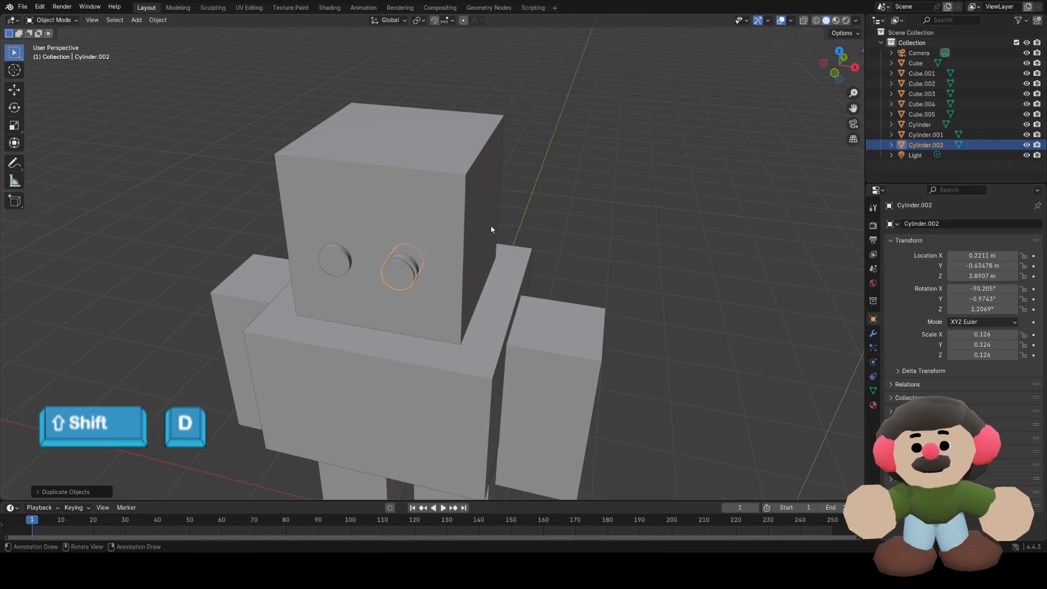
{"action": "key", "text": "s"}
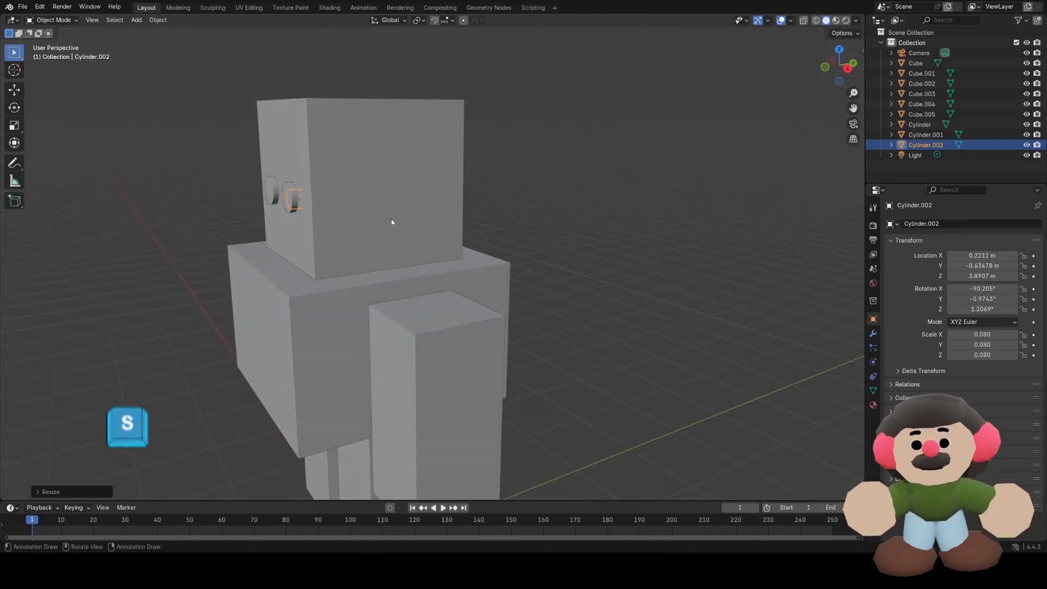
{"action": "key", "text": "g"}
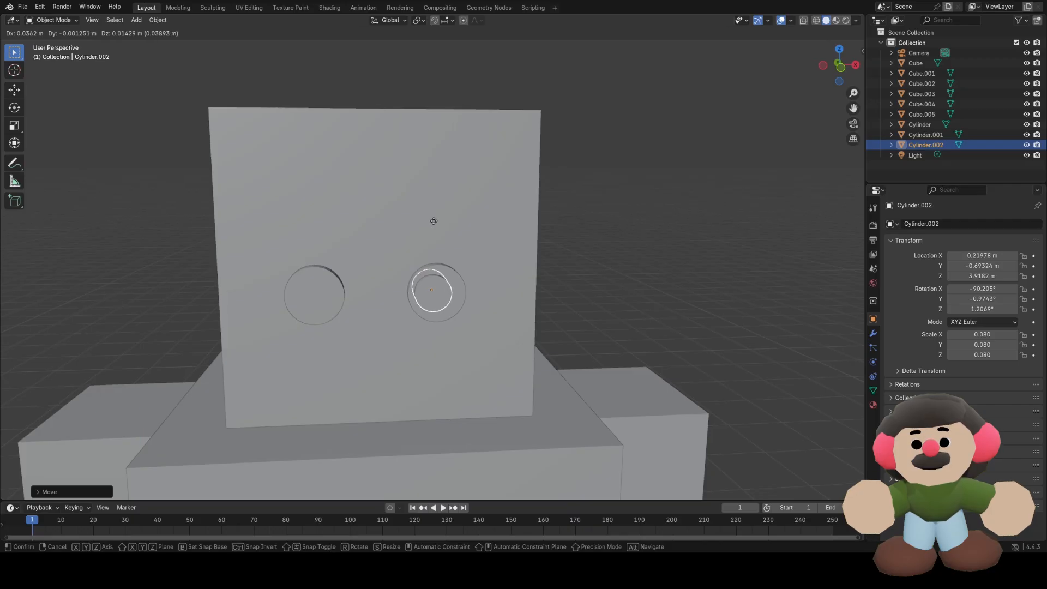
{"action": "key", "text": "s"}
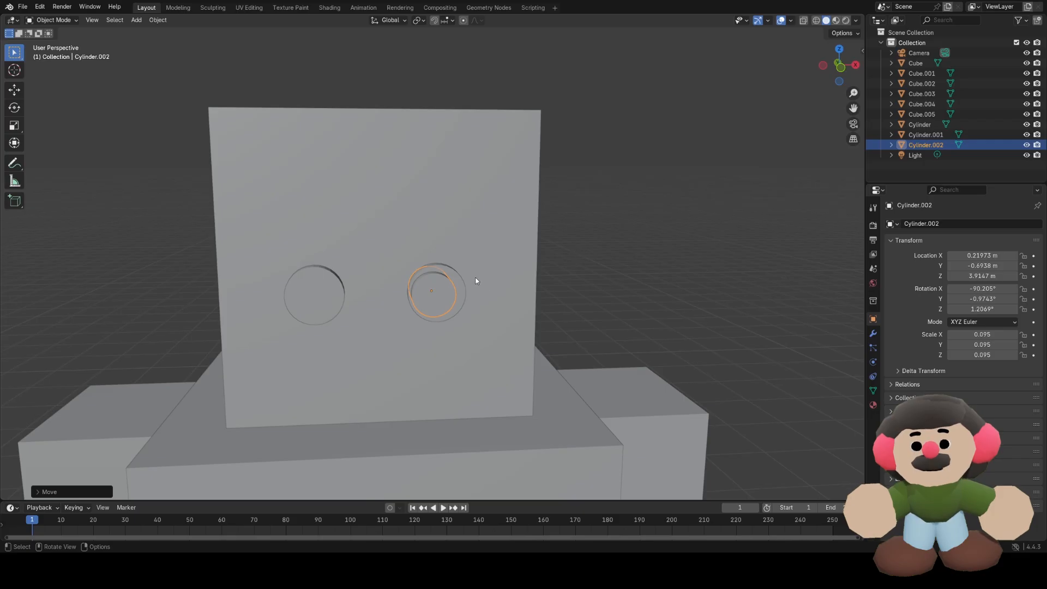
{"action": "key", "text": "shift+d"}
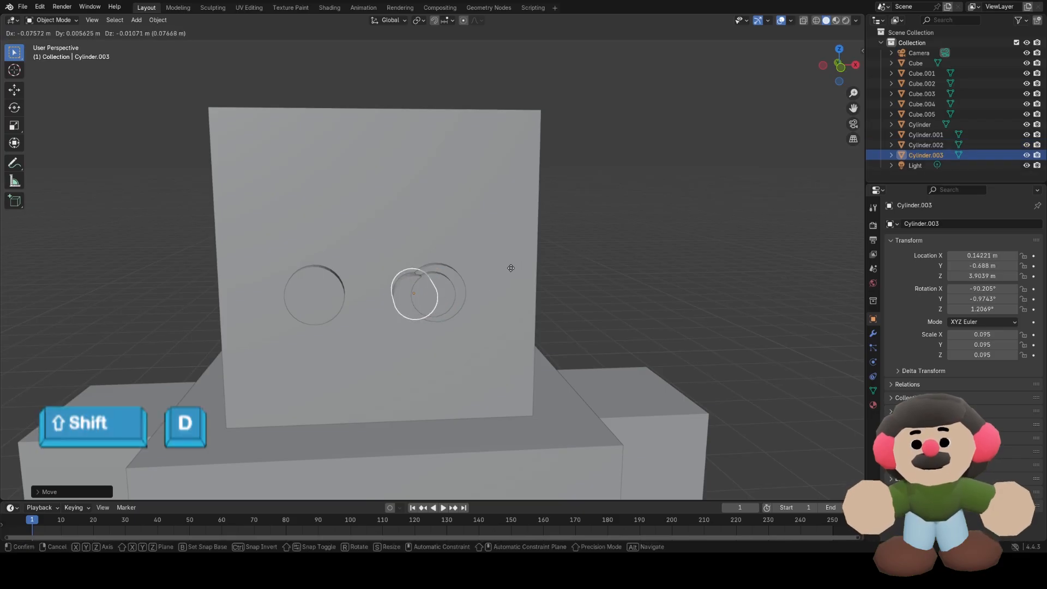
{"action": "key", "text": "x"}
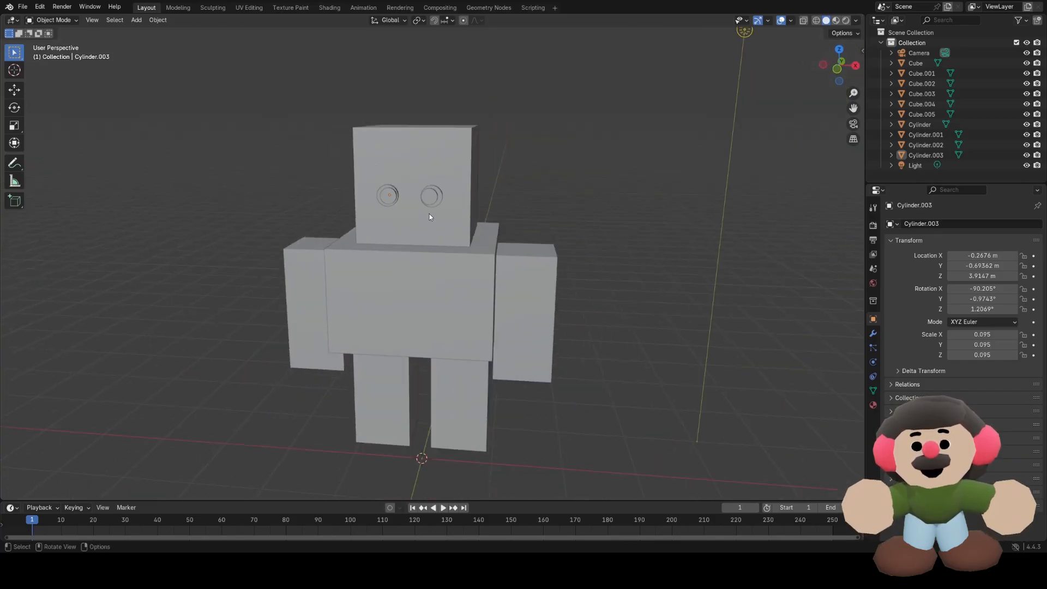
Add a small cube stretched along X into a flat mouth and place it below the eyes.
{"action": "key", "text": "shift+a"}
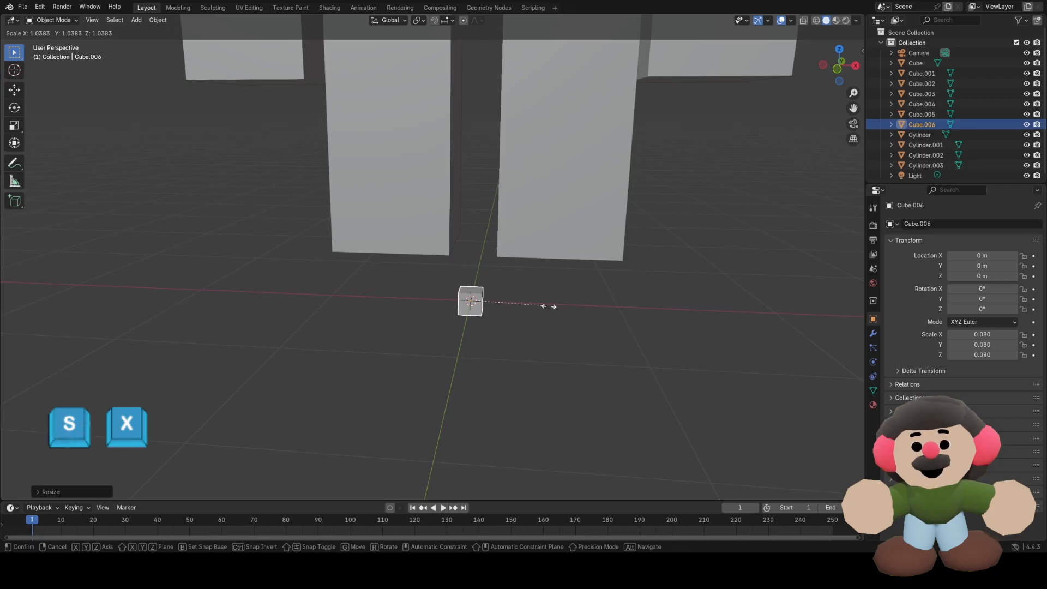
{"action": "key", "text": "x"}
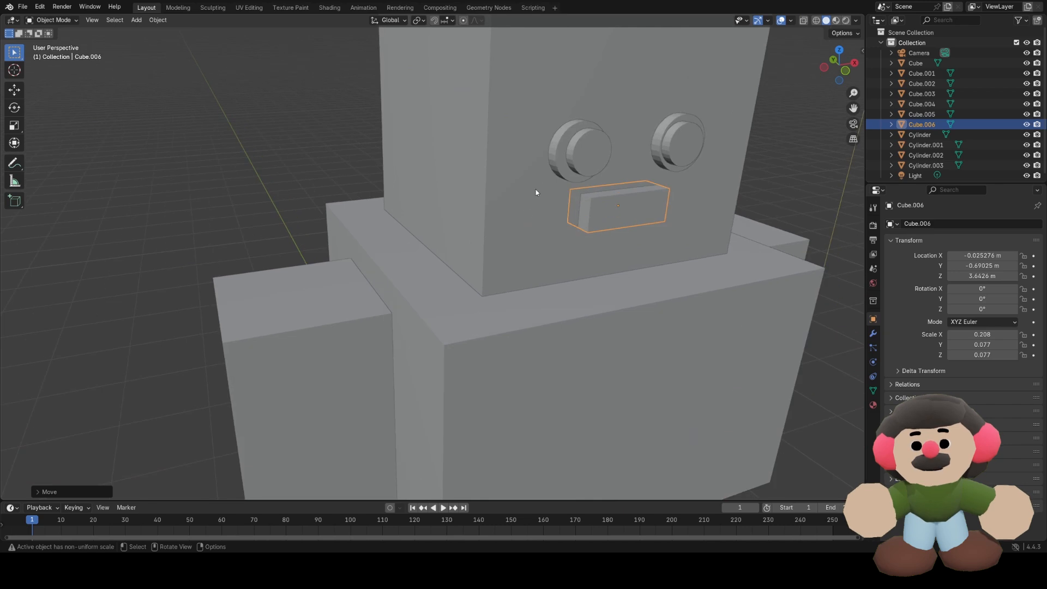
{"action": "key", "text": "s"}
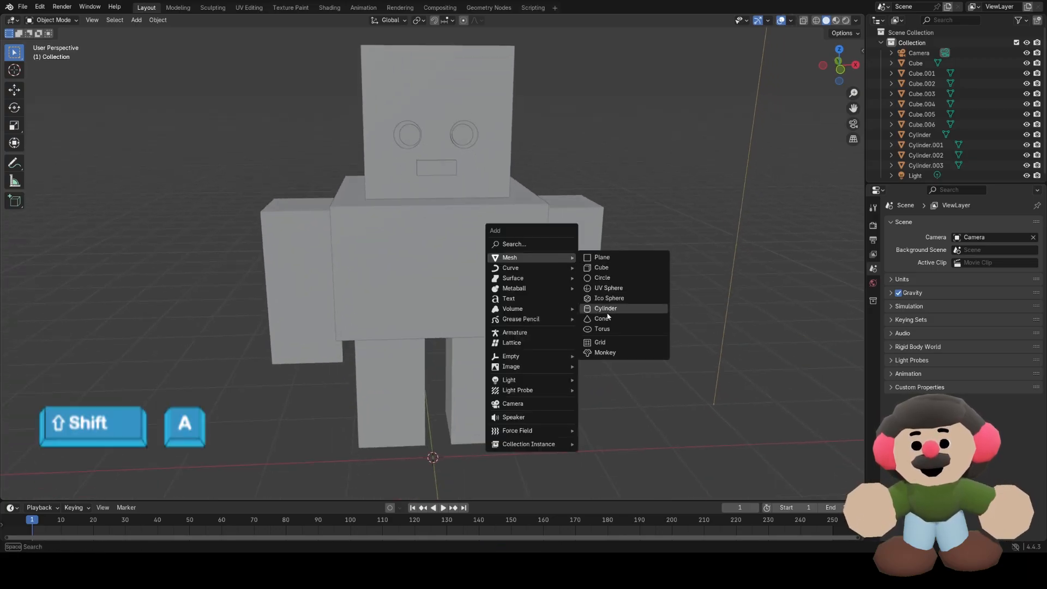
Add a cylinder thinned with S Shift+Z and stretched on Z as an antenna on top of the head.
{"action": "left_click", "coordinate": [605, 308]}
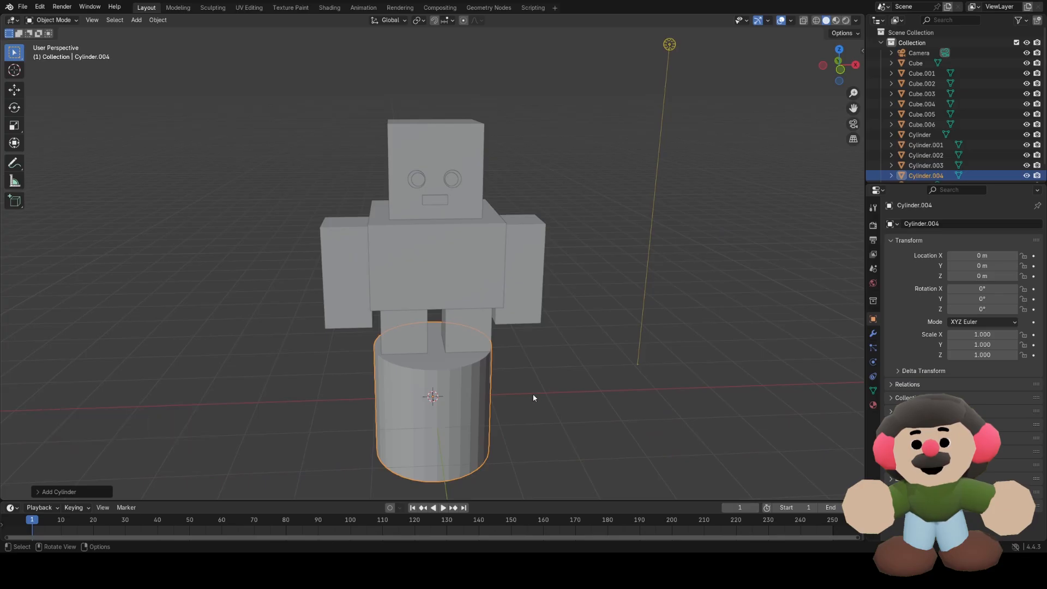
{"action": "key", "text": "g"}
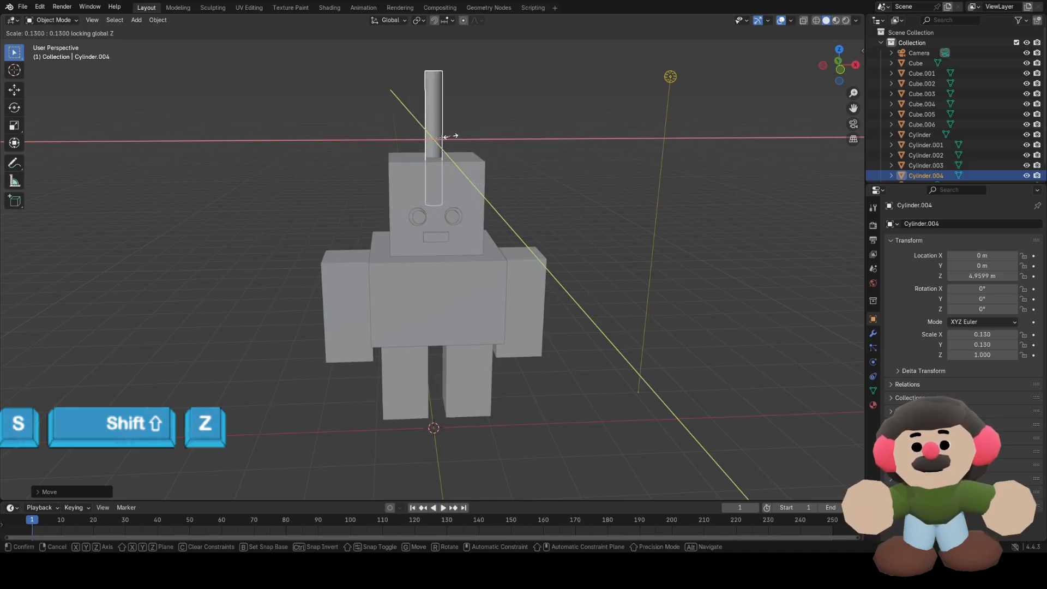
{"action": "mouse_move", "coordinate": [454, 136]}
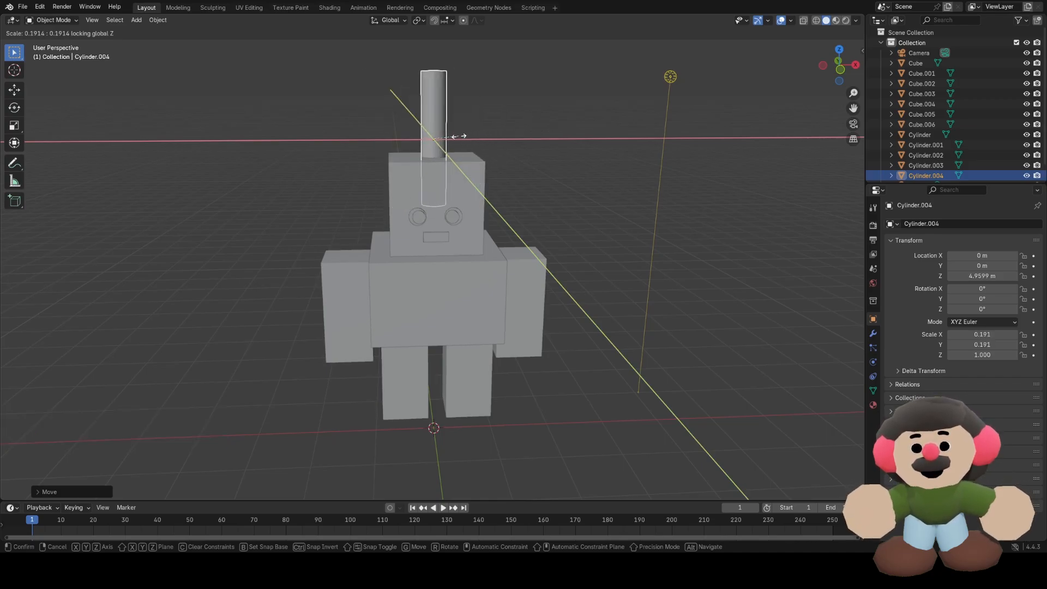
{"action": "mouse_move", "coordinate": [449, 138]}
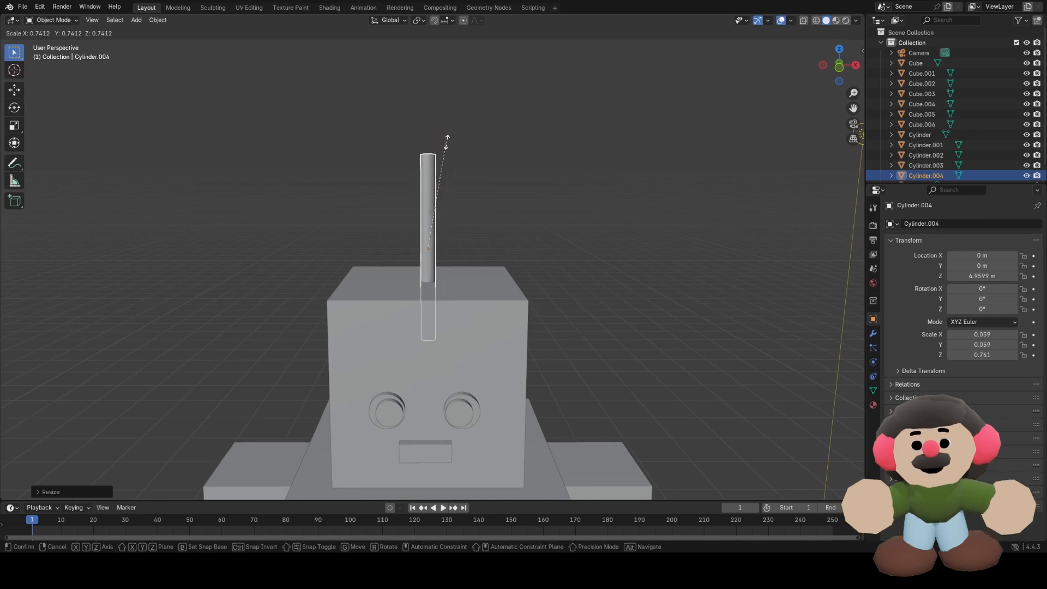
{"action": "key", "text": "z"}
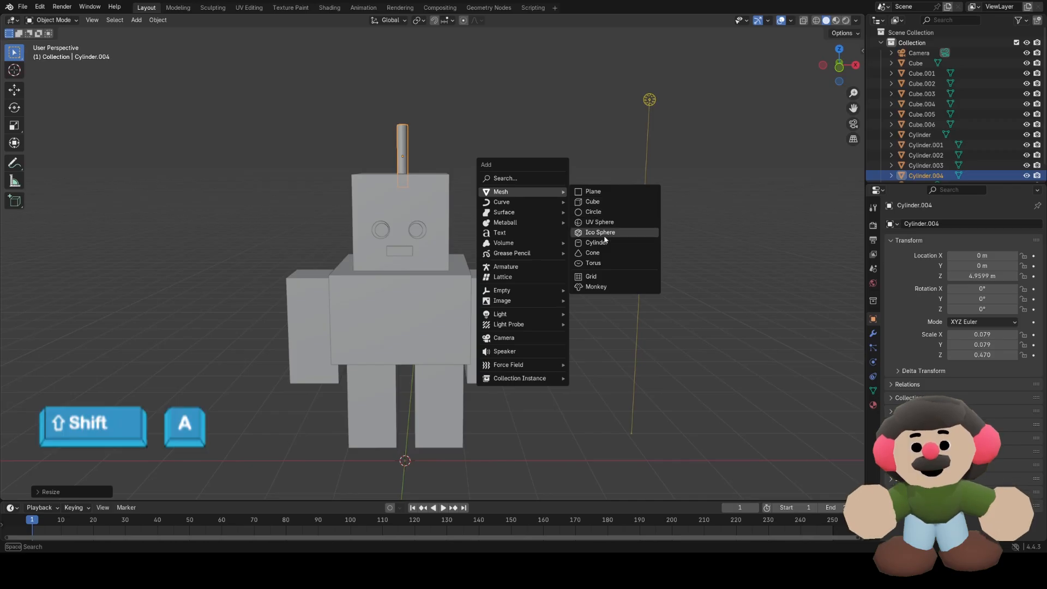
Add a UV sphere scaled and moved to cap the antenna's tip as a ball.
{"action": "left_click", "coordinate": [599, 221]}
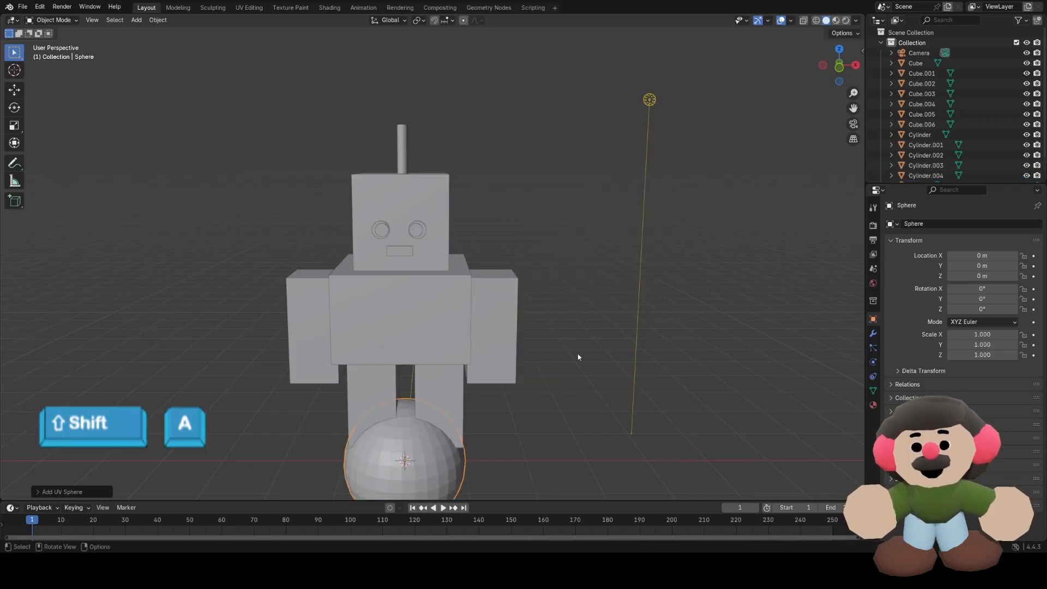
{"action": "key", "text": "s"}
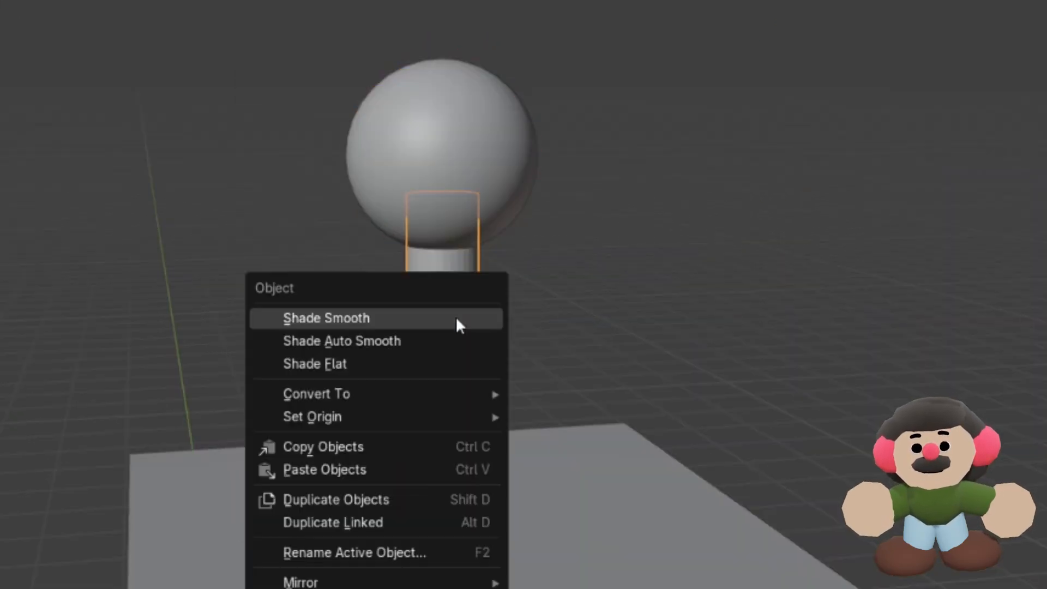
Apply Shade Smooth to the antenna ball, the eyes and the head, then start adding a floor plane.
{"action": "left_click", "coordinate": [327, 318]}
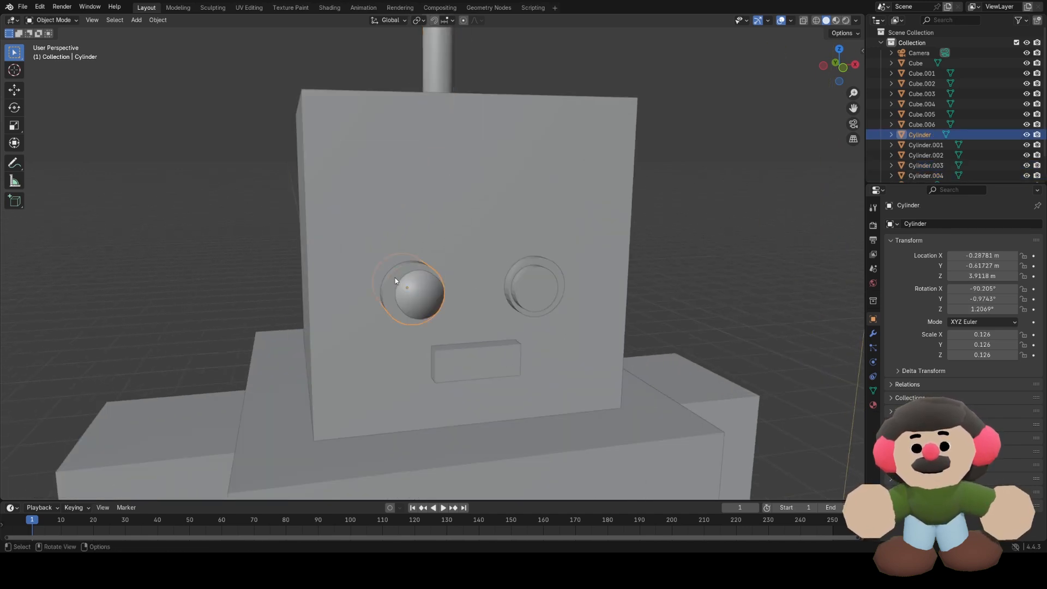
{"action": "left_click", "coordinate": [534, 287]}
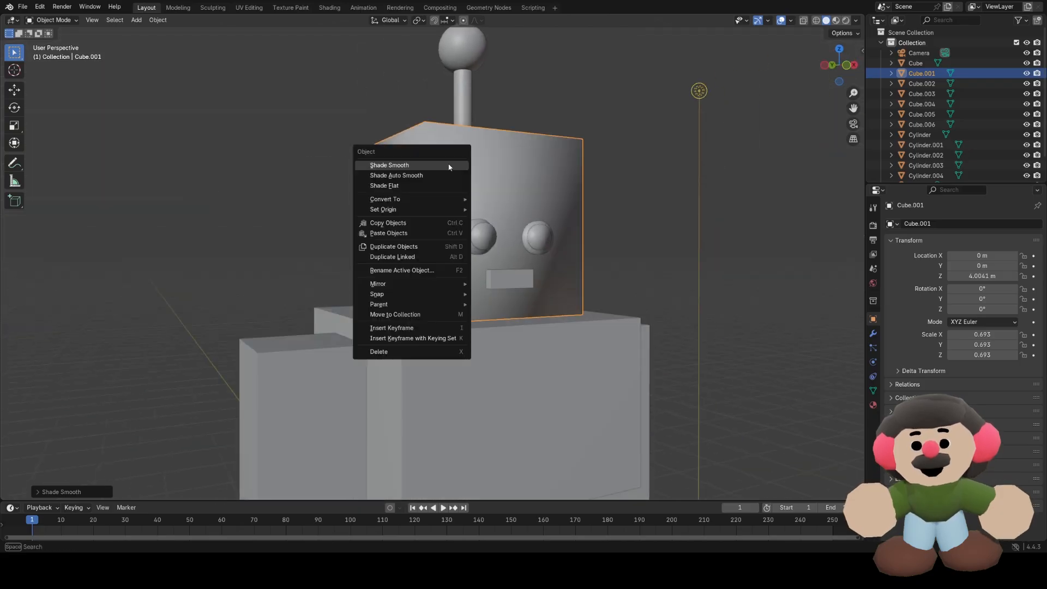
{"action": "left_click", "coordinate": [384, 185]}
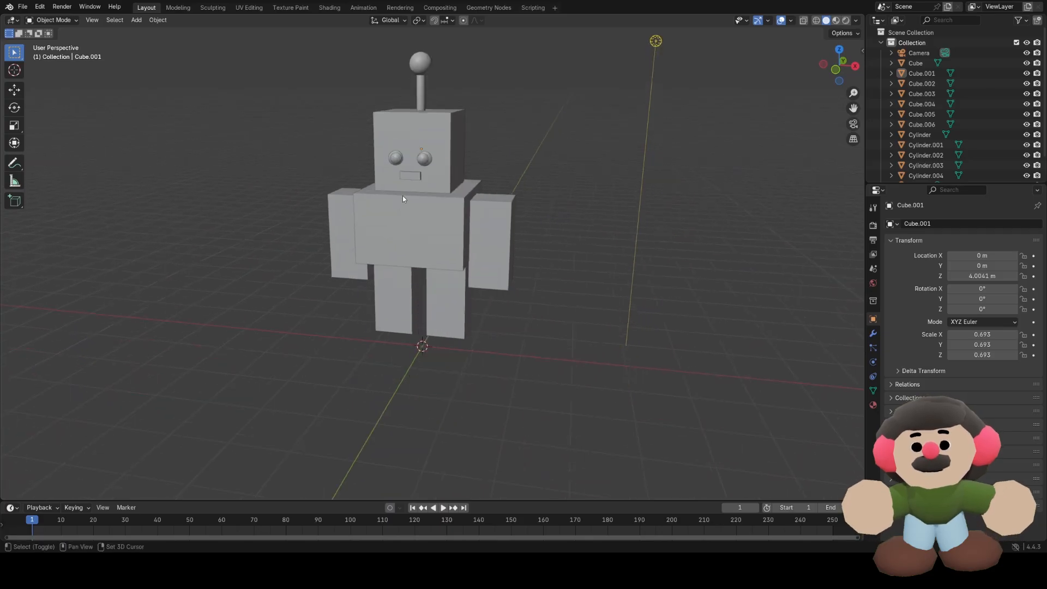
{"action": "key", "text": "Shift+A"}
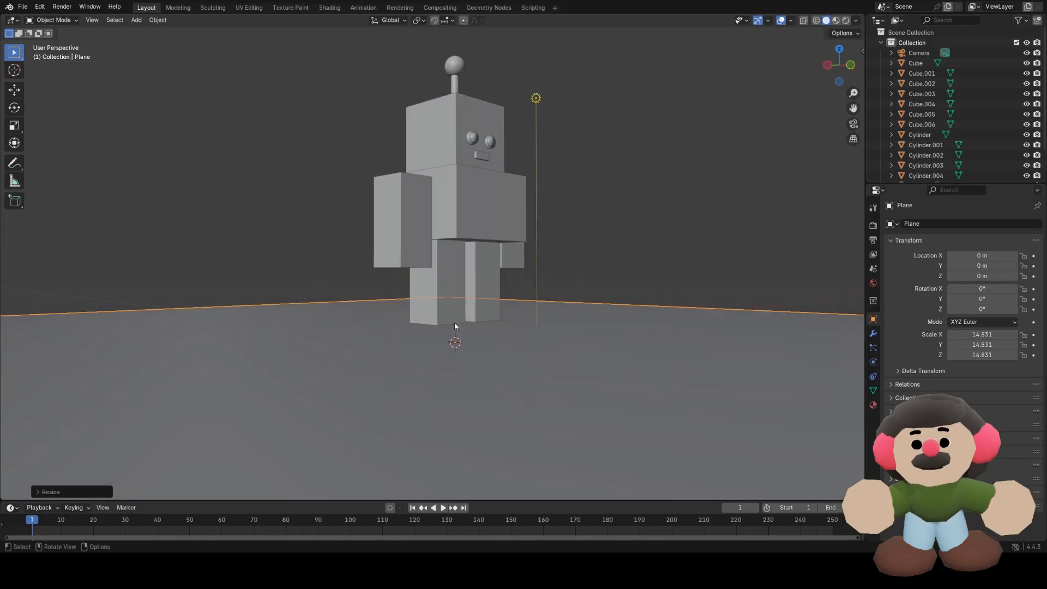
Scale the floor plane up and raise it on Z to meet the robot's feet.
{"action": "key", "text": "g"}
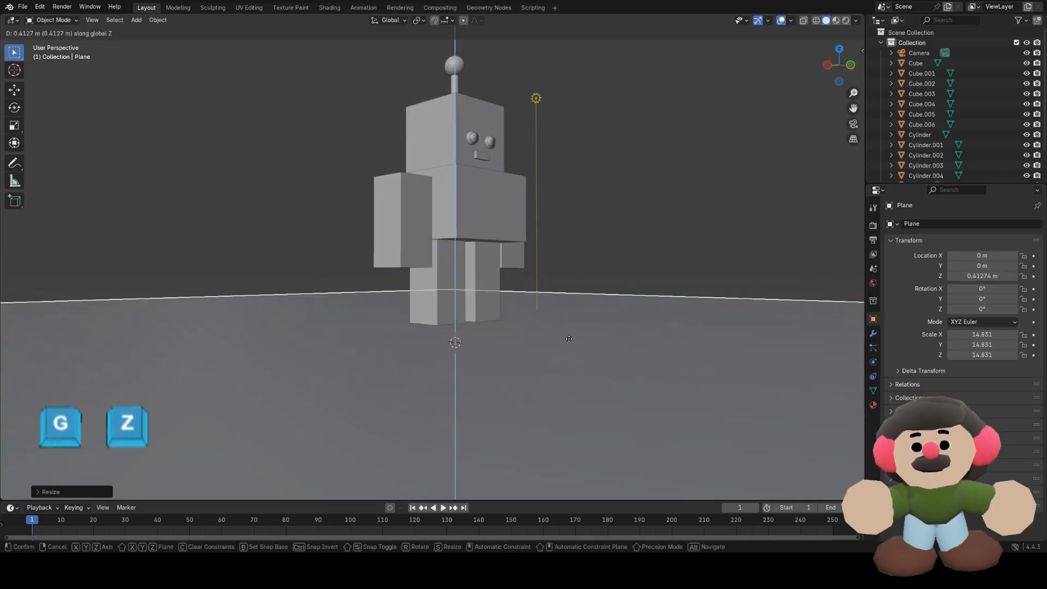
{"action": "mouse_move", "coordinate": [564, 340]}
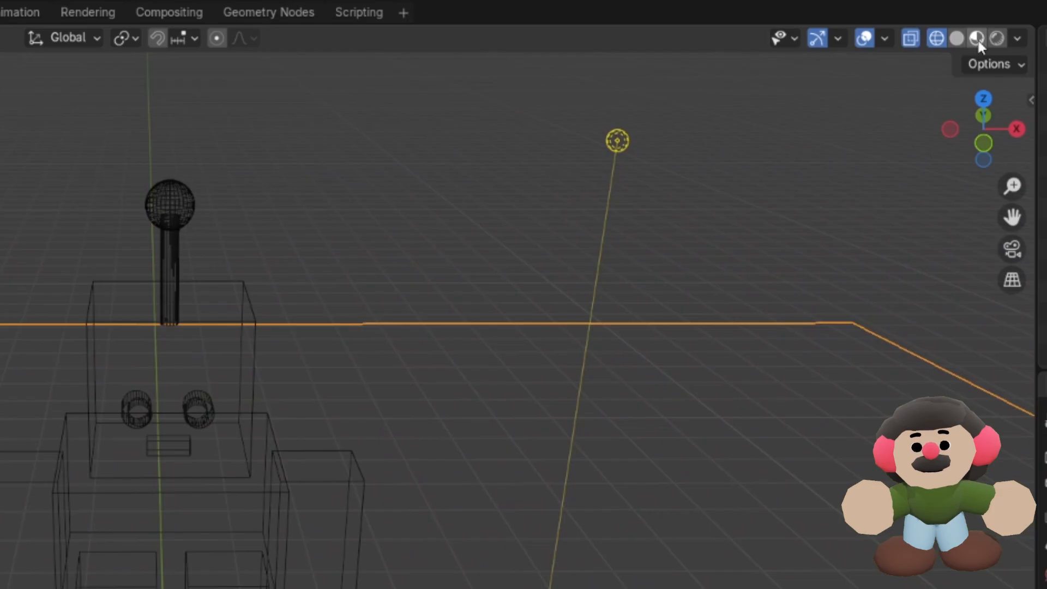
{"action": "mouse_move", "coordinate": [978, 38]}
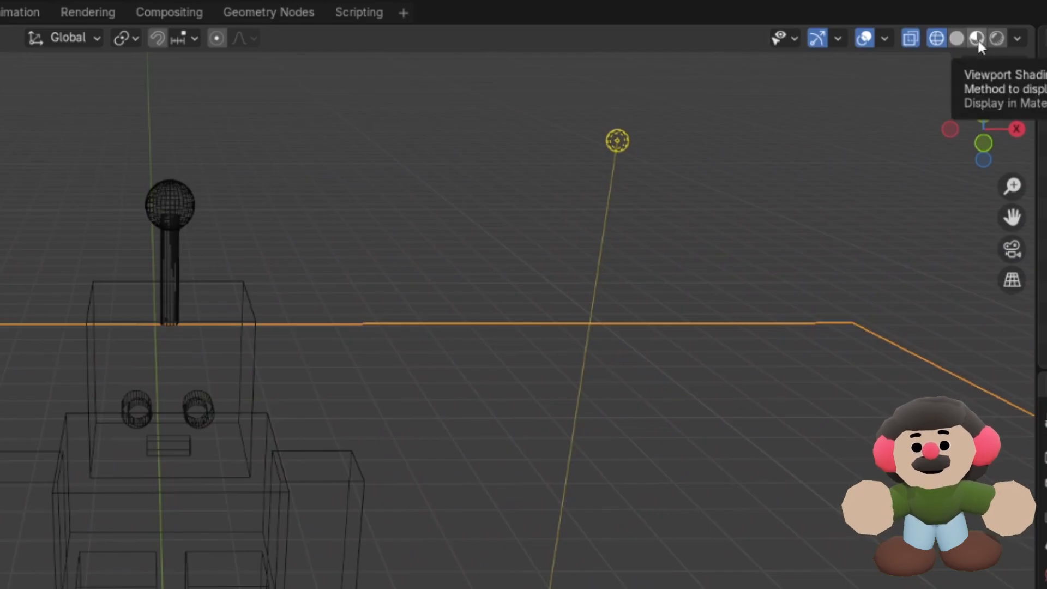
Switch the viewport to lit shaded preview and select the robot's body.
{"action": "left_click", "coordinate": [977, 38]}
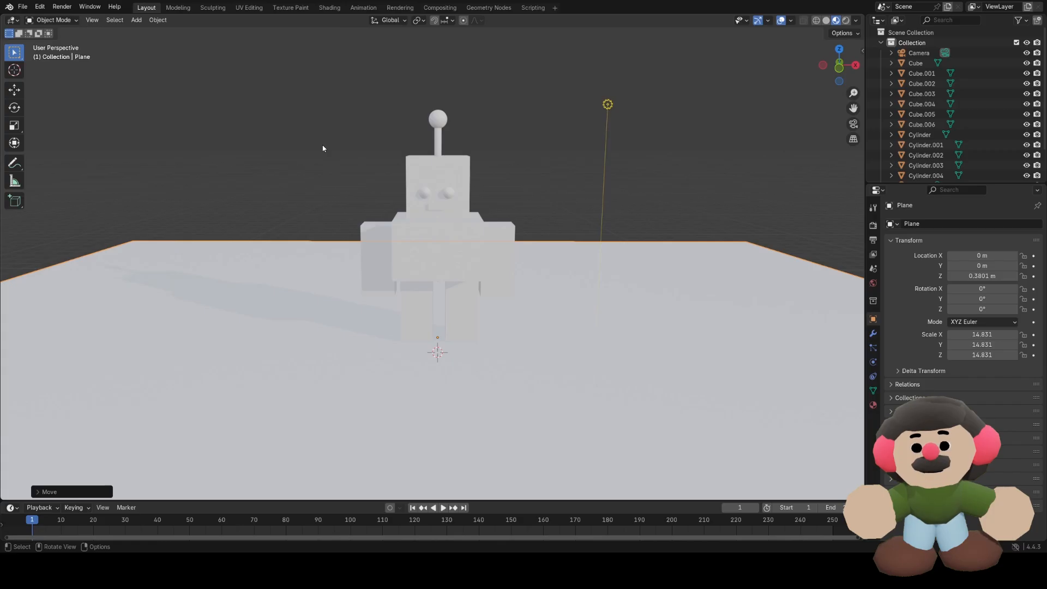
{"action": "mouse_move", "coordinate": [395, 172]}
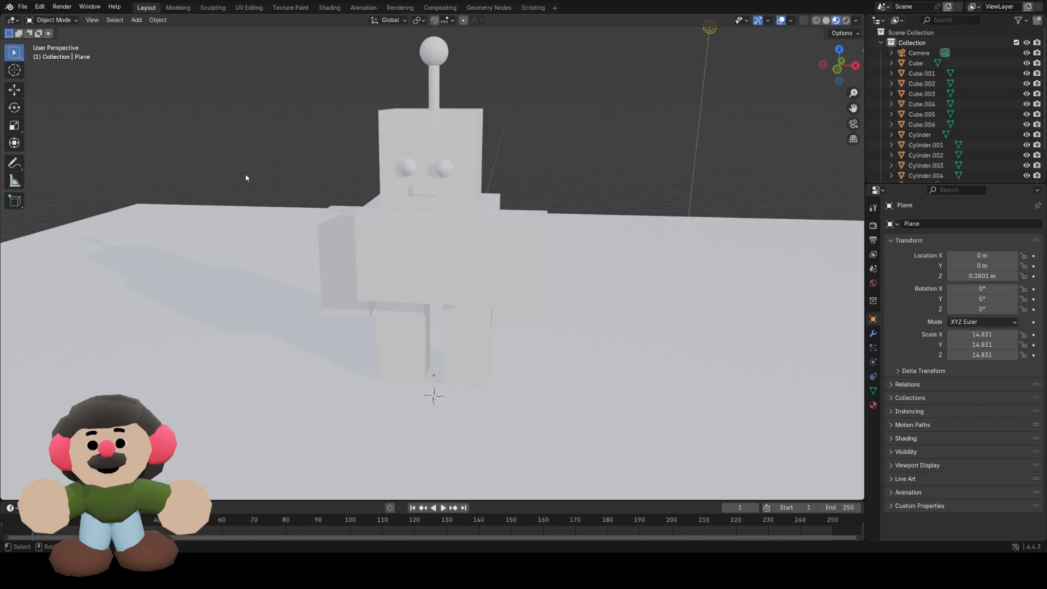
{"action": "mouse_move", "coordinate": [444, 243]}
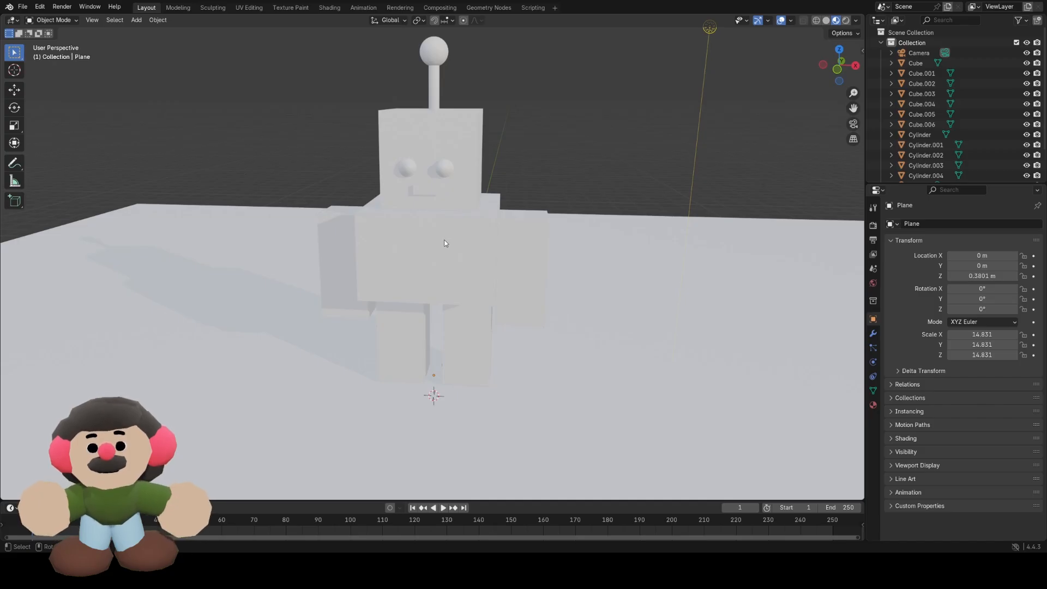
{"action": "mouse_move", "coordinate": [383, 233]}
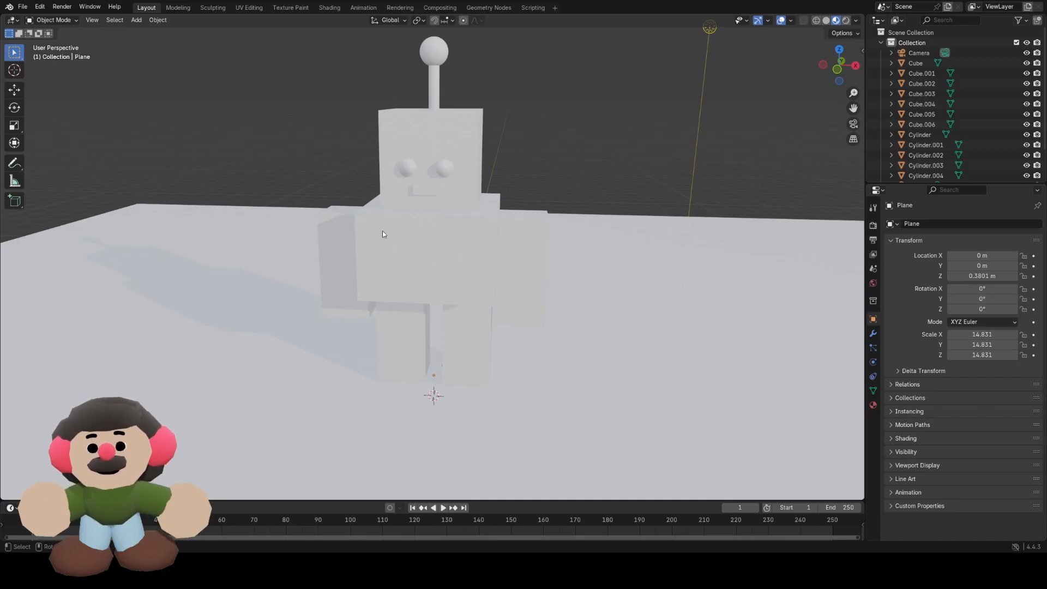
{"action": "left_click", "coordinate": [428, 251]}
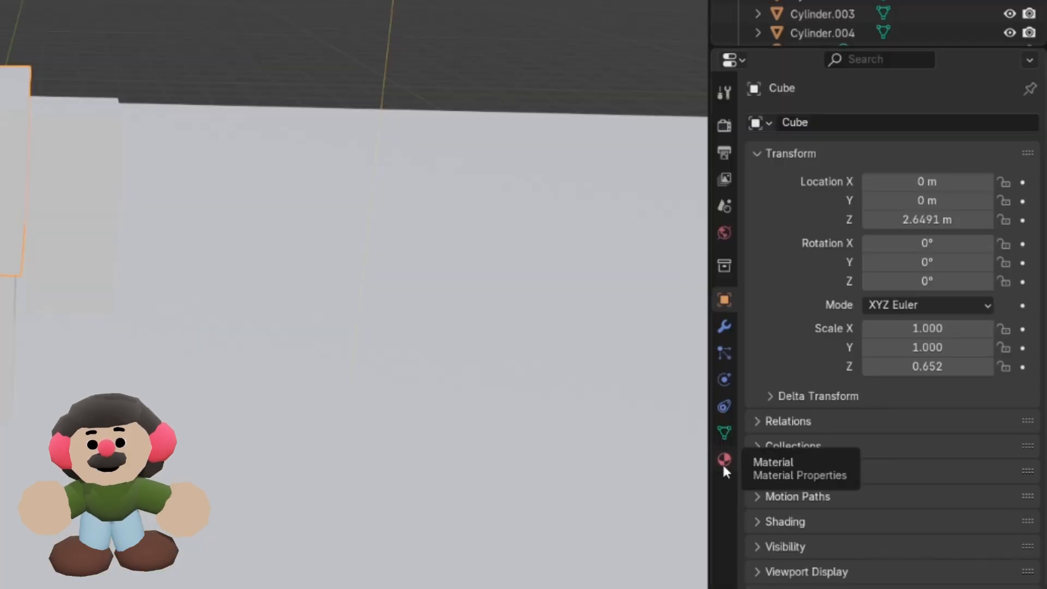
Give the torso material a light blue Base Color from the colour wheel.
{"action": "left_click", "coordinate": [724, 460]}
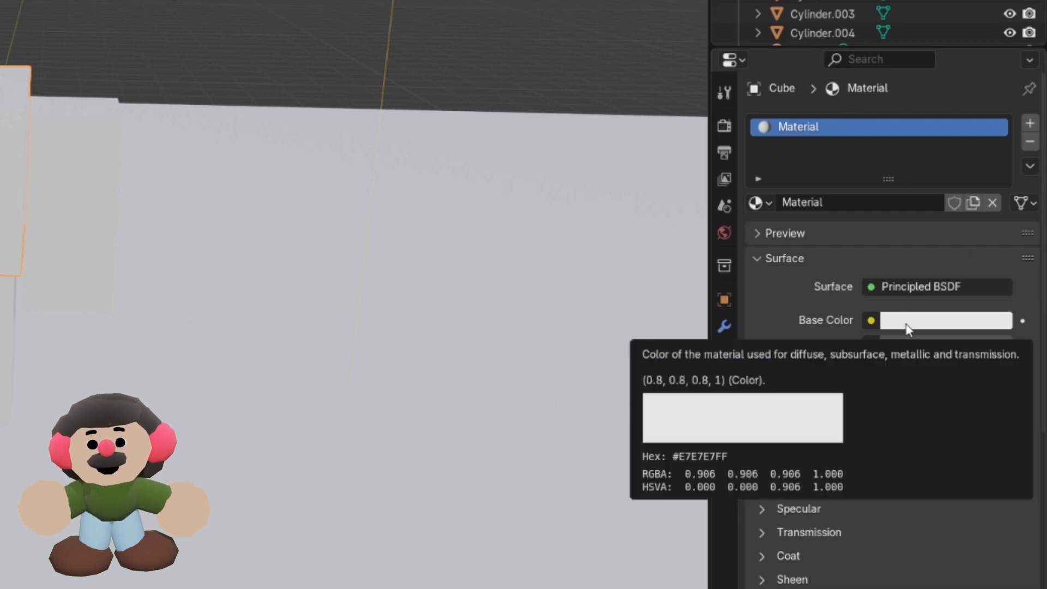
{"action": "left_click", "coordinate": [946, 321]}
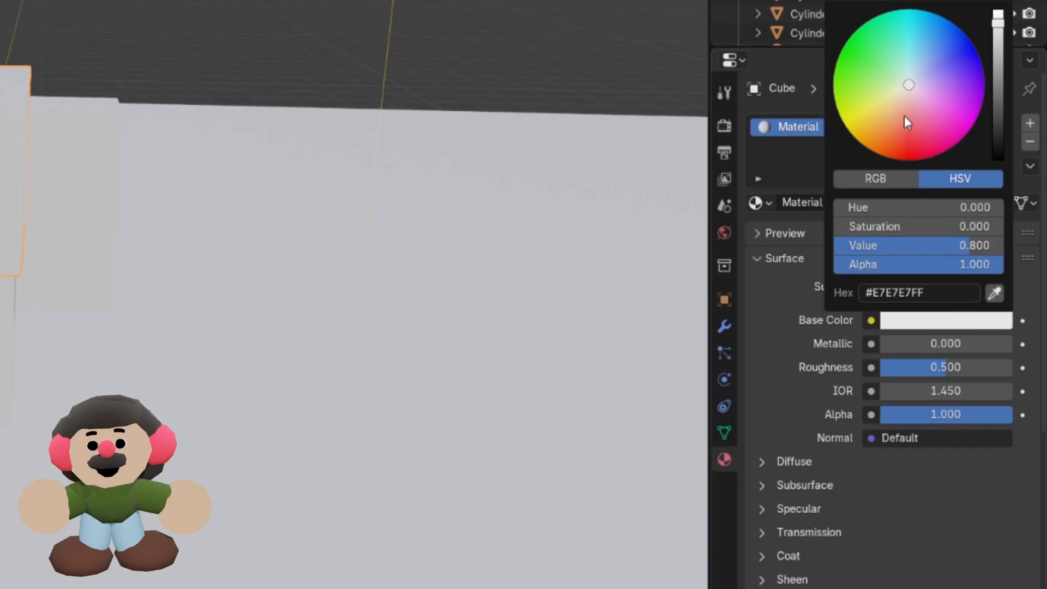
{"action": "left_click", "coordinate": [928, 40]}
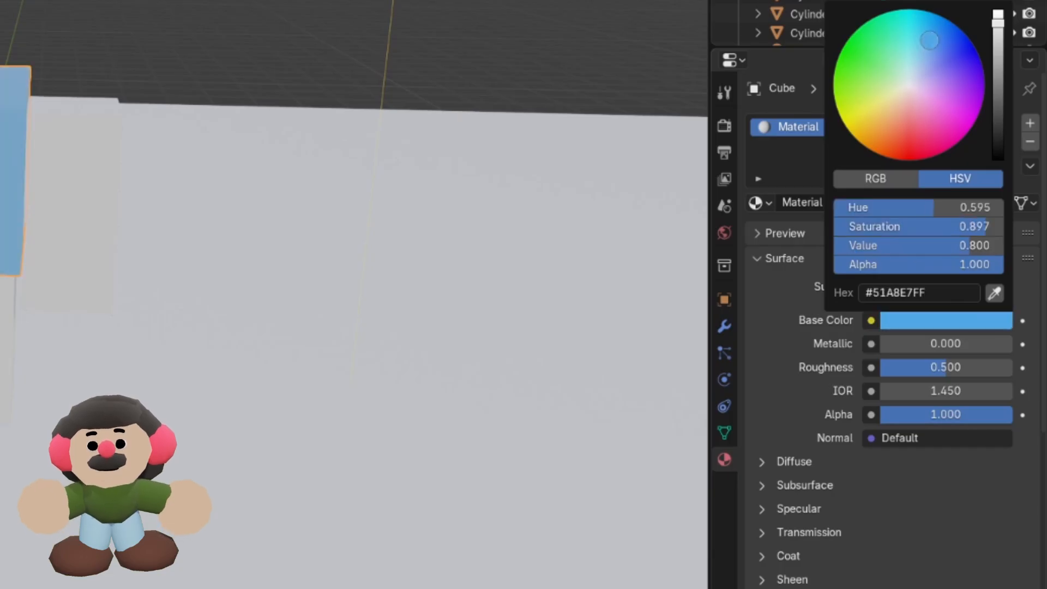
{"action": "left_click_drag", "start_coordinate": [930, 40], "coordinate": [926, 43]}
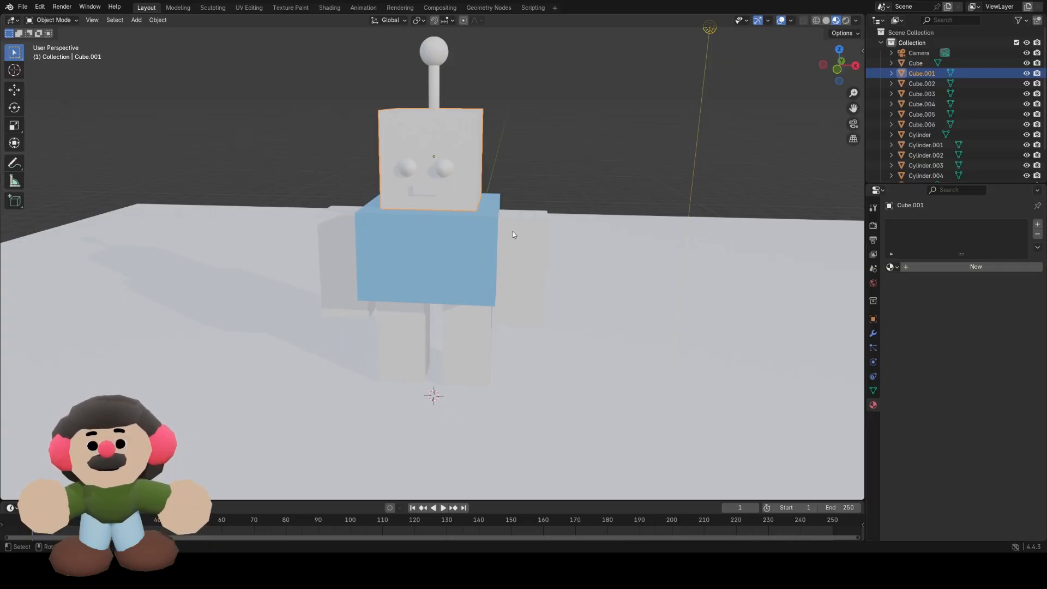
{"action": "mouse_move", "coordinate": [518, 250]}
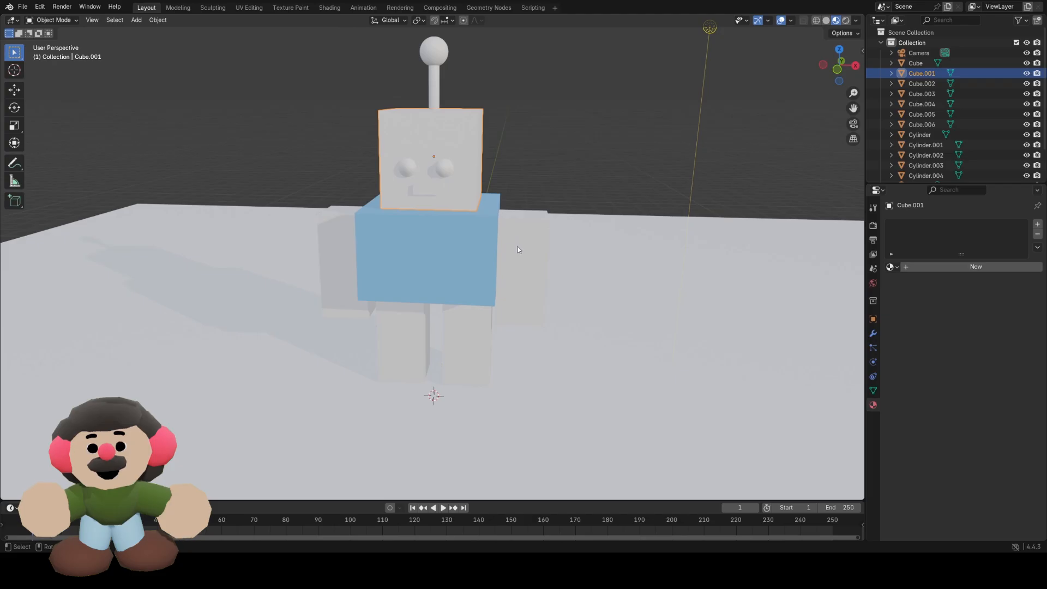
{"action": "mouse_move", "coordinate": [483, 245]}
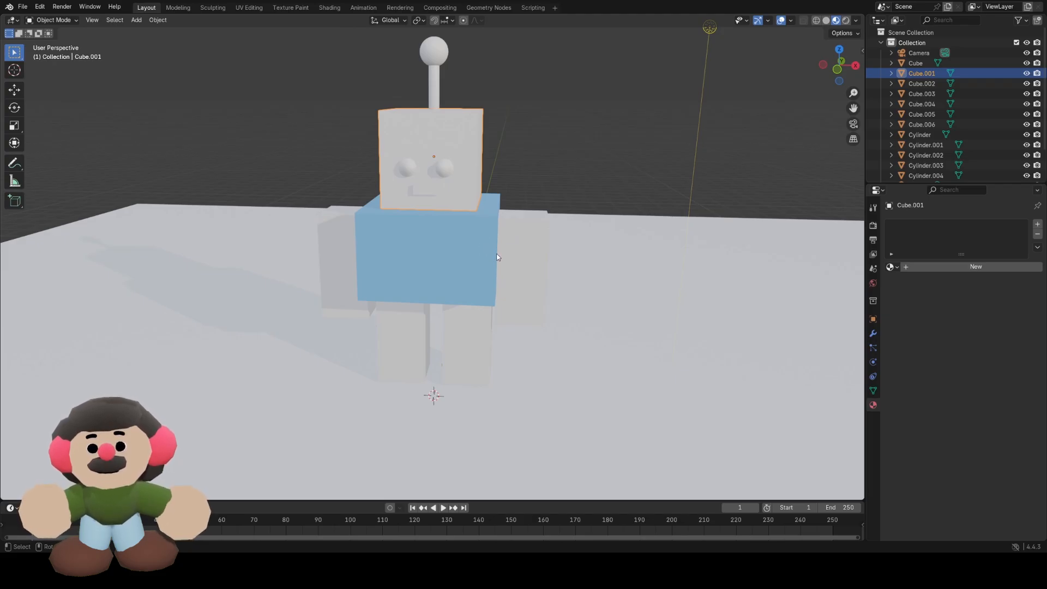
{"action": "mouse_move", "coordinate": [493, 261]}
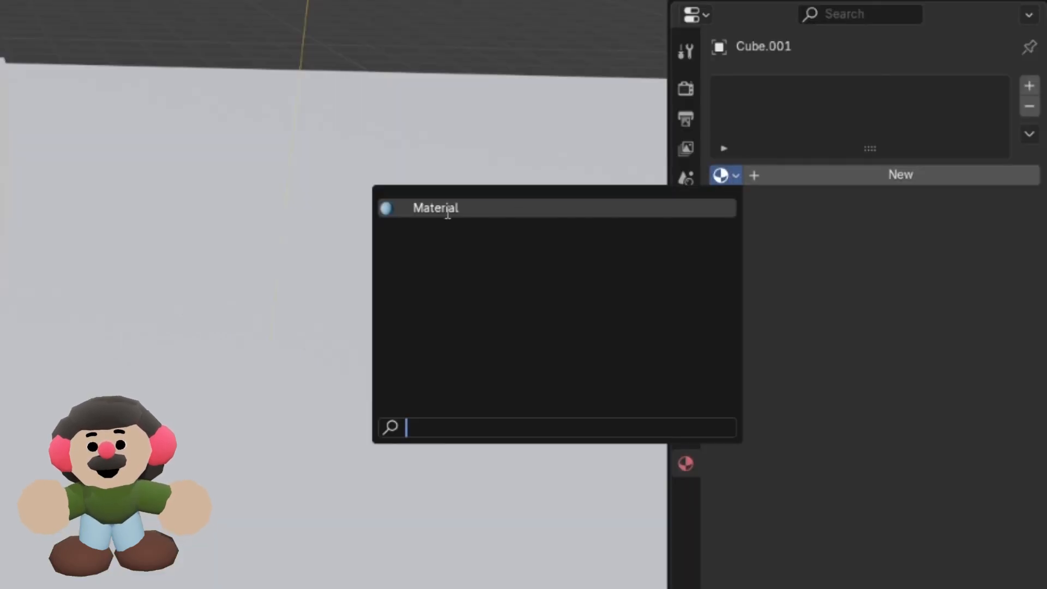
Assign the existing material to the head, rename it 'blue', and apply it to the arm and leg.
{"action": "left_click", "coordinate": [435, 207]}
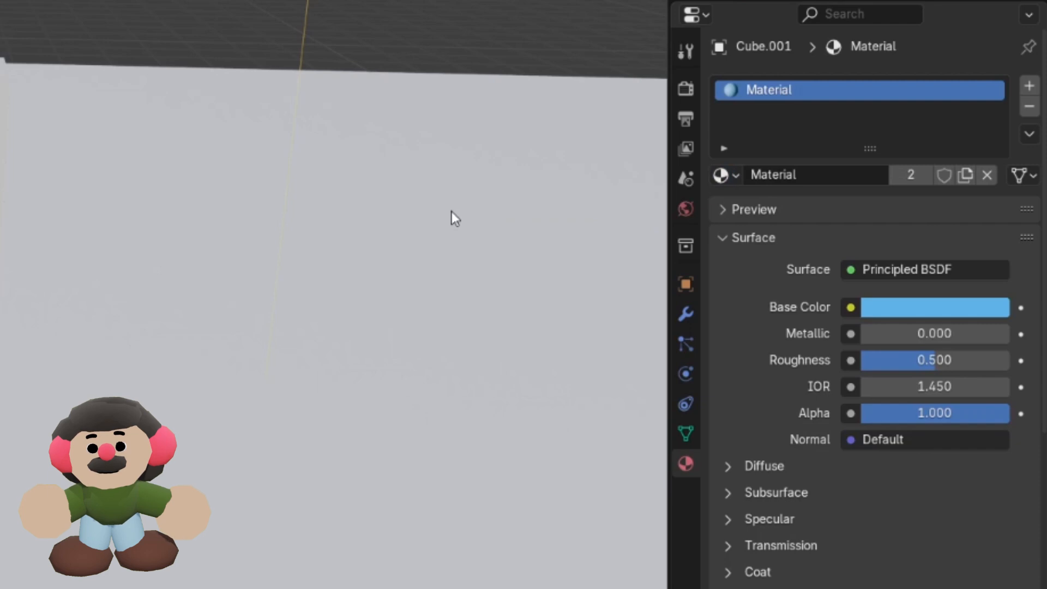
{"action": "double_click", "coordinate": [768, 90]}
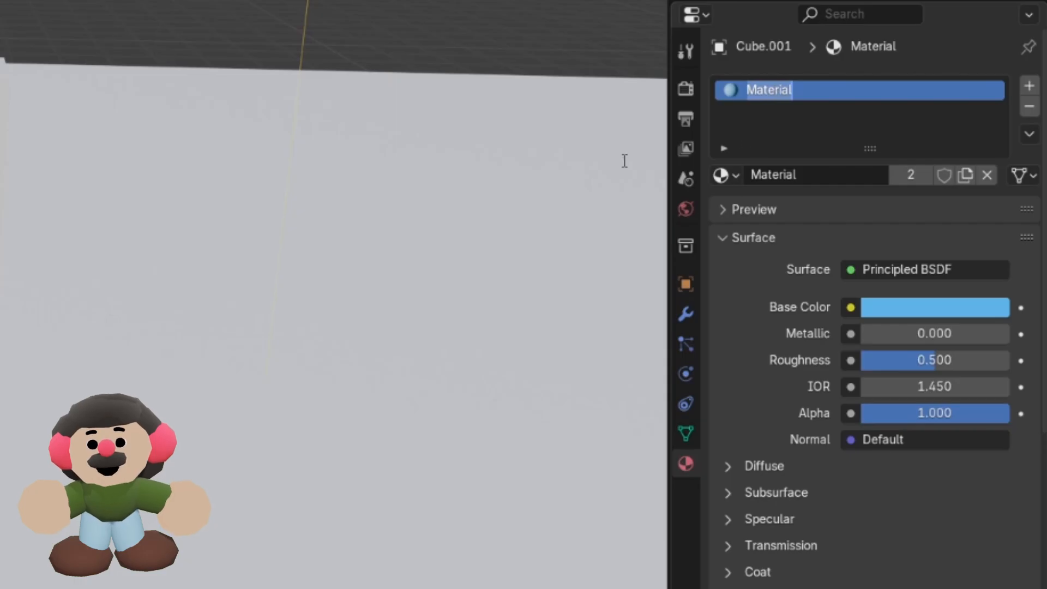
{"action": "type", "text": "blue"}
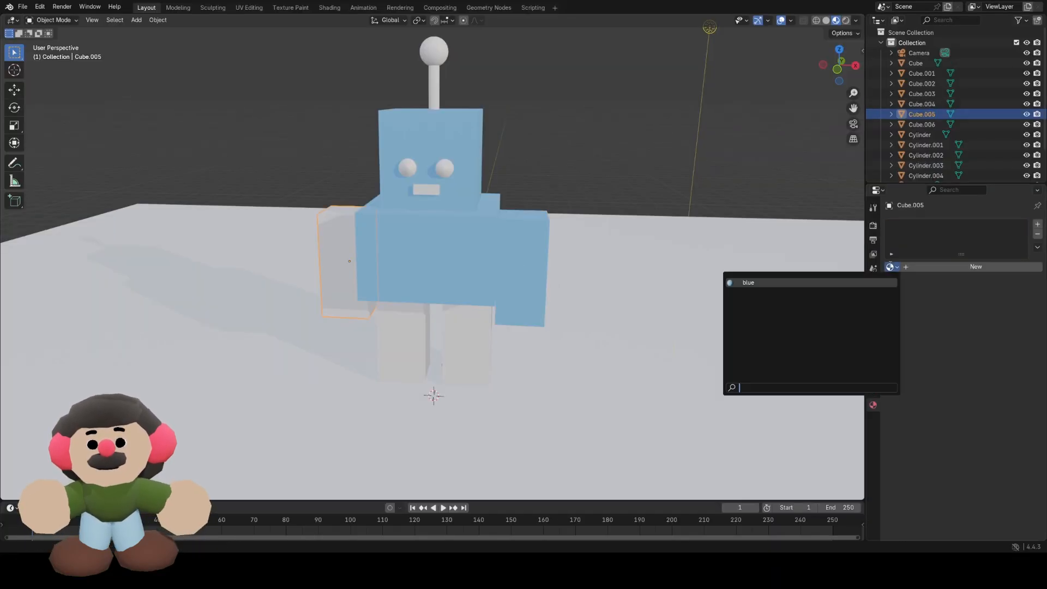
{"action": "left_click", "coordinate": [922, 83]}
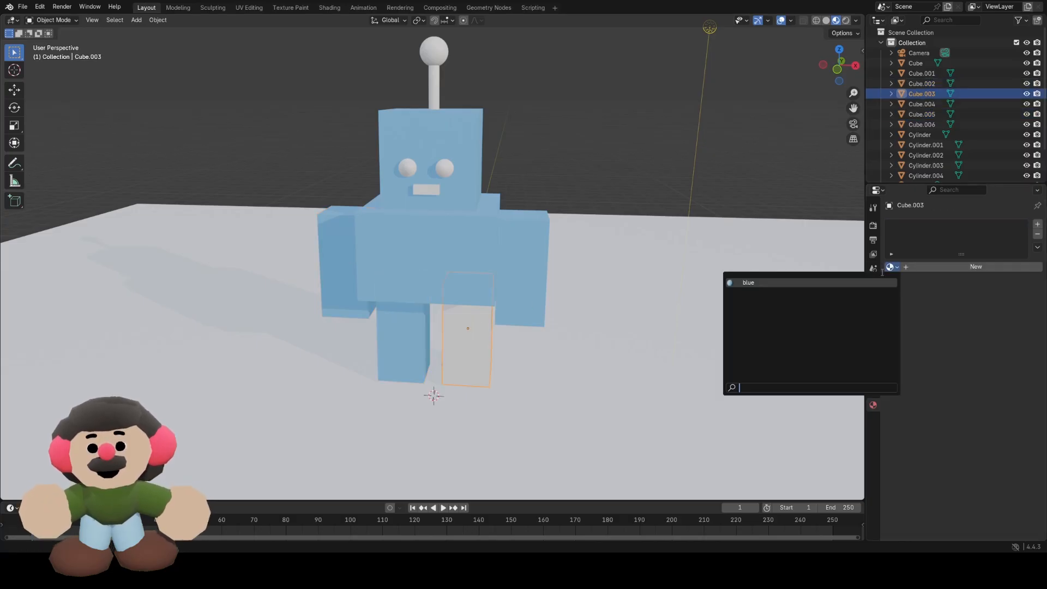
{"action": "left_click", "coordinate": [748, 283]}
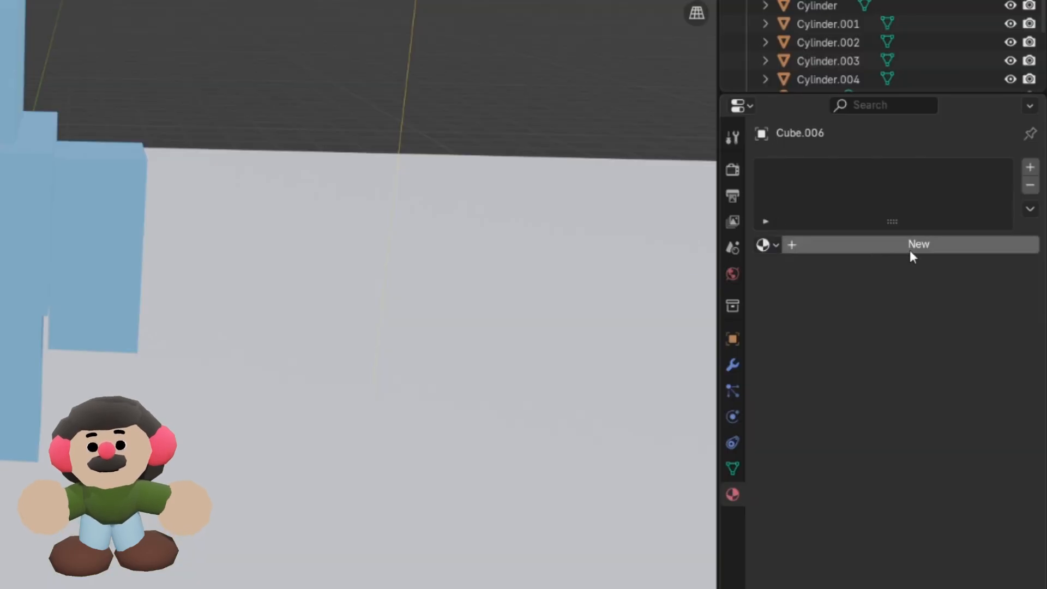
Assign 'blue' to the remaining leg and 'black' to the antenna stem cylinder.
{"action": "left_click", "coordinate": [919, 244]}
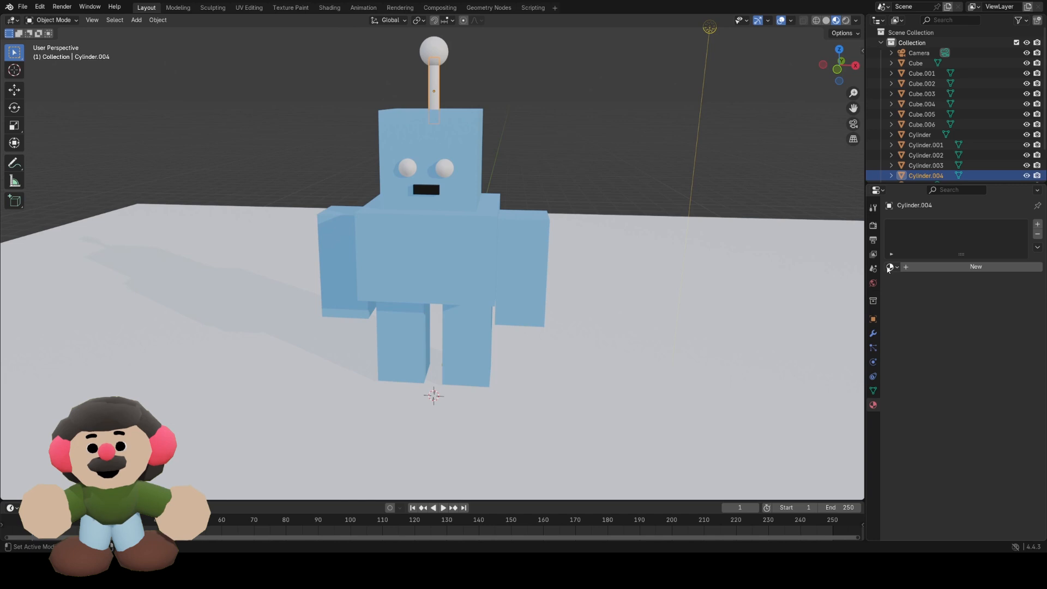
{"action": "left_click", "coordinate": [890, 266]}
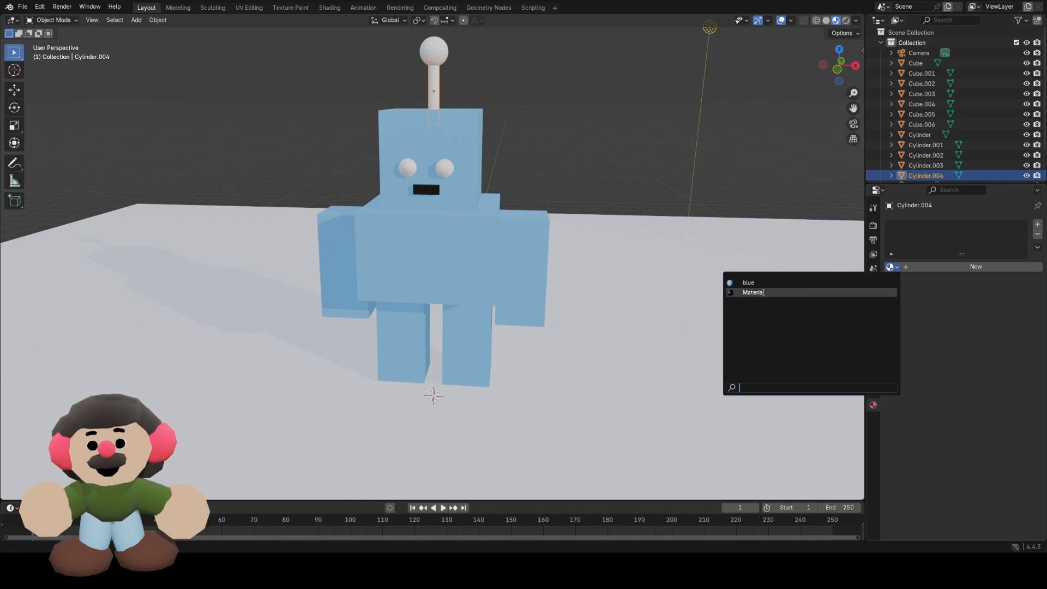
{"action": "left_click", "coordinate": [753, 292]}
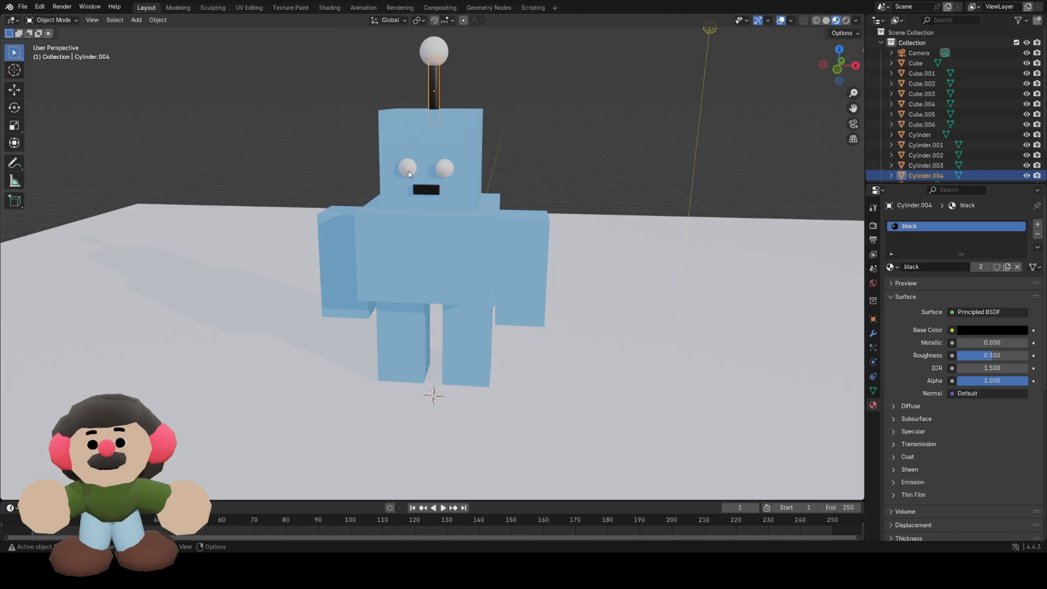
Give the left eye a new material with a red Base Color.
{"action": "left_click", "coordinate": [926, 164]}
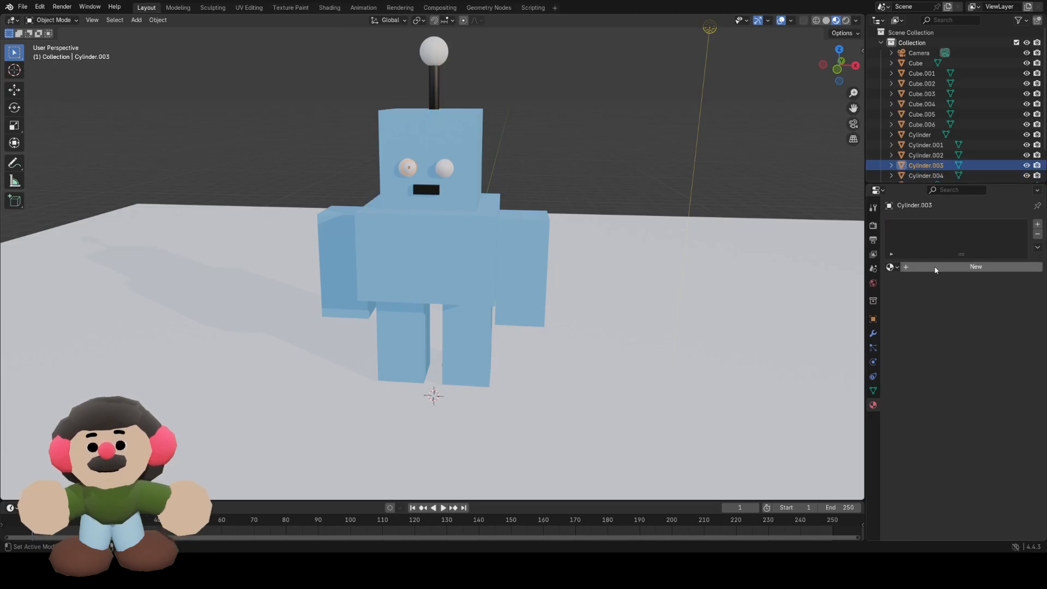
{"action": "left_click", "coordinate": [974, 266]}
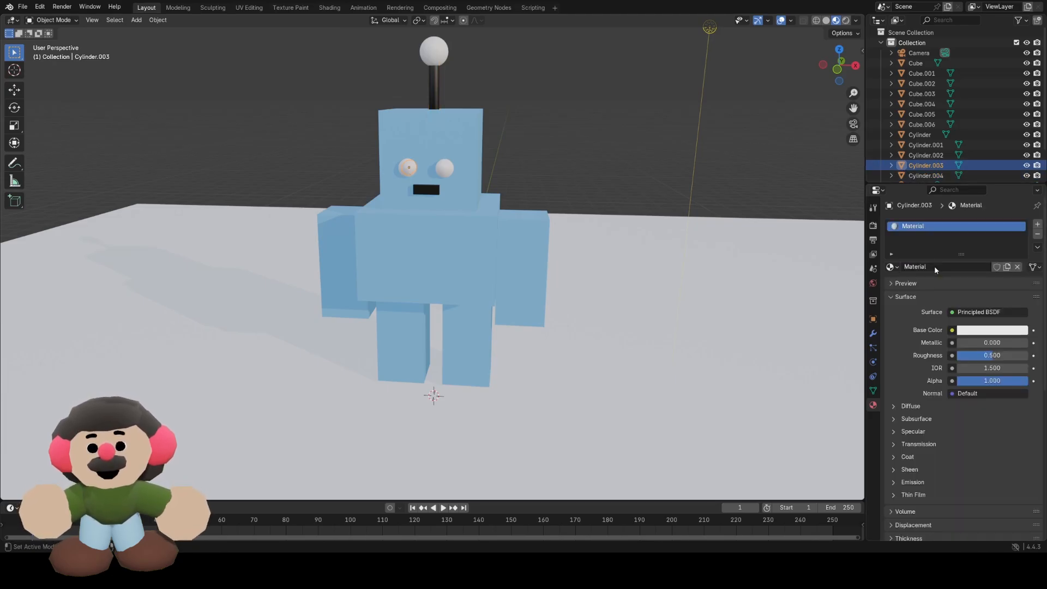
{"action": "left_click", "coordinate": [993, 329]}
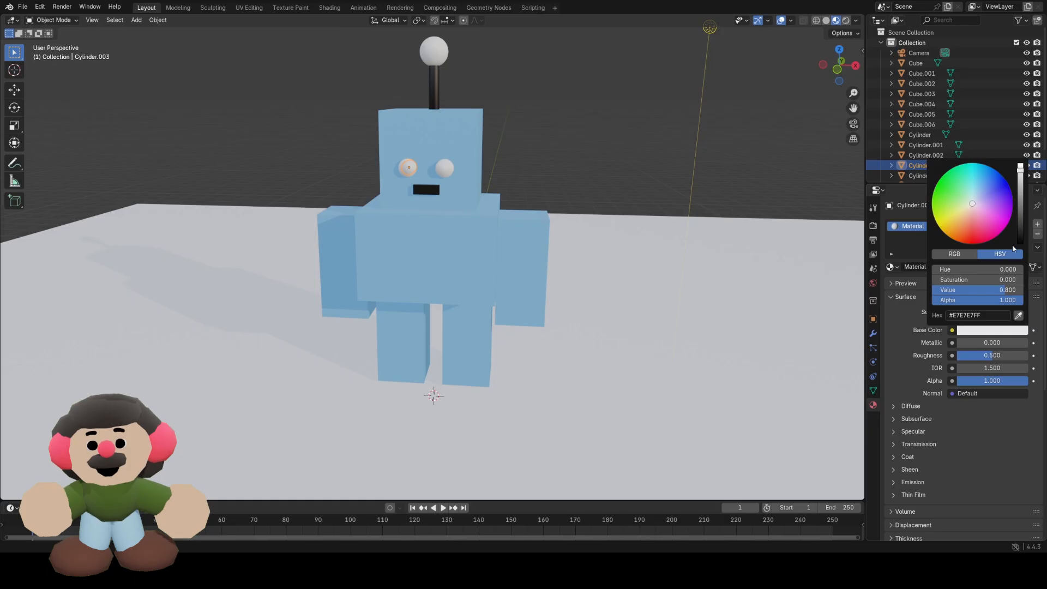
{"action": "left_click", "coordinate": [967, 239]}
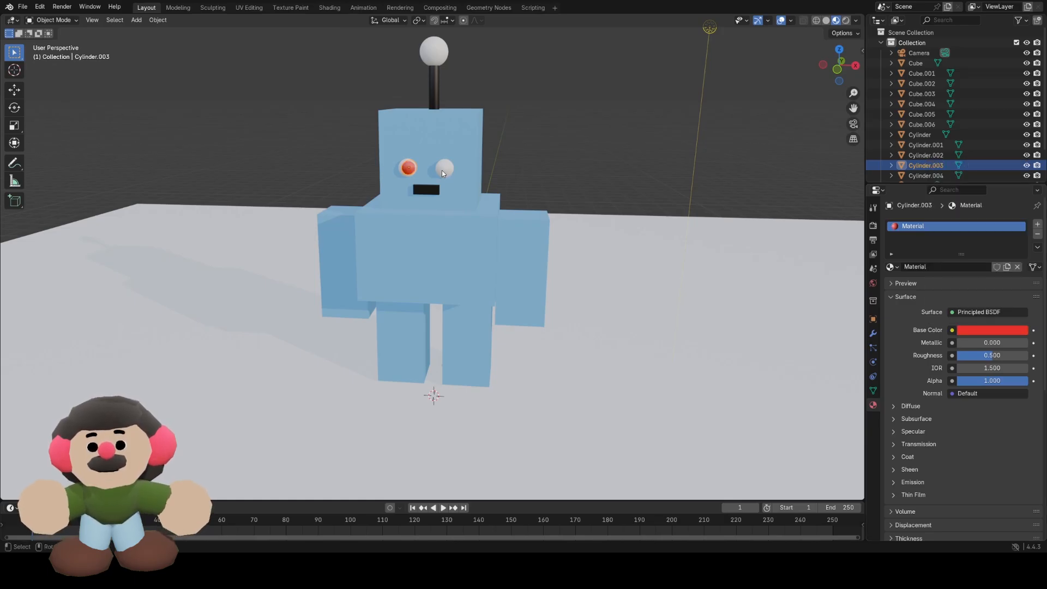
Assign that material to the other eye, rename it 'red', and apply it to the antenna ball.
{"action": "left_click", "coordinate": [890, 266]}
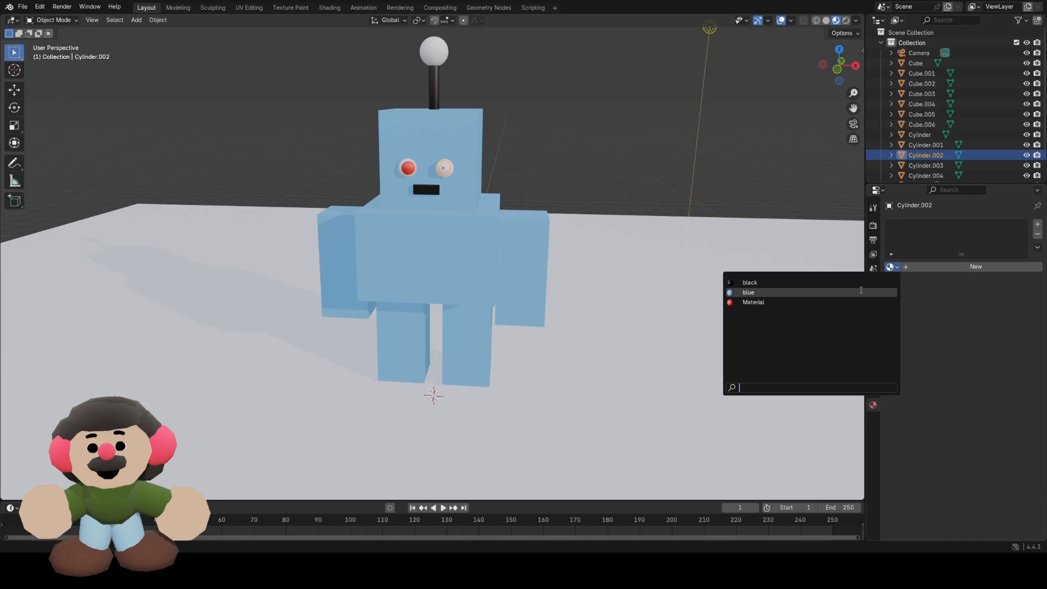
{"action": "left_click", "coordinate": [754, 302]}
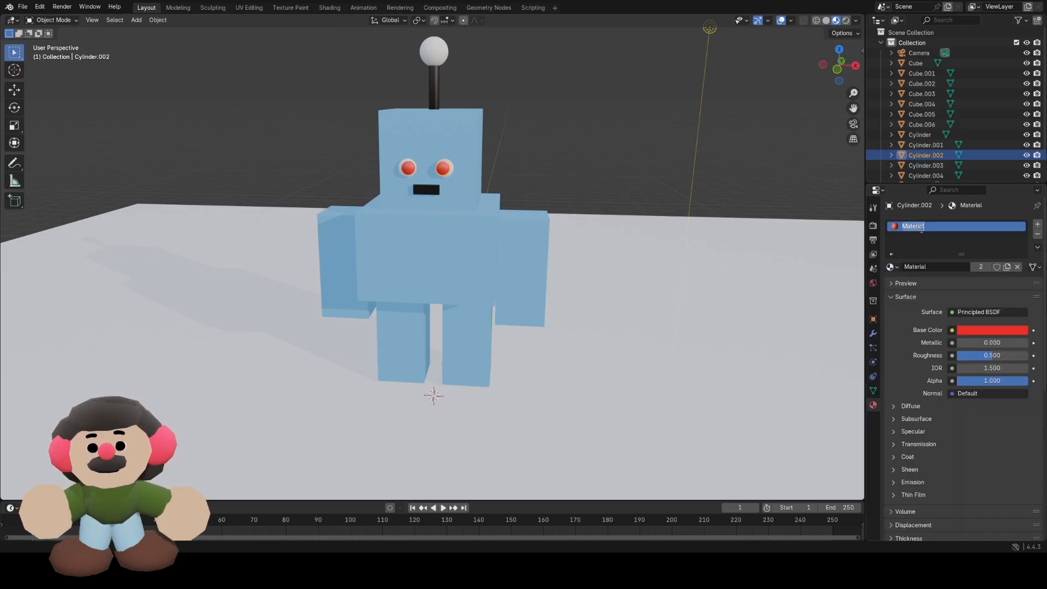
{"action": "type", "text": "red"}
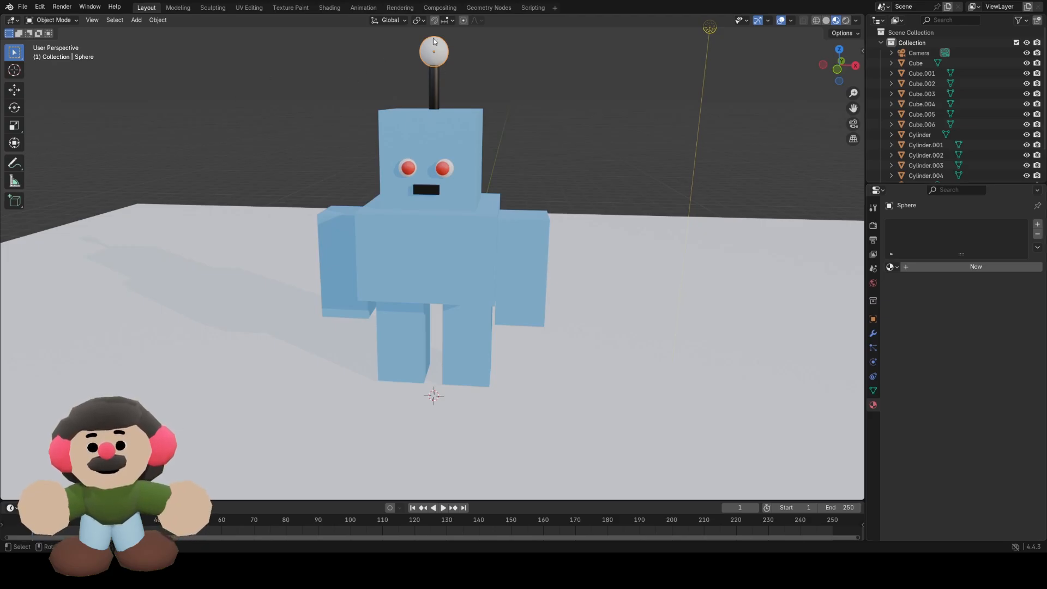
{"action": "left_click", "coordinate": [890, 266]}
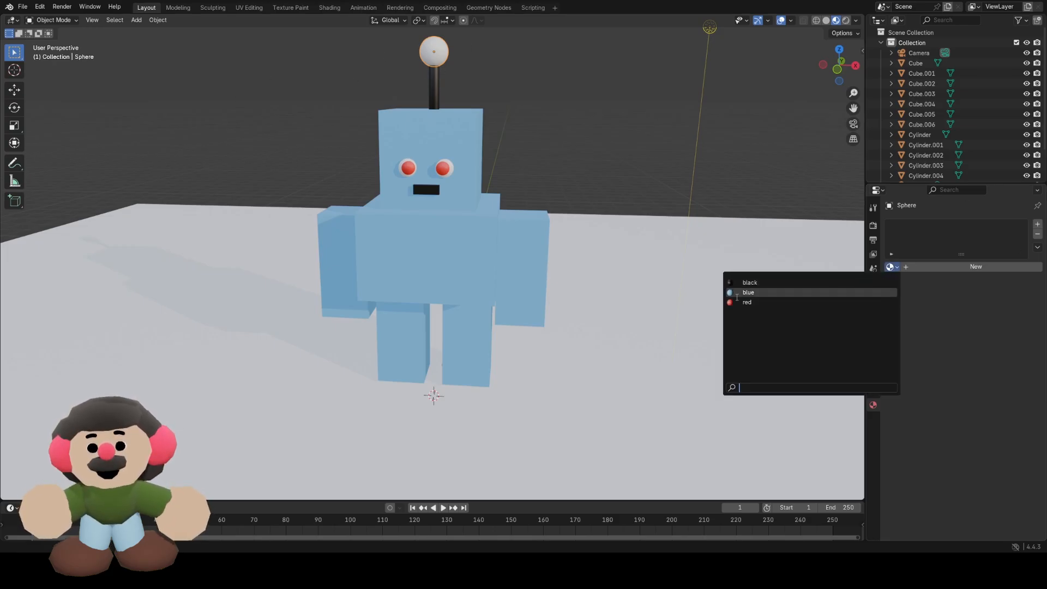
{"action": "left_click", "coordinate": [746, 303]}
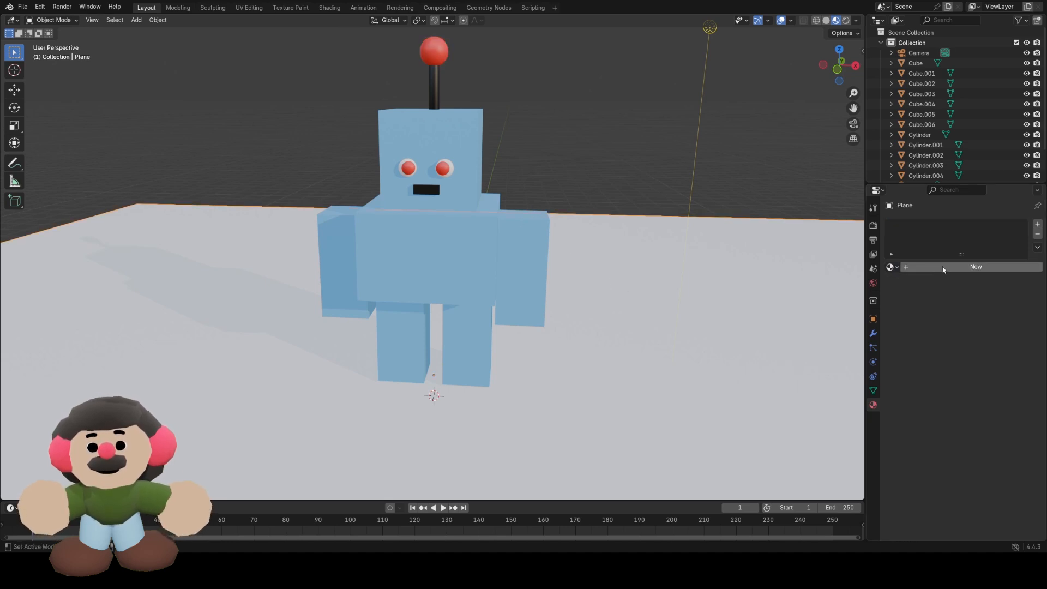
Give the floor plane a new material tinted salmon pink.
{"action": "left_click", "coordinate": [974, 266]}
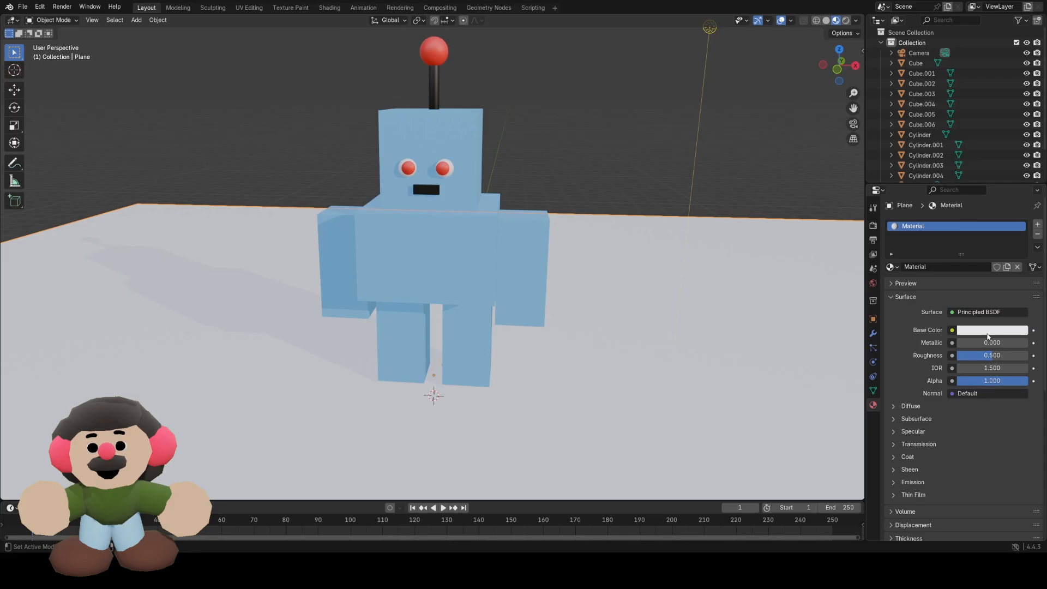
{"action": "left_click", "coordinate": [992, 329]}
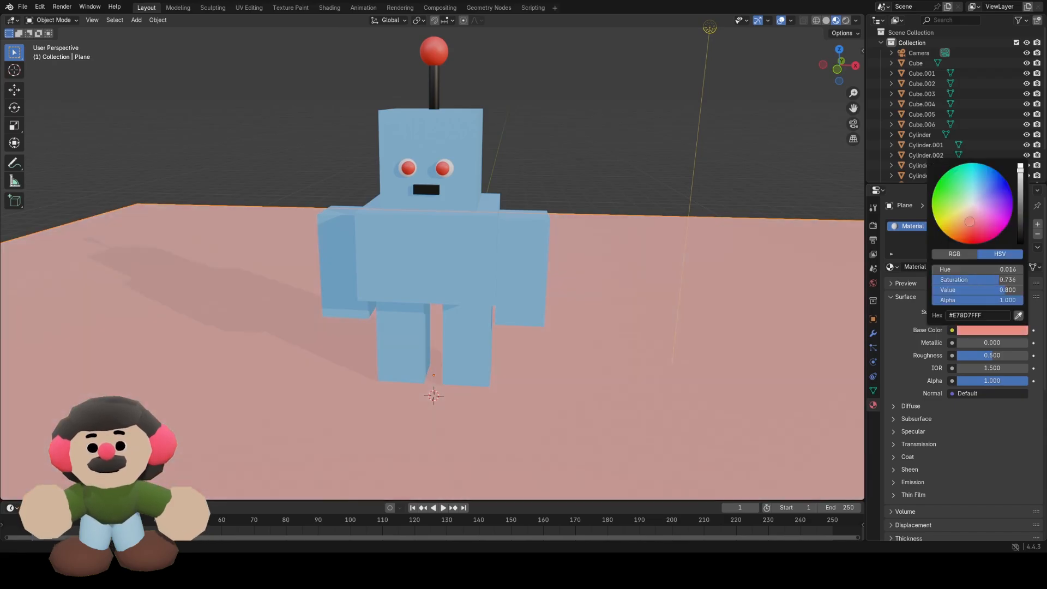
{"action": "left_click_drag", "start_coordinate": [970, 222], "coordinate": [966, 230]}
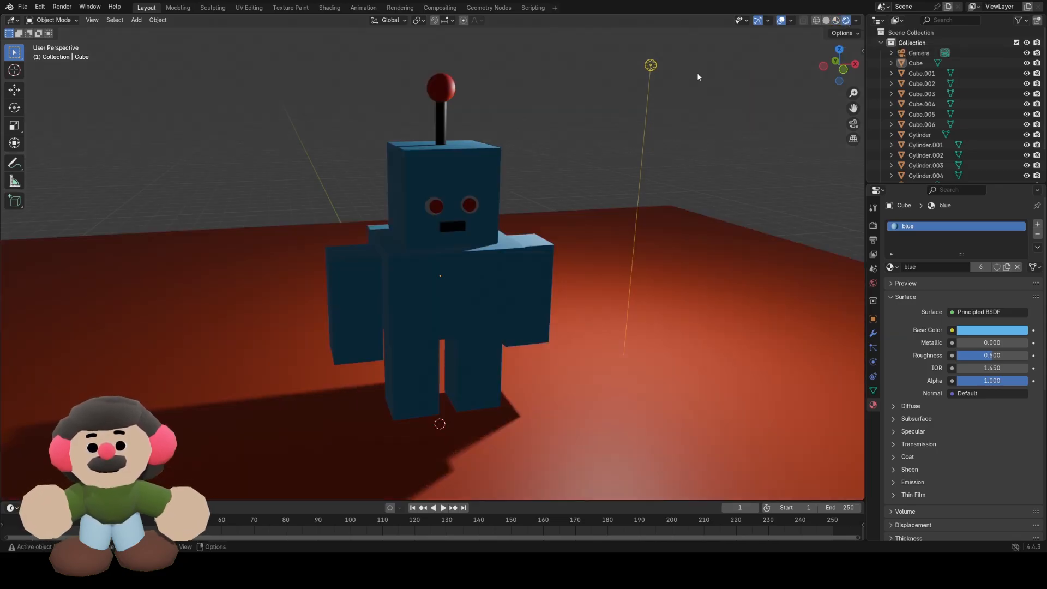
Select the light, make it a Sun type, and set its Strength to 10.
{"action": "left_click", "coordinate": [650, 64]}
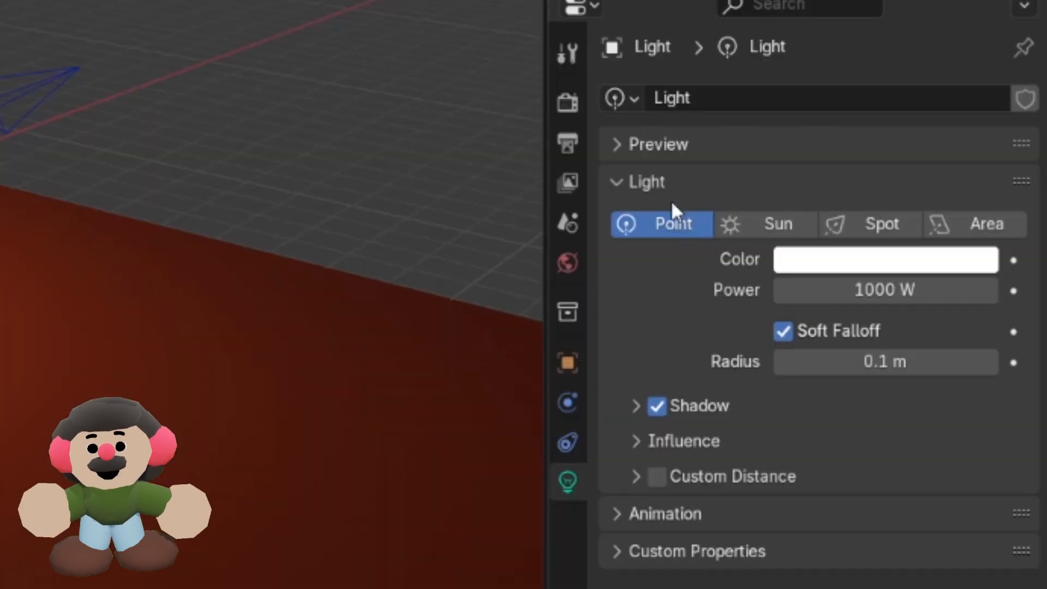
{"action": "mouse_move", "coordinate": [221, 227]}
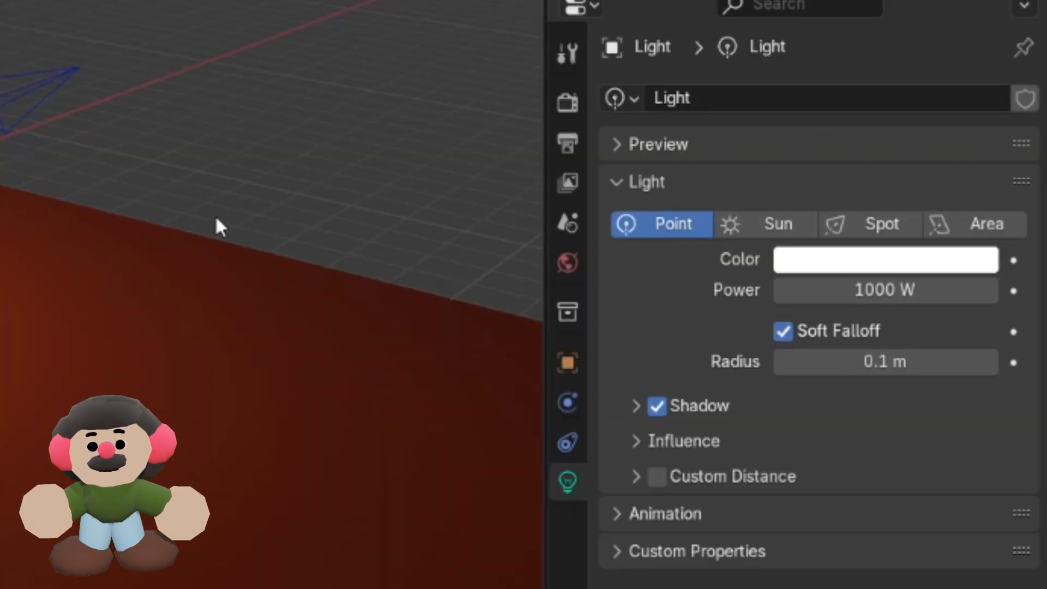
{"action": "mouse_move", "coordinate": [44, 224]}
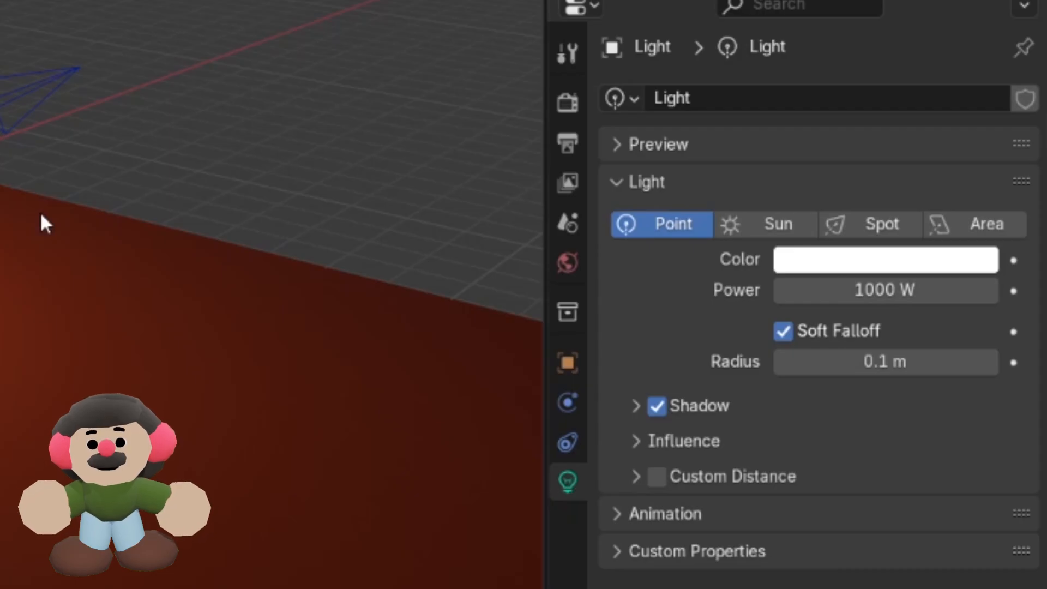
{"action": "mouse_move", "coordinate": [764, 234]}
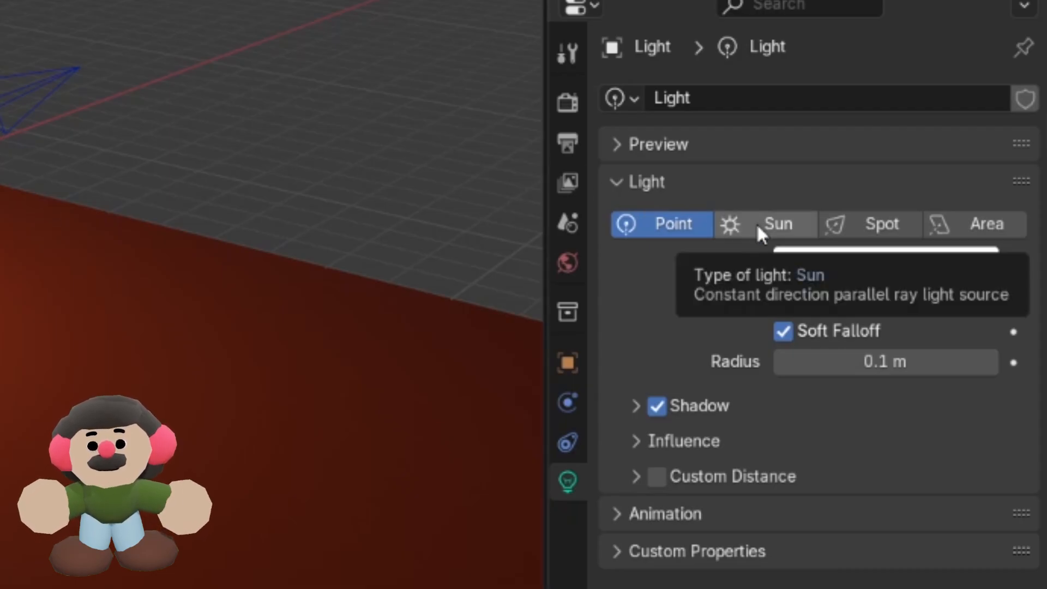
{"action": "left_click", "coordinate": [765, 224]}
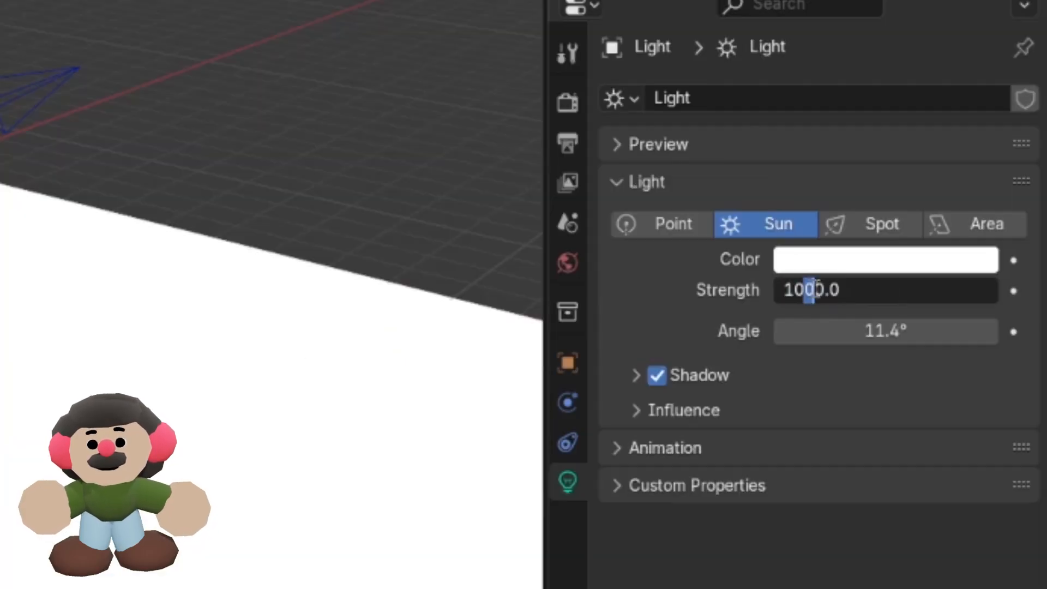
{"action": "double_click", "coordinate": [810, 290]}
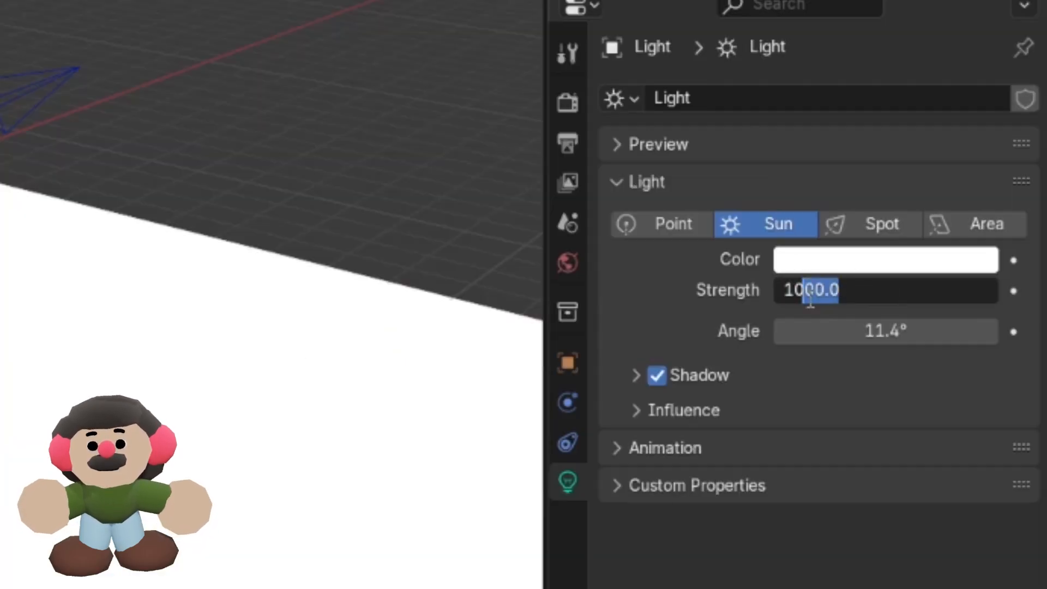
{"action": "type", "text": "10.000"}
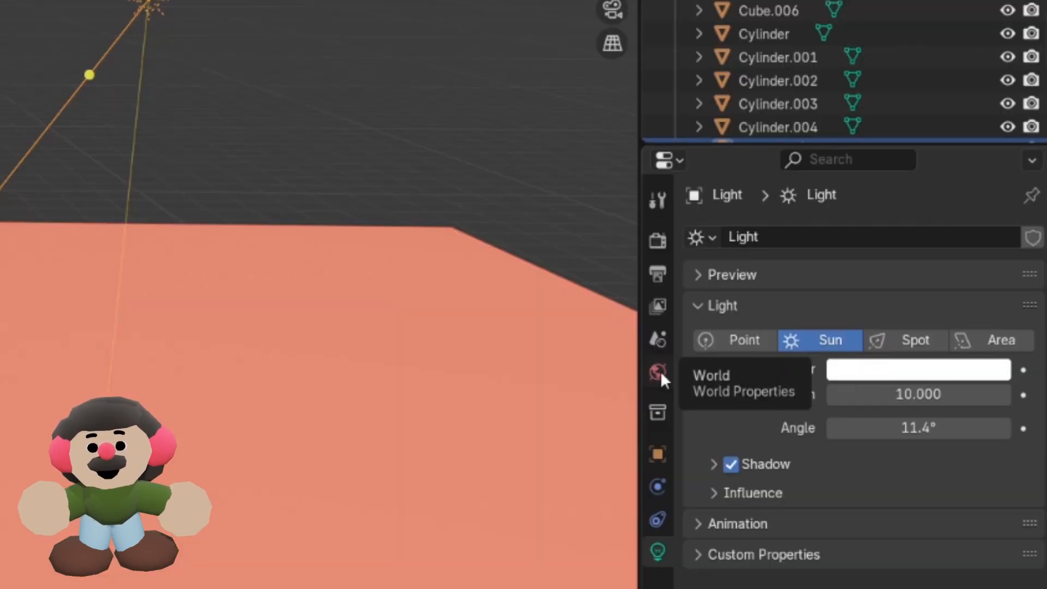
Set the world background colour to a light beige after trying a deep blue.
{"action": "left_click", "coordinate": [658, 372]}
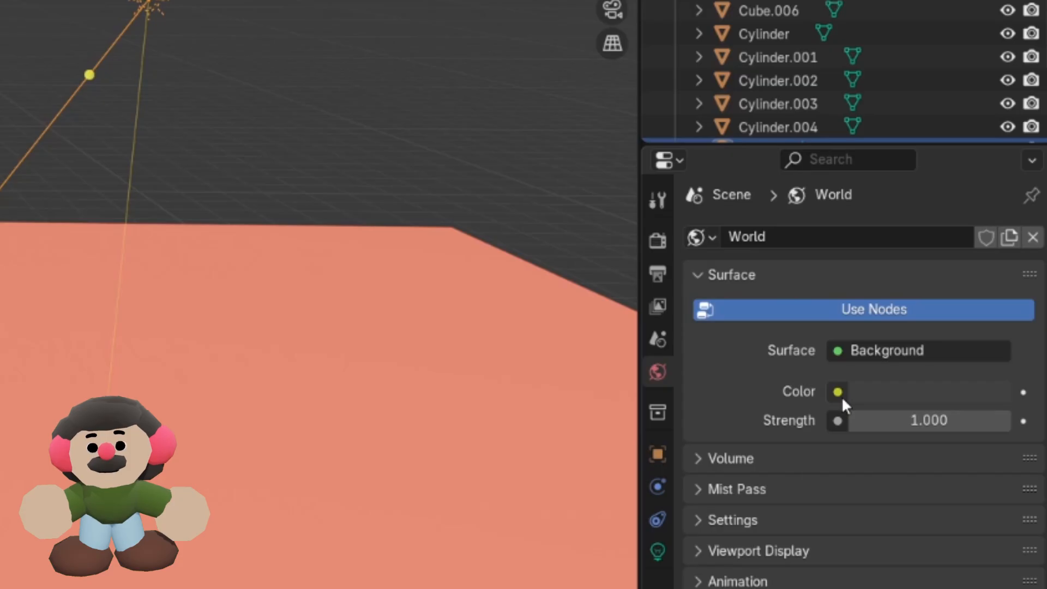
{"action": "left_click", "coordinate": [838, 392]}
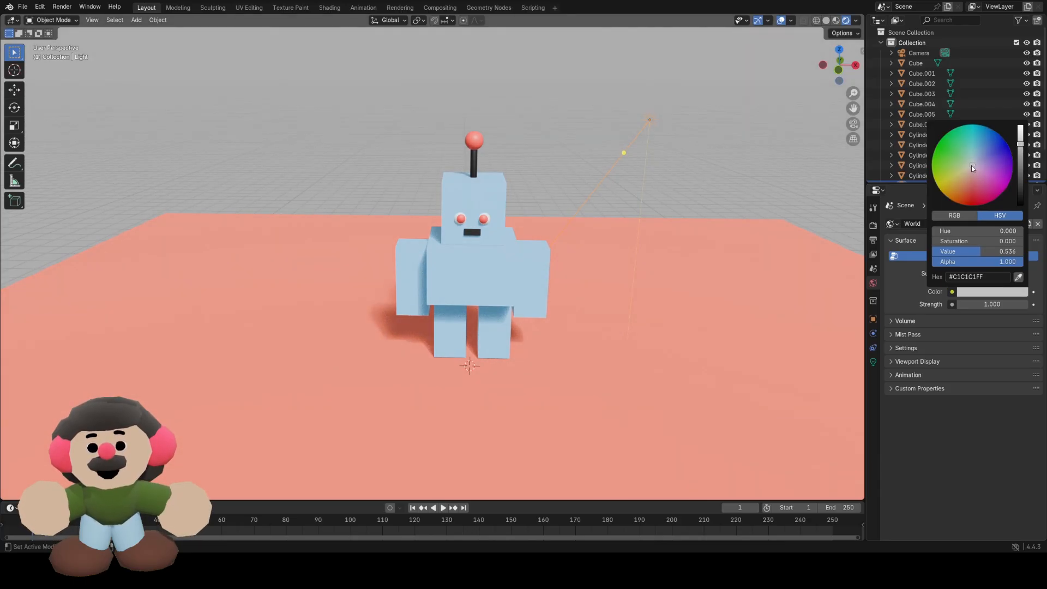
{"action": "left_click", "coordinate": [970, 170]}
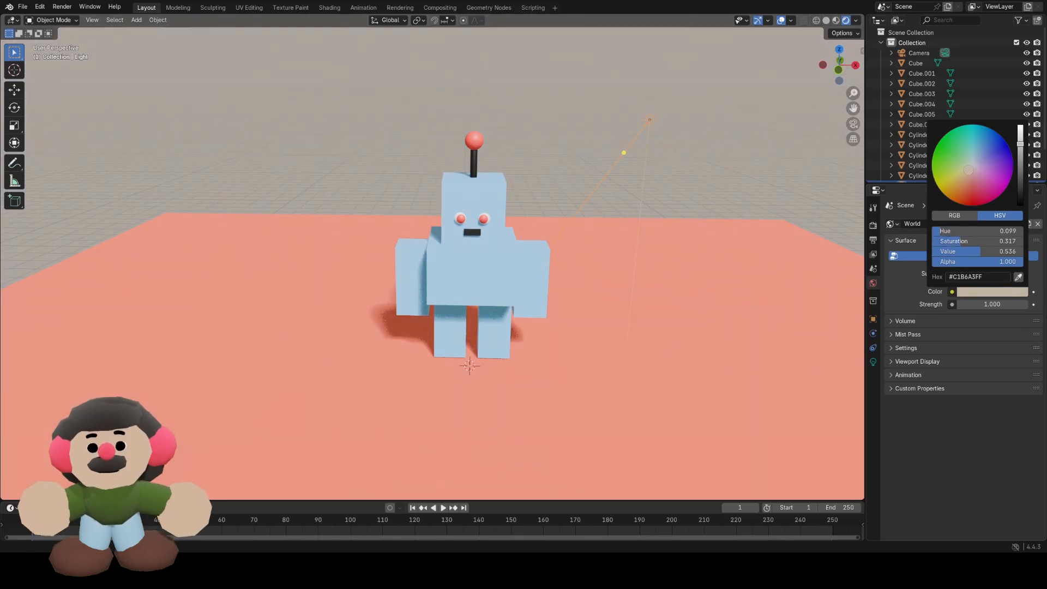
{"action": "left_click", "coordinate": [1005, 141]}
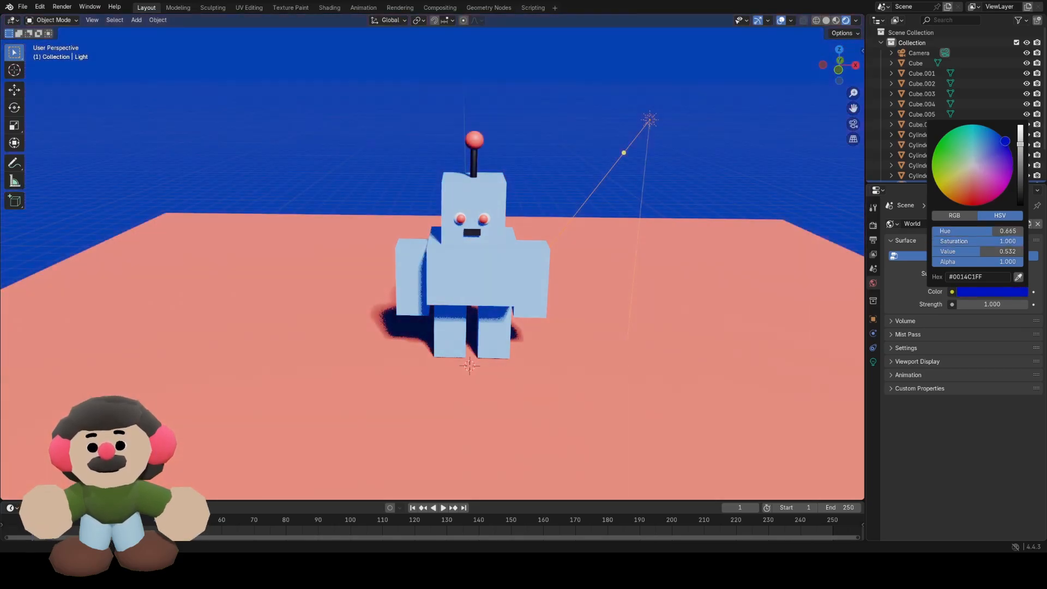
{"action": "left_click", "coordinate": [959, 163]}
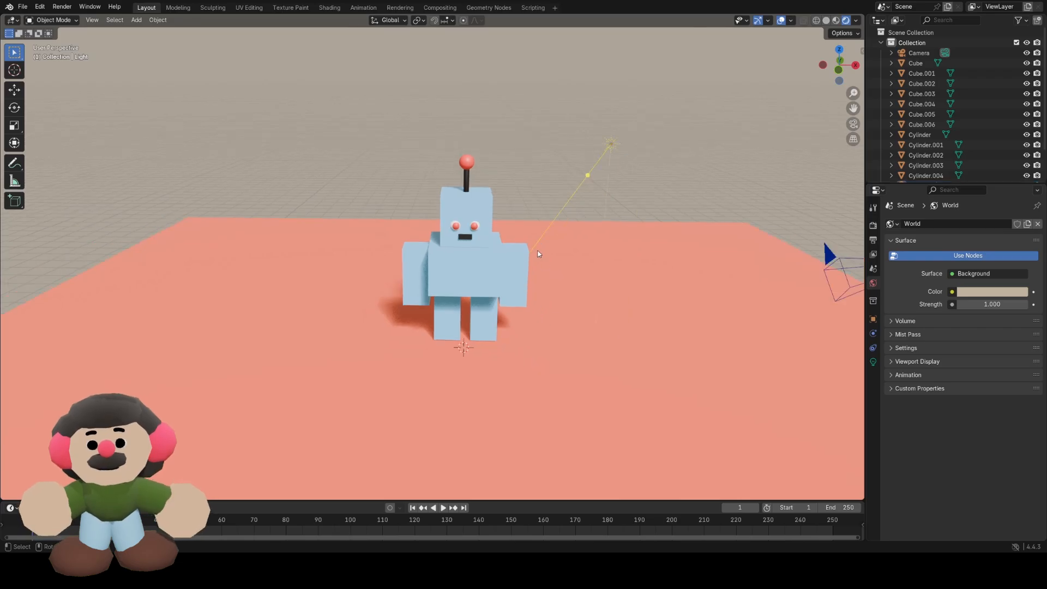
{"action": "mouse_move", "coordinate": [828, 258]}
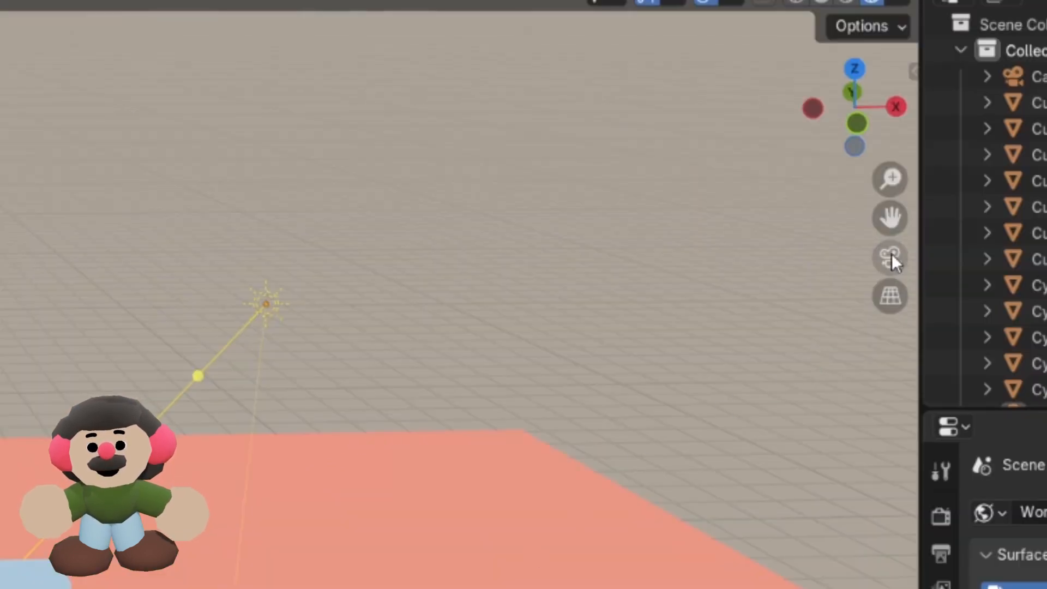
{"action": "mouse_move", "coordinate": [889, 260]}
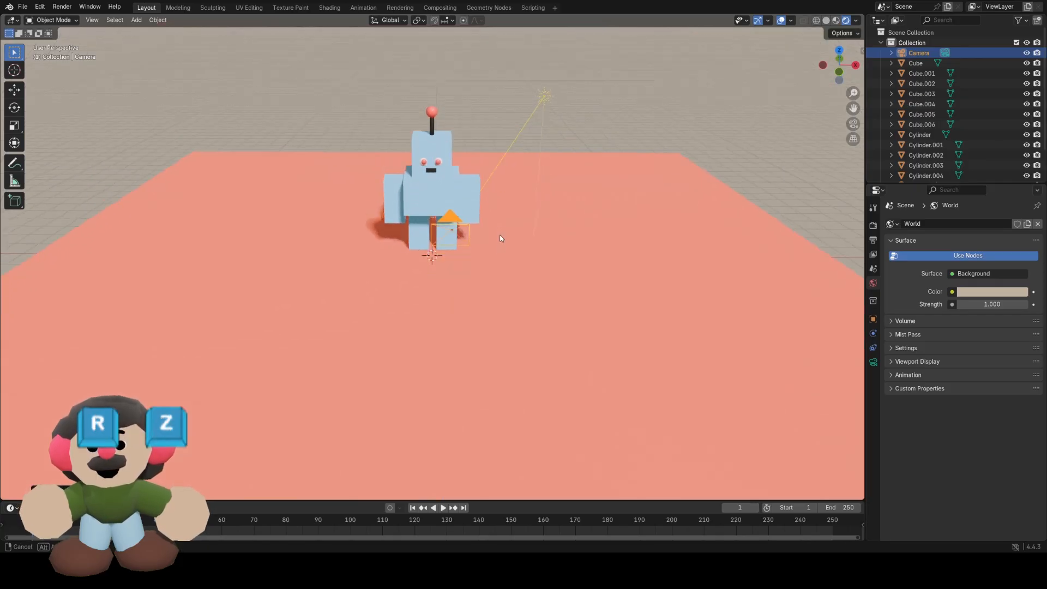
Rotate the camera about its vertical axis to face the robot.
{"action": "key", "text": "r"}
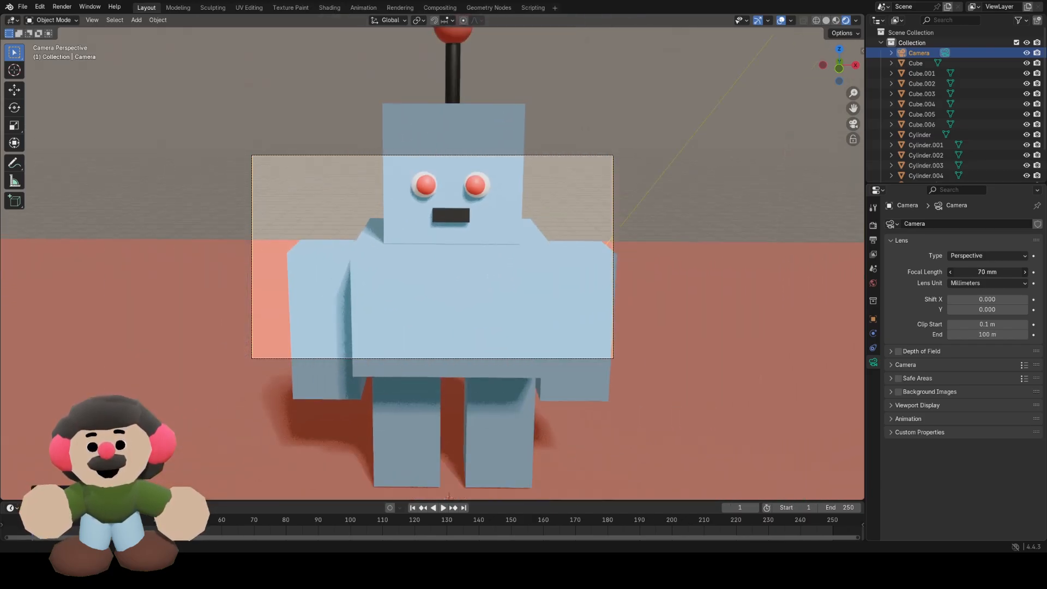
Drag the camera's focal length through wide and long values, settling near 149-153 mm.
{"action": "left_click", "coordinate": [987, 271]}
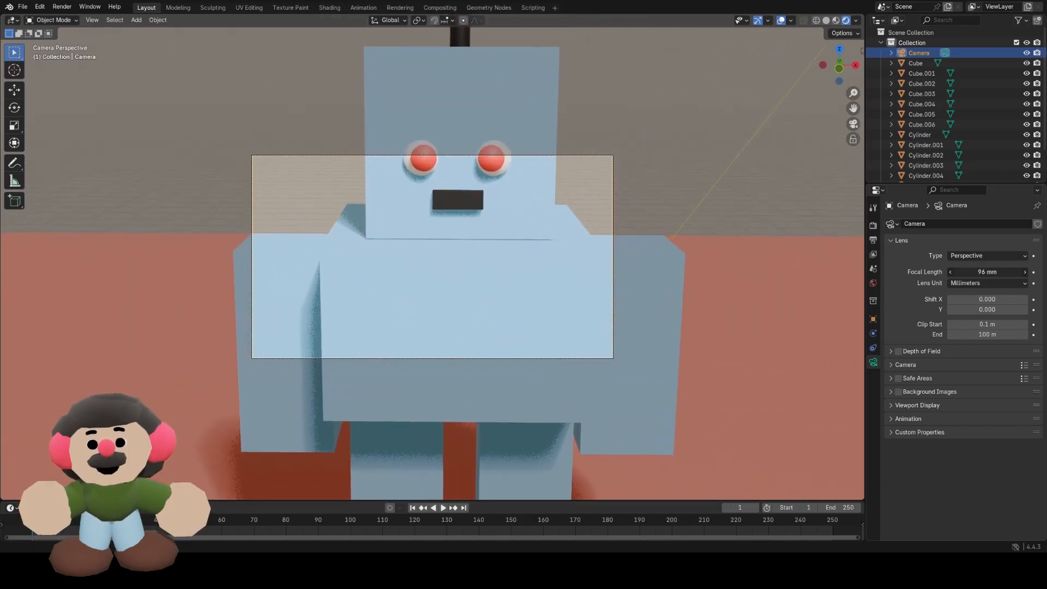
{"action": "left_click_drag", "start_coordinate": [987, 272], "coordinate": [1016, 272]}
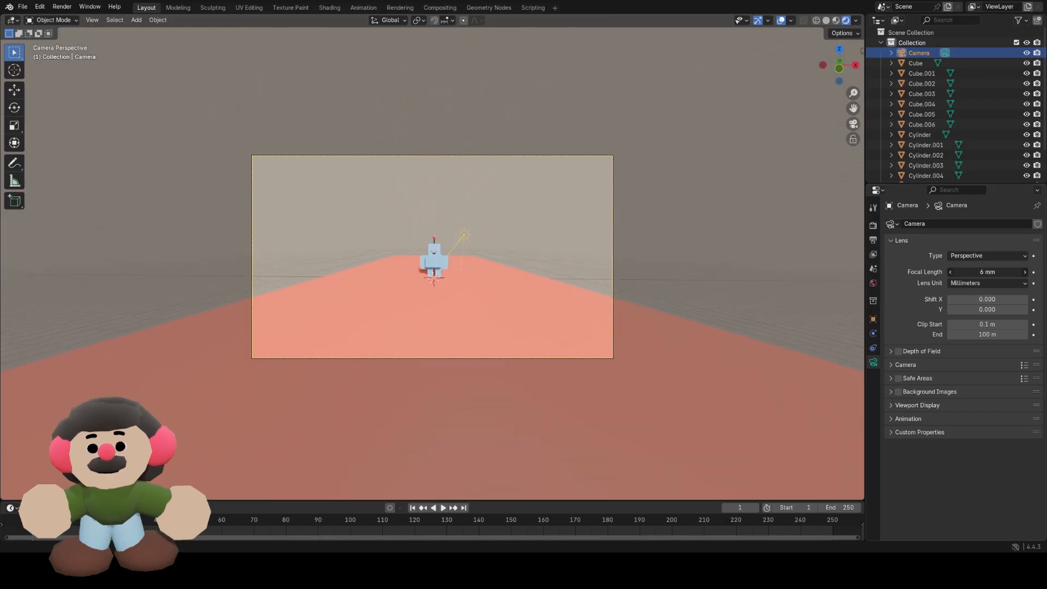
{"action": "left_click_drag", "start_coordinate": [987, 271], "coordinate": [995, 271]}
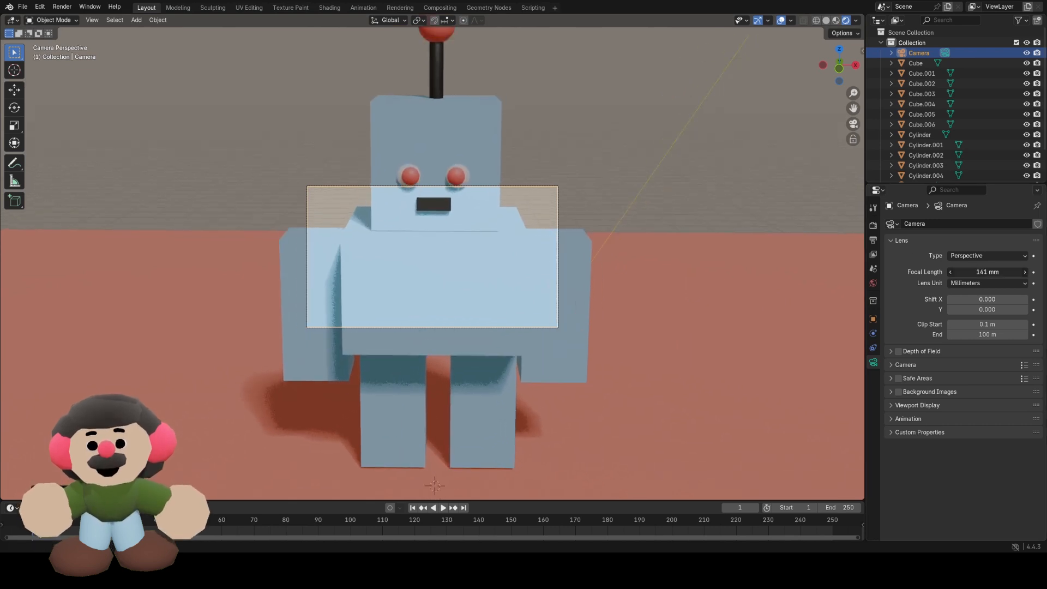
{"action": "left_click_drag", "start_coordinate": [987, 271], "coordinate": [962, 272]}
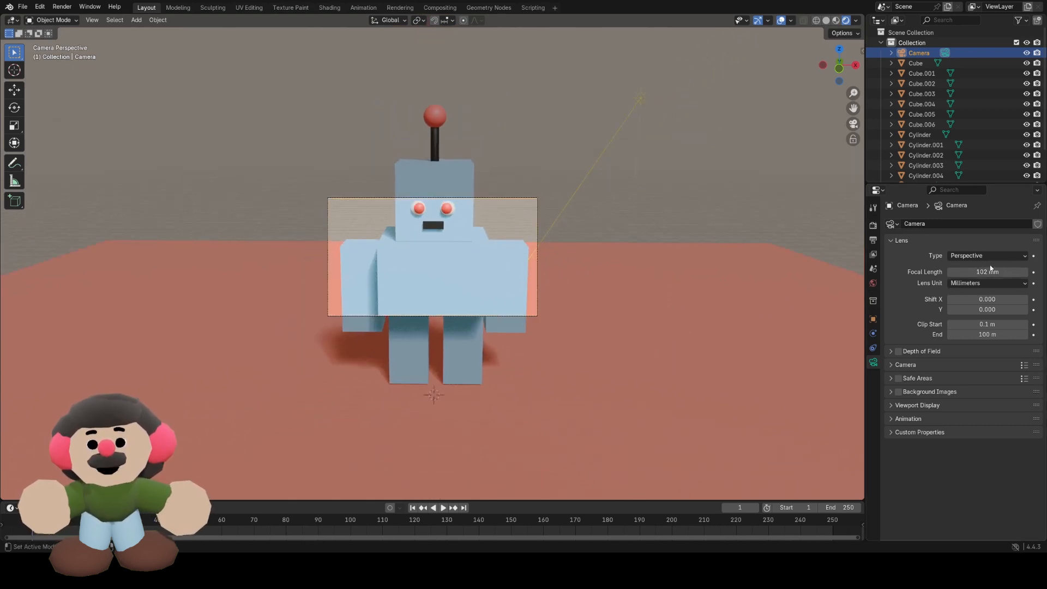
{"action": "left_click_drag", "start_coordinate": [969, 272], "coordinate": [1001, 271]}
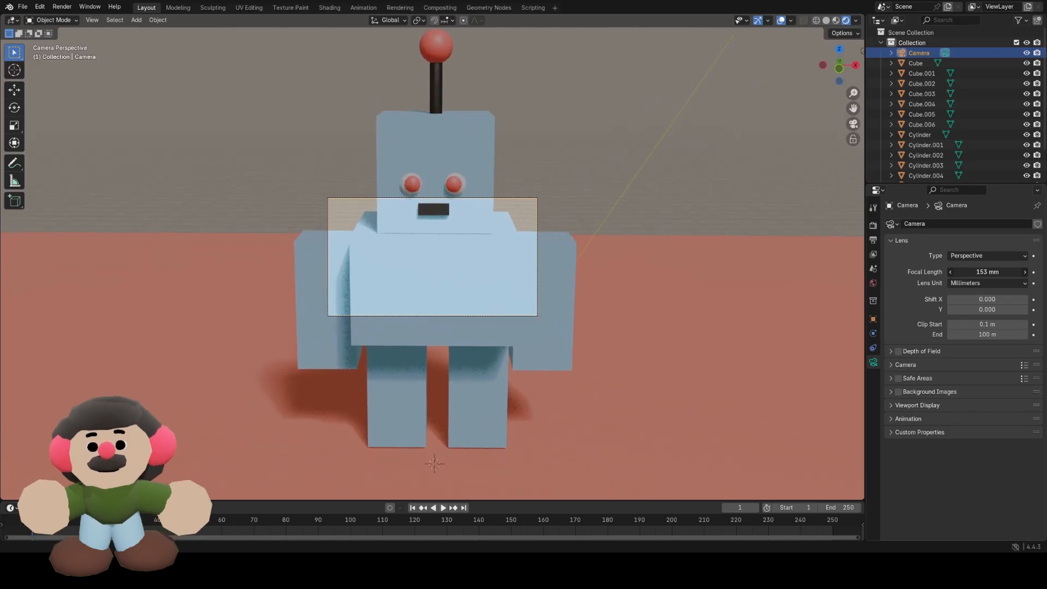
{"action": "left_click_drag", "start_coordinate": [988, 272], "coordinate": [976, 272]}
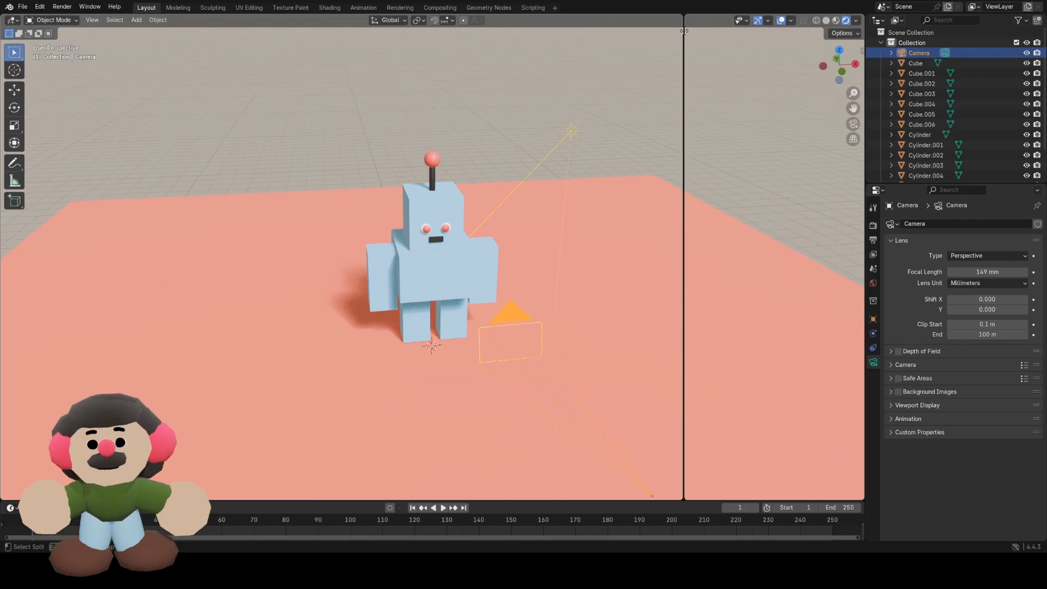
Split the viewport side by side and set the right view to Rendered camera shading.
{"action": "left_click_drag", "start_coordinate": [681, 101], "coordinate": [566, 101]}
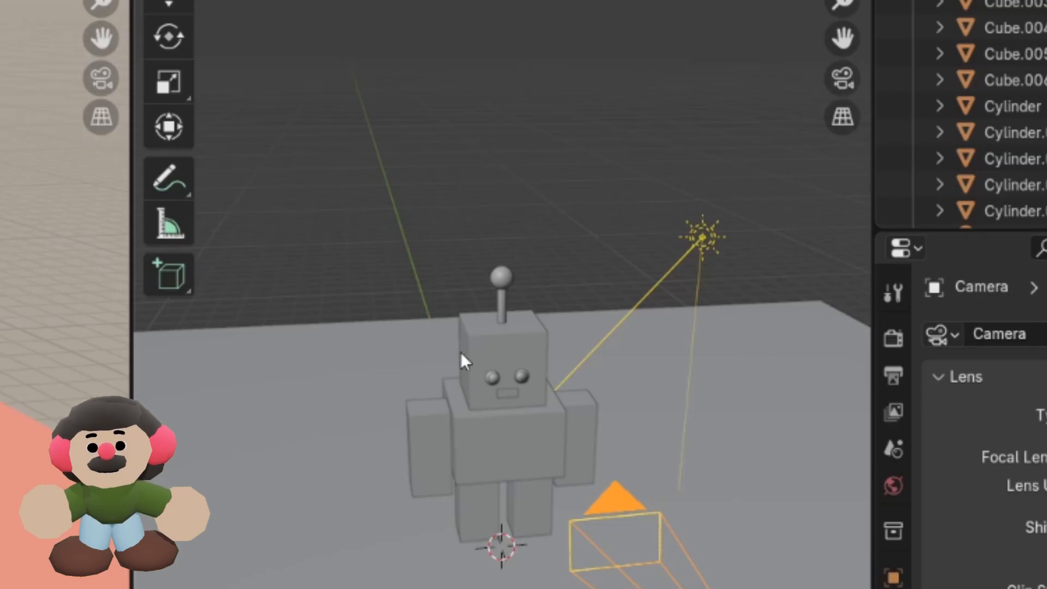
{"action": "mouse_move", "coordinate": [364, 532]}
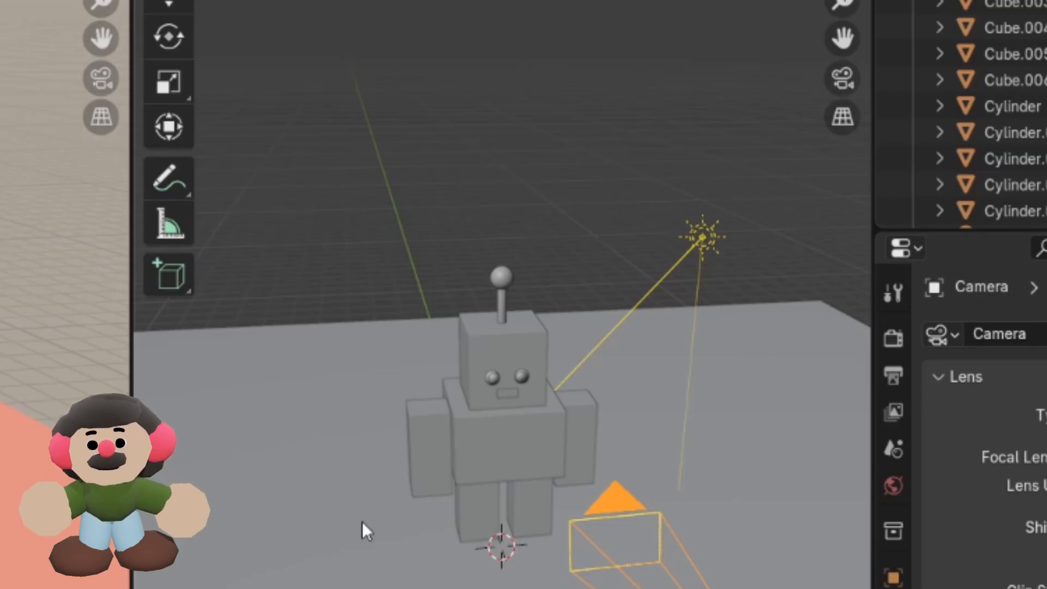
{"action": "mouse_move", "coordinate": [821, 107]}
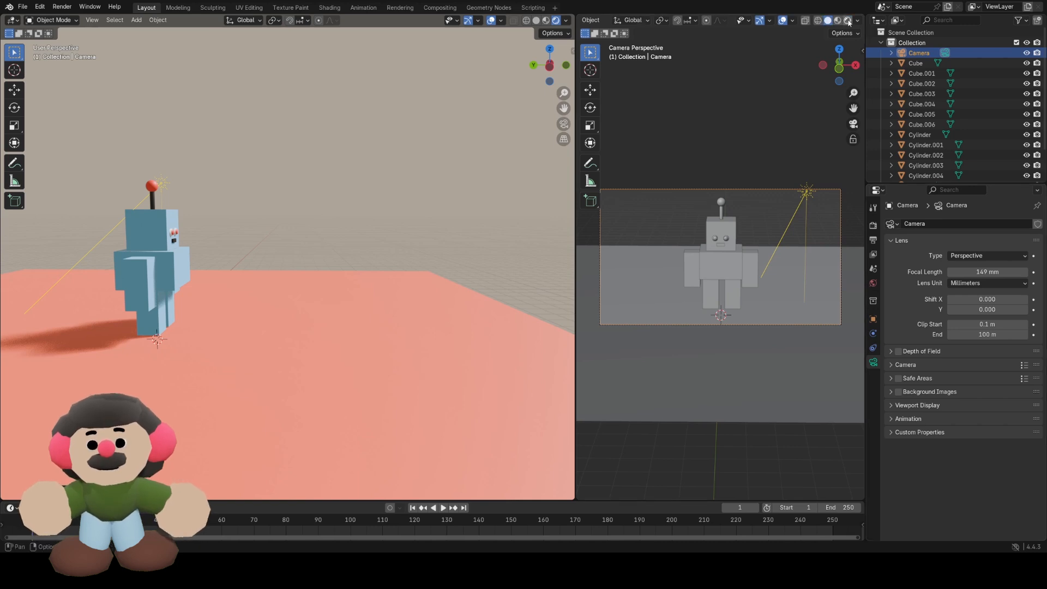
{"action": "left_click", "coordinate": [850, 20]}
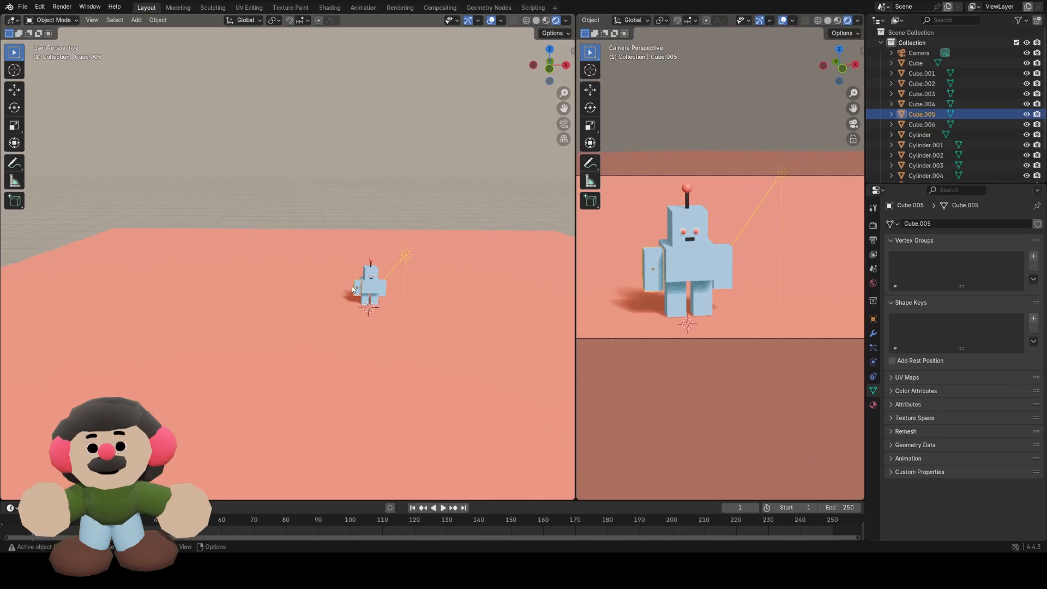
Rotate the selected limb cube forward into a mid-stride position.
{"action": "scroll", "scroll_direction": "up", "scroll_amount": 3}
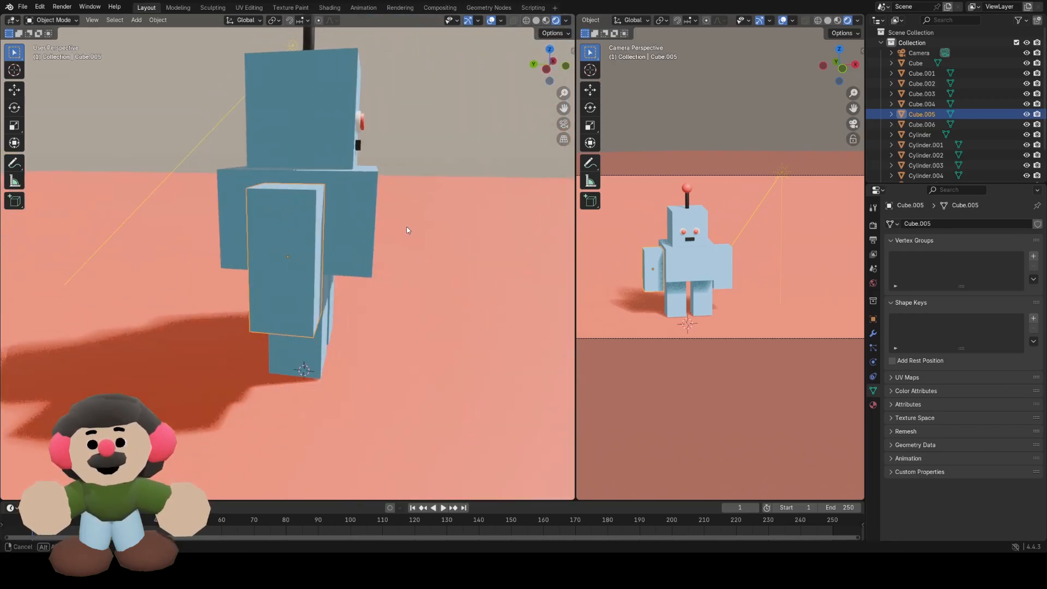
{"action": "key", "text": "r"}
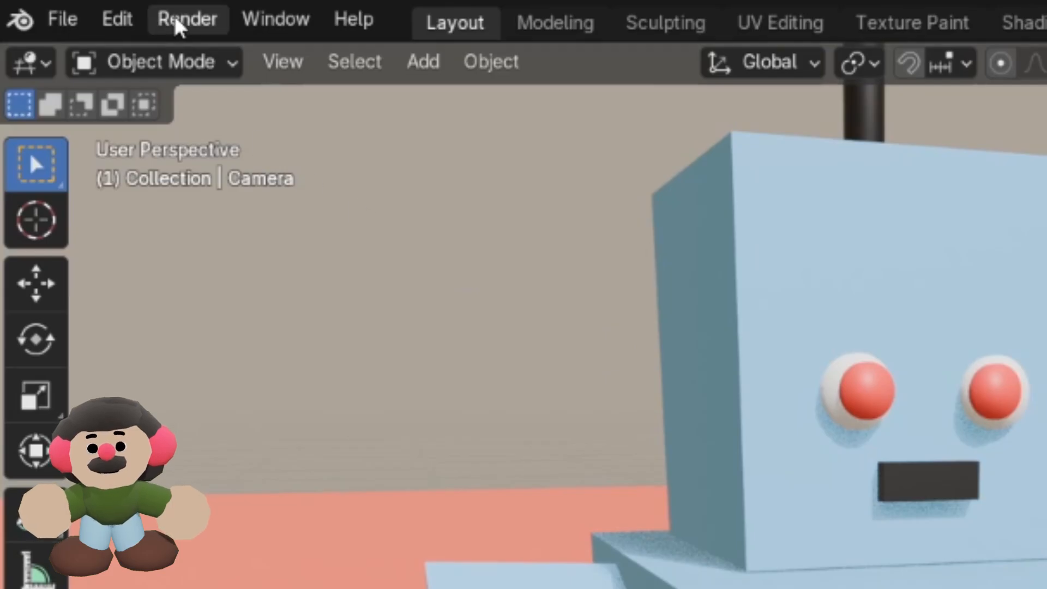
Render a still image of the striding robot via Render > Render Image.
{"action": "left_click", "coordinate": [187, 18]}
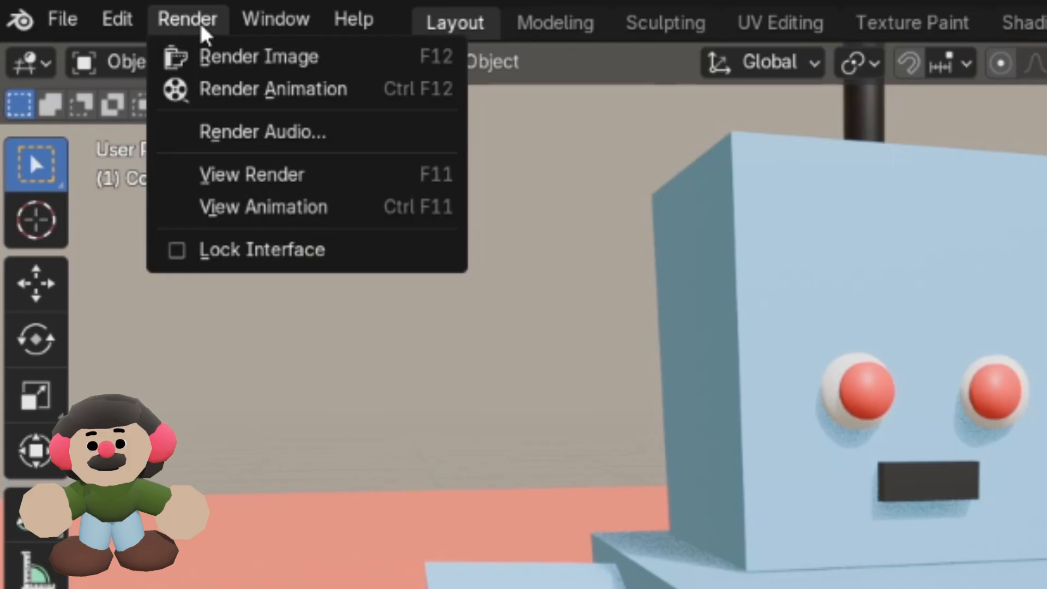
{"action": "mouse_move", "coordinate": [315, 70]}
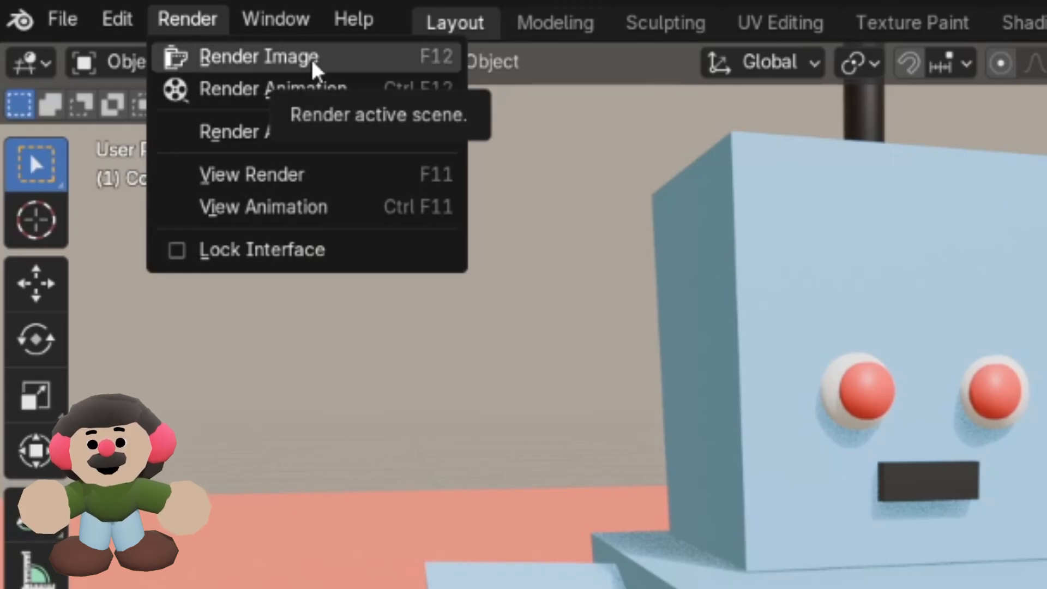
{"action": "left_click", "coordinate": [260, 55]}
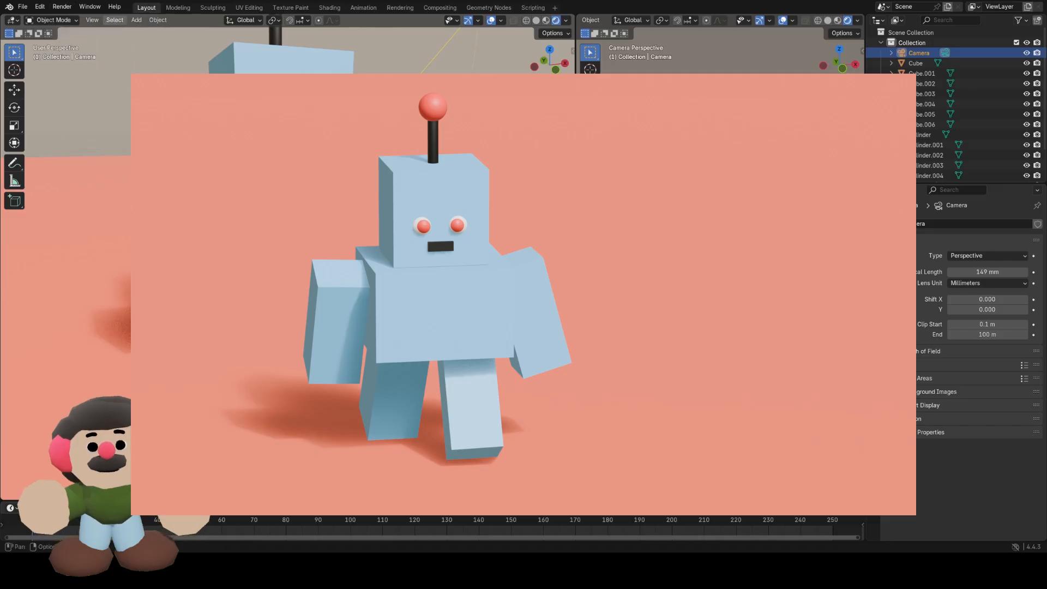